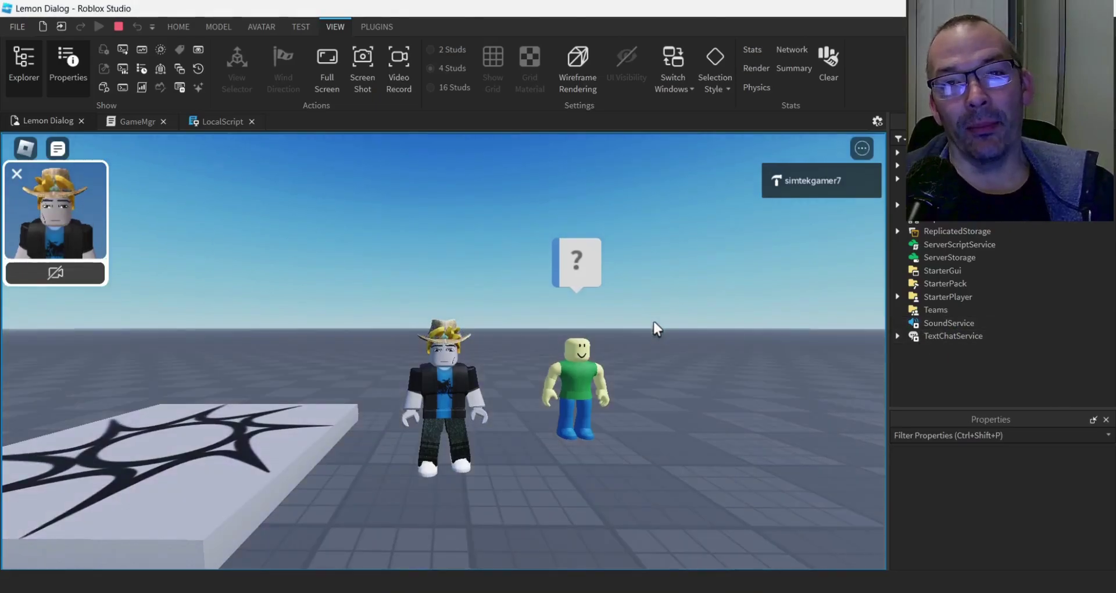
mouse_move(680, 350)
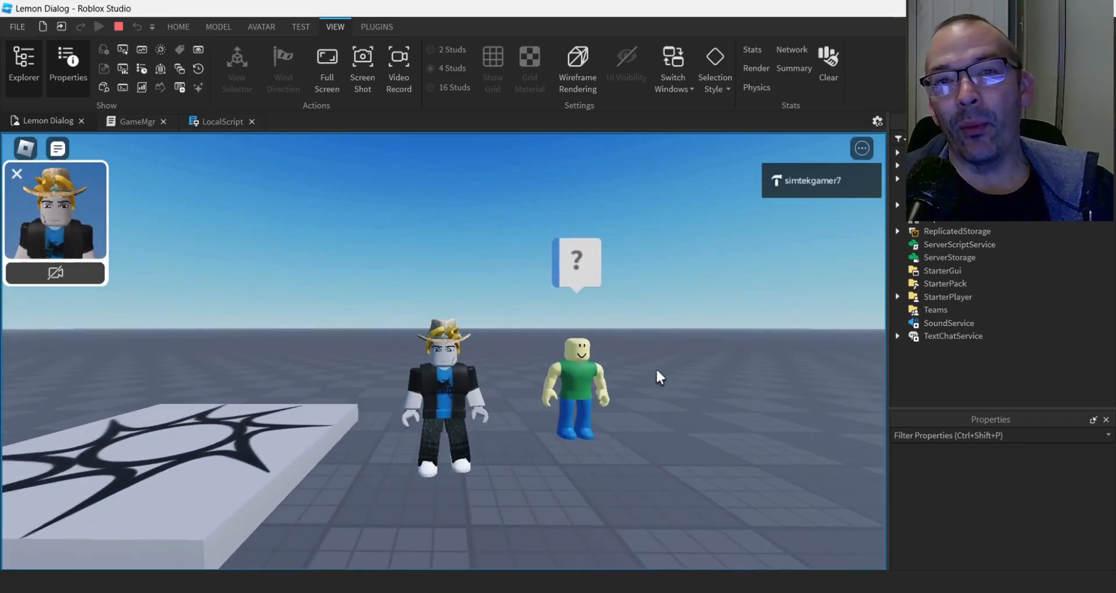
mouse_move(660, 360)
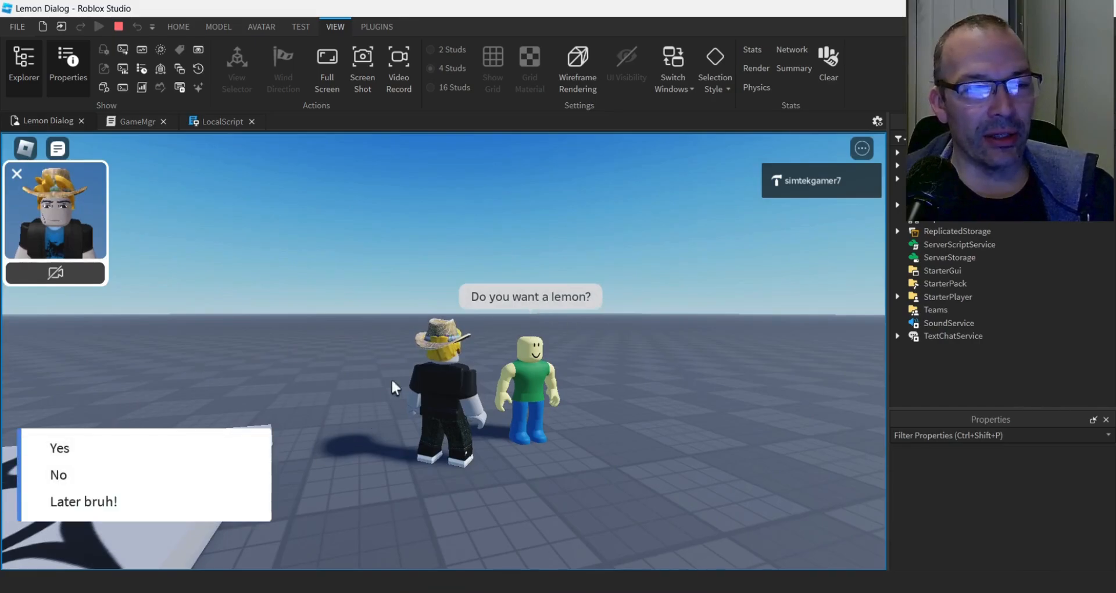
mouse_move(598, 310)
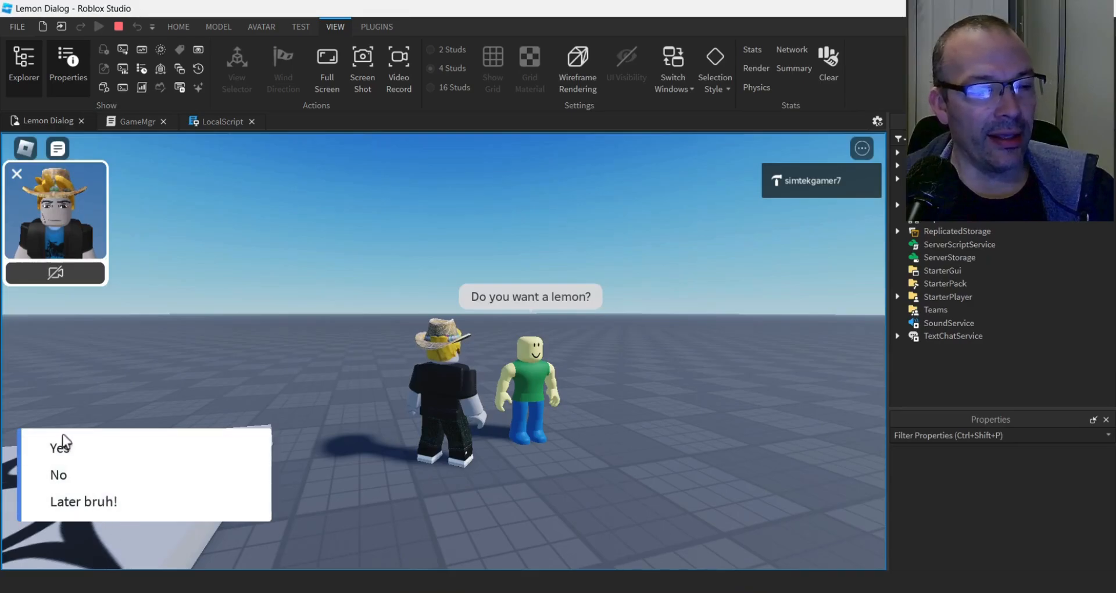
Step: Choose 'Yes' in the vendor NPC's dialog to accept the lemon during Play
click(57, 448)
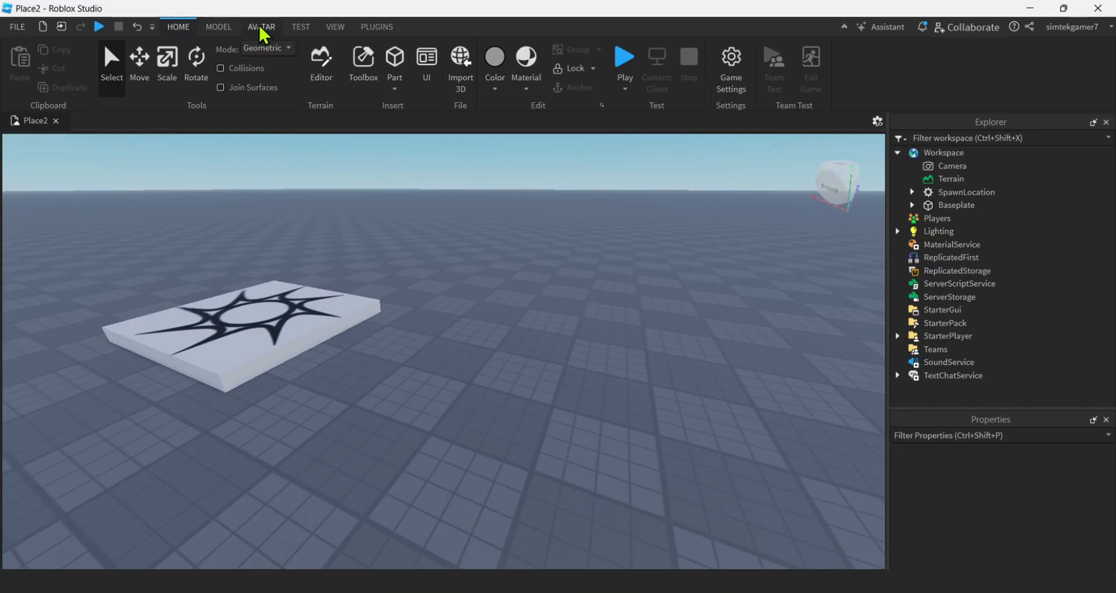
Step: Generate an R15 Mesh Avatar (2016) rig with the Avatar tab's Rig Builder
click(261, 27)
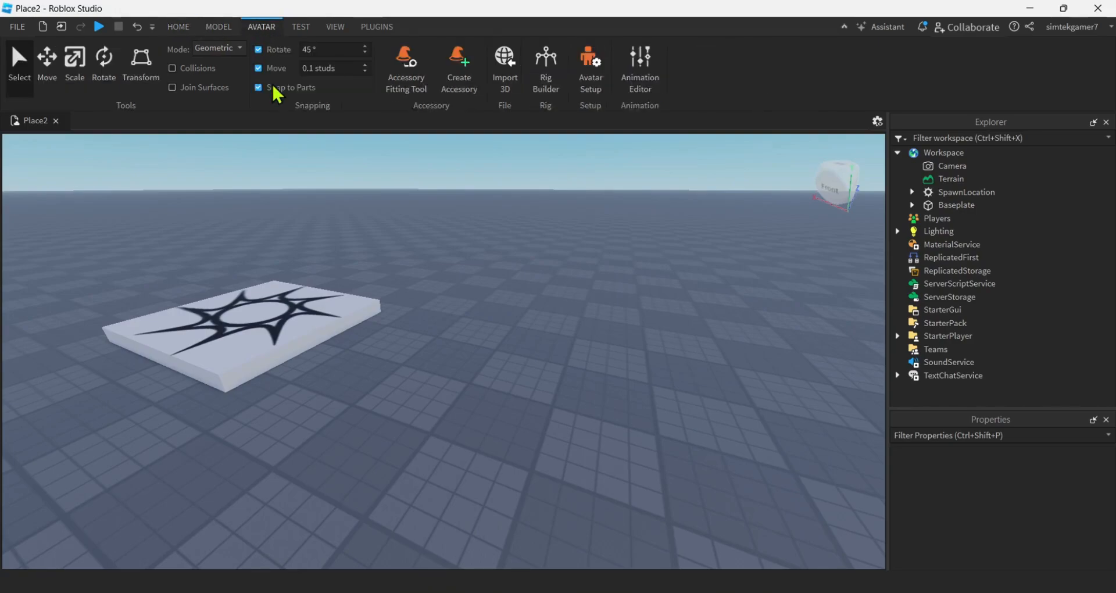
mouse_move(545, 64)
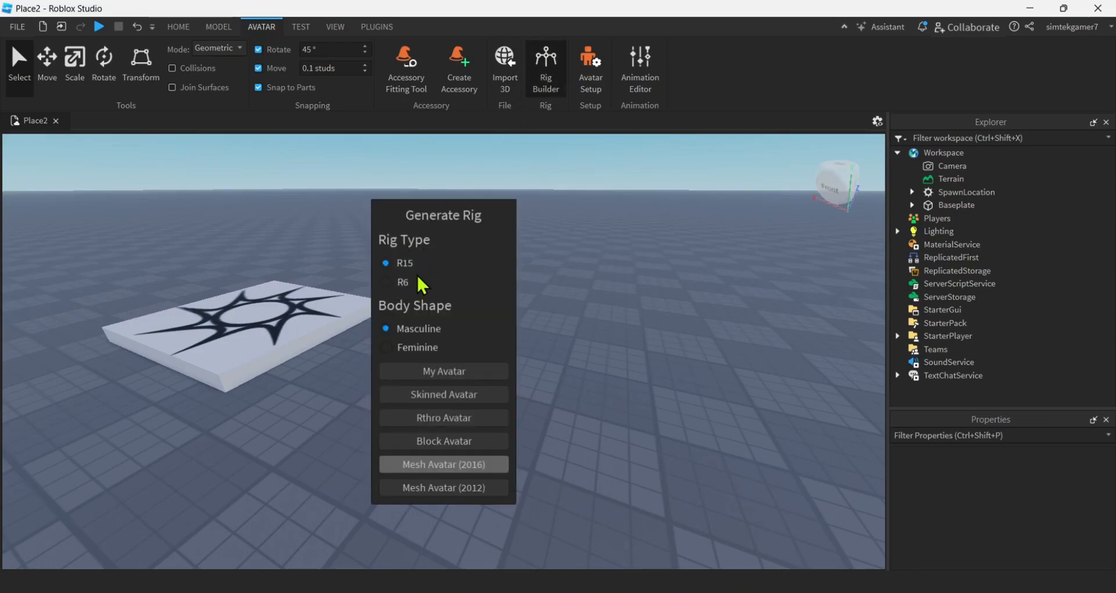
mouse_move(376, 290)
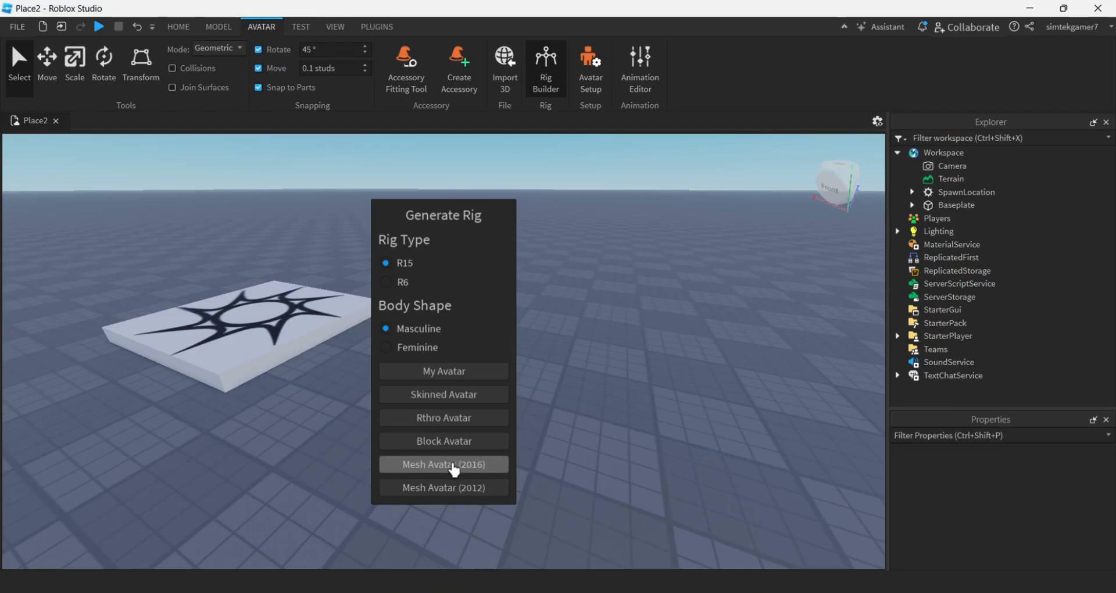
click(443, 464)
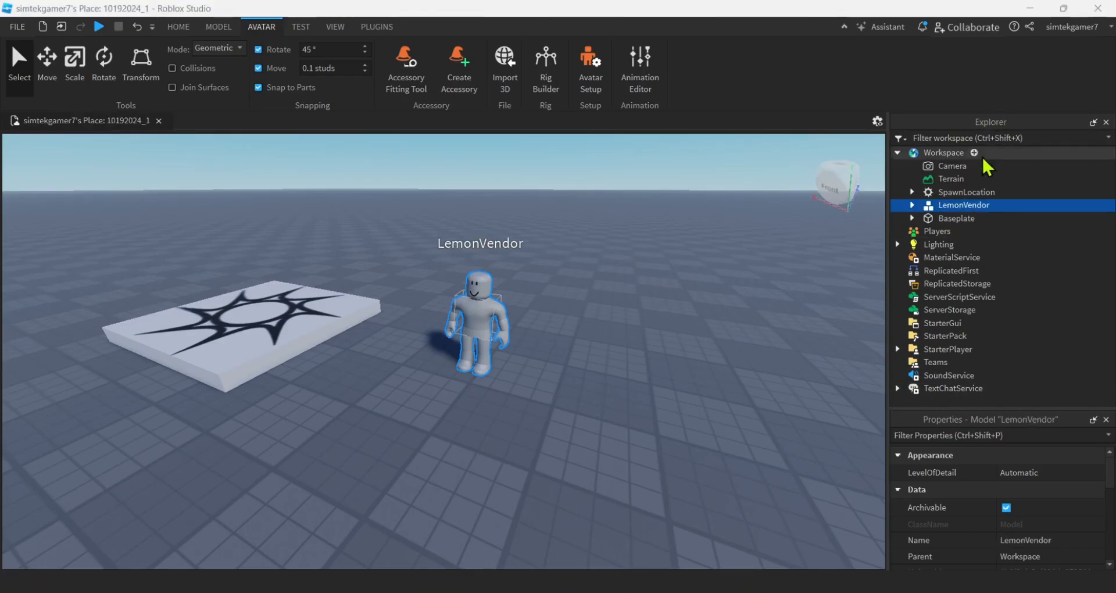
mouse_move(916, 212)
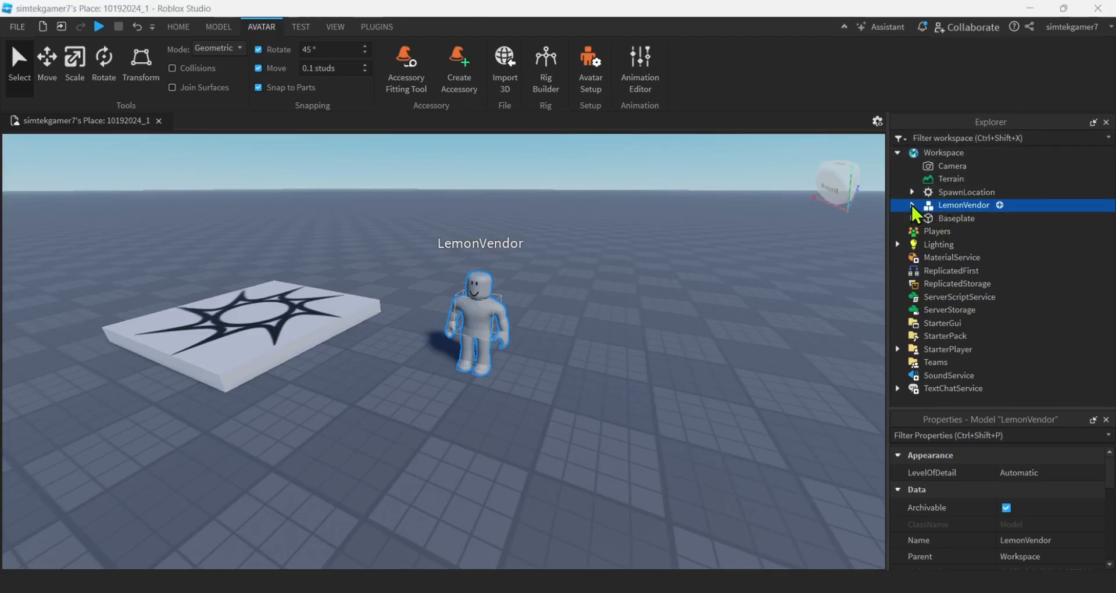
Step: Insert a Dialog object under LemonVendor's Head and select it
click(911, 205)
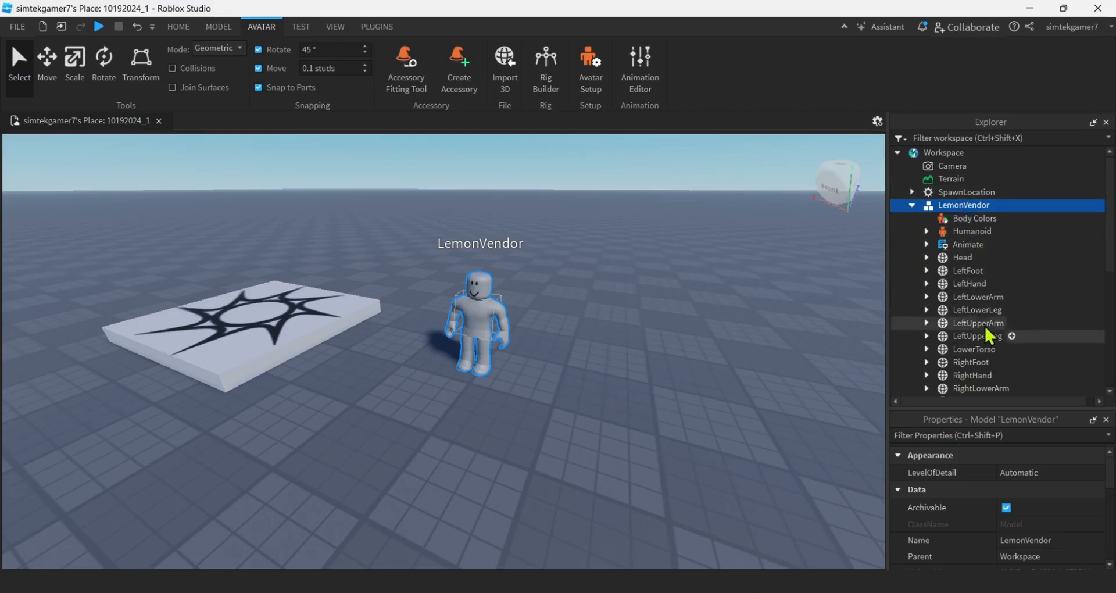
click(961, 256)
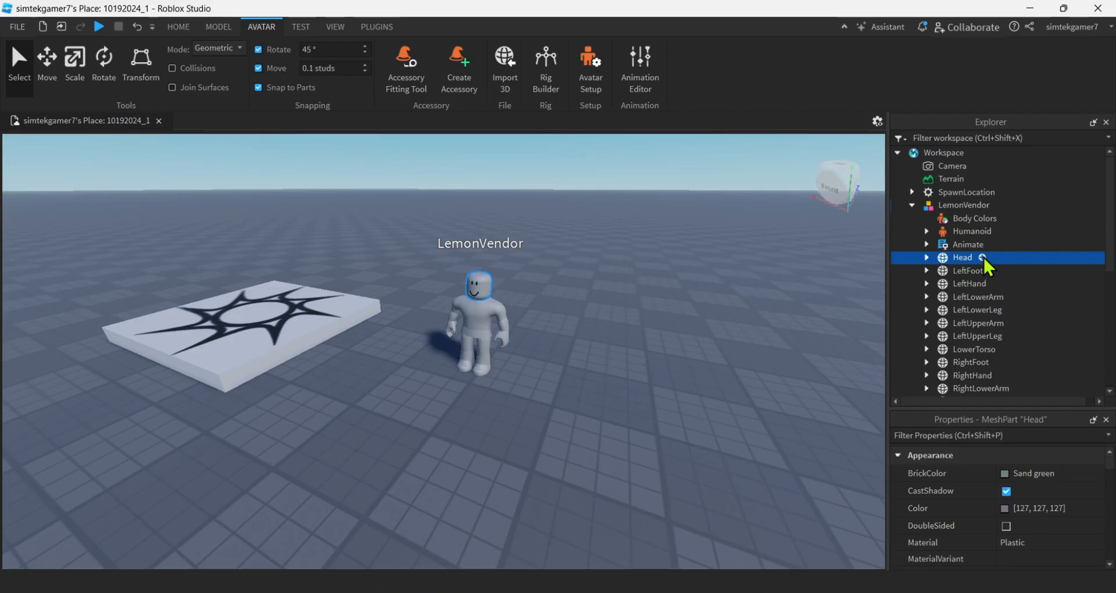
click(983, 257)
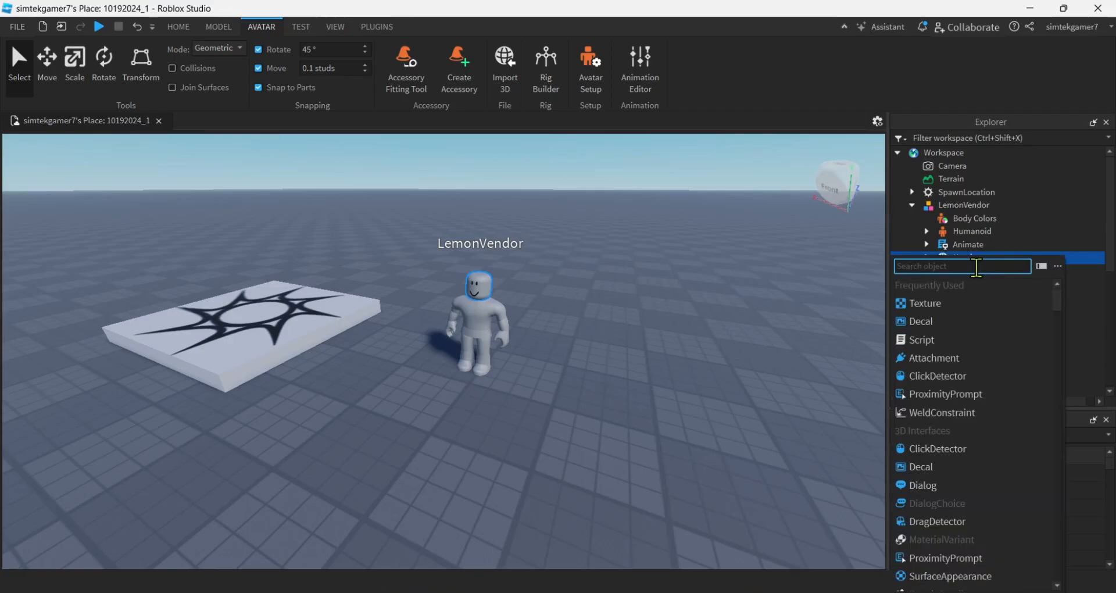
click(961, 257)
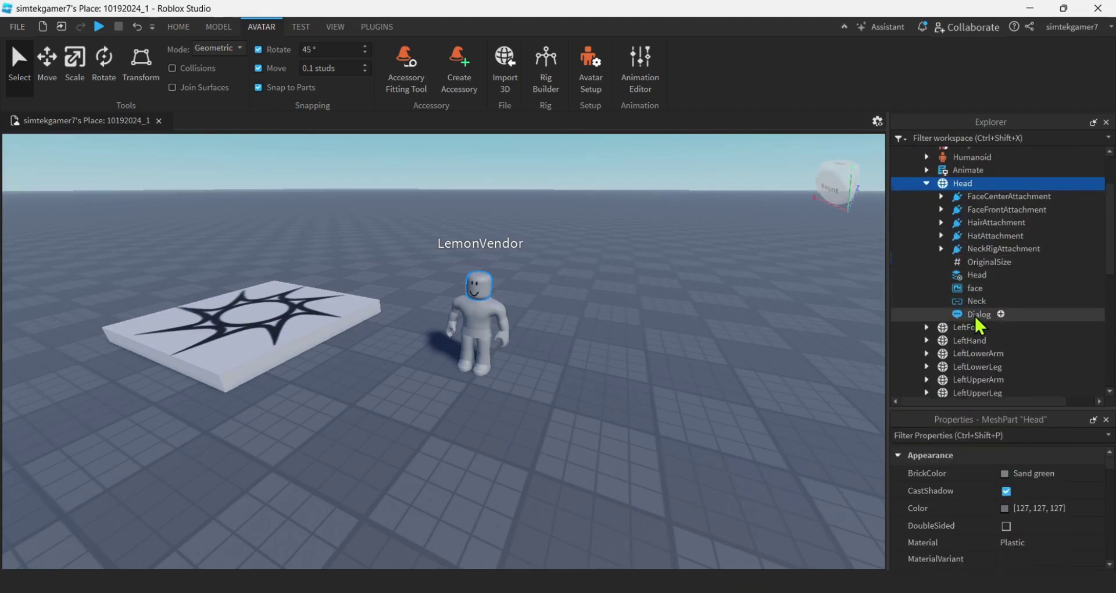
click(979, 314)
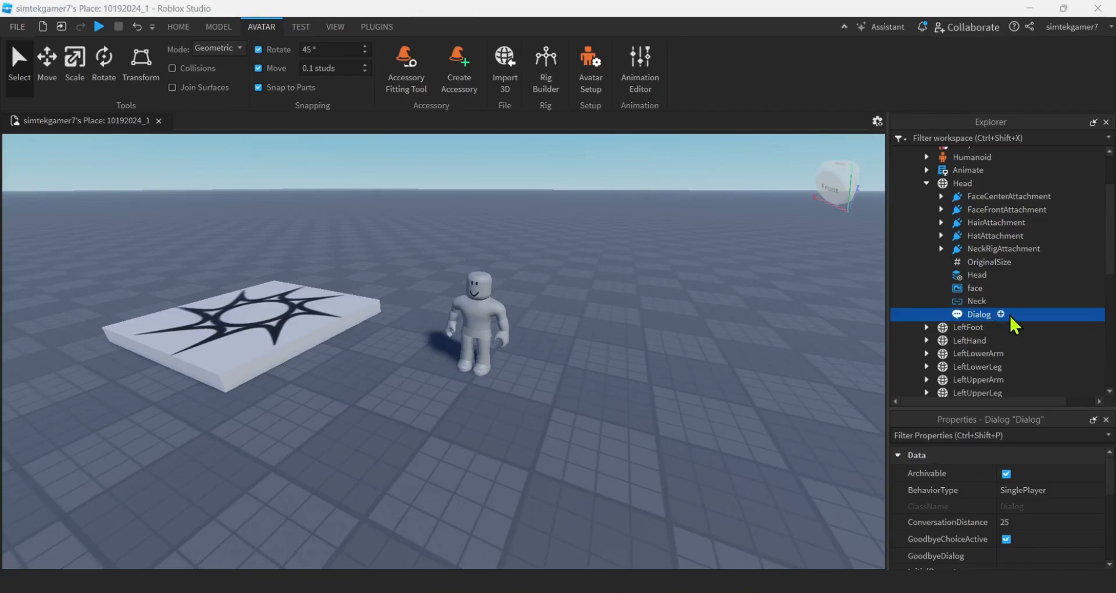
Step: Insert DialogChoice objects under the Dialog using the 'dia' object search
click(1001, 314)
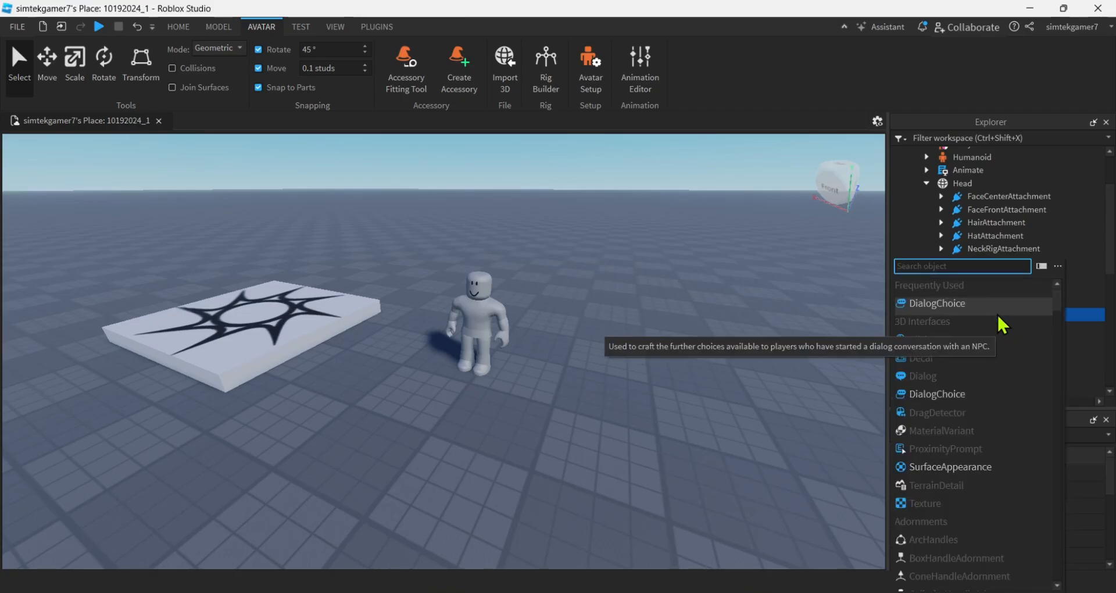
text(dia)
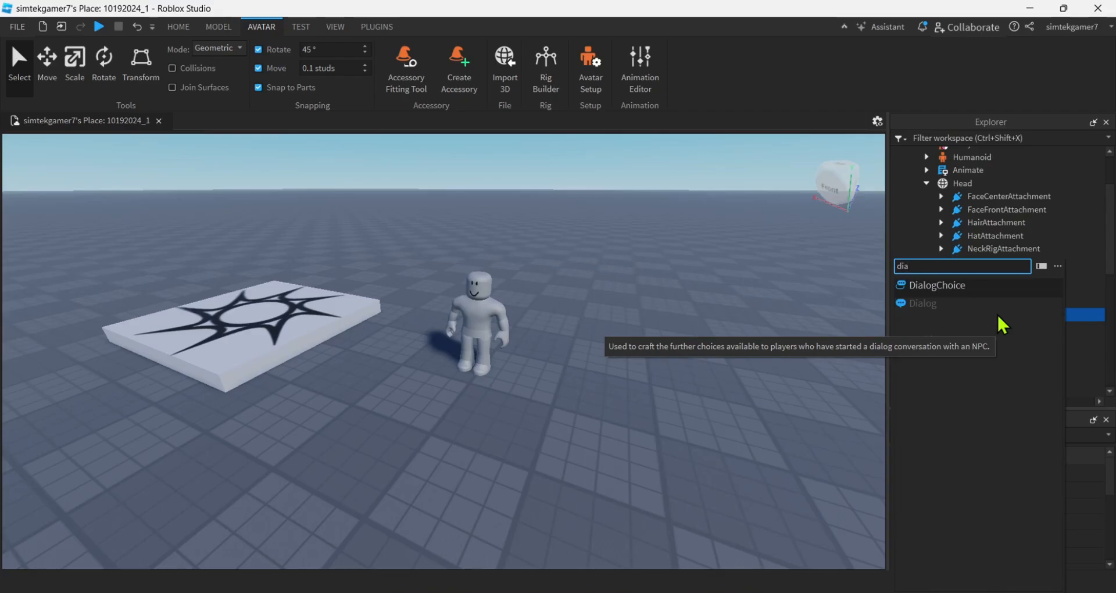
mouse_move(921, 297)
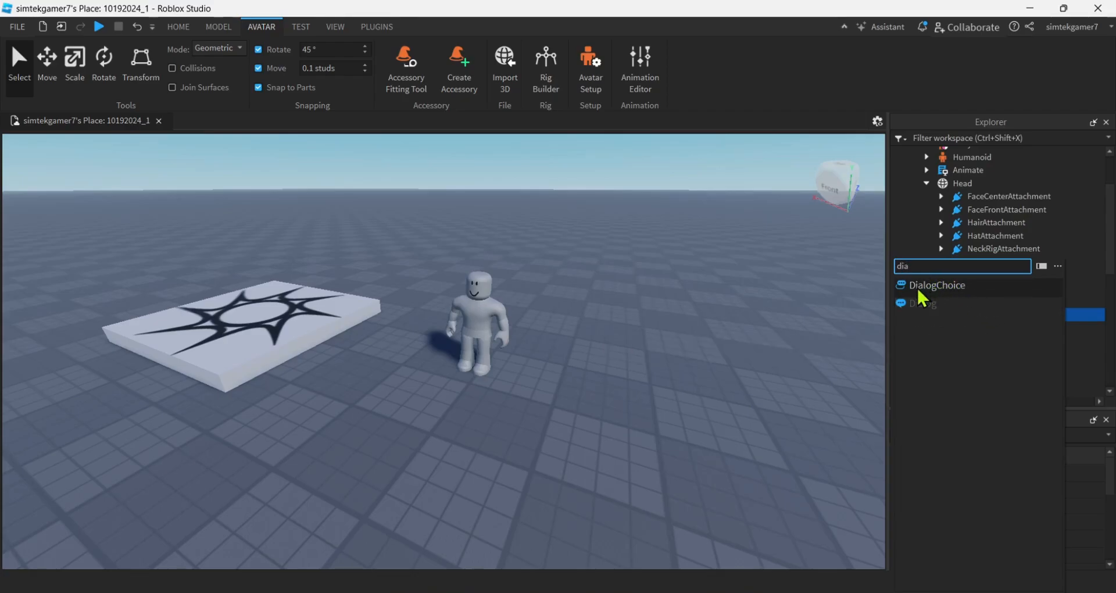
click(923, 304)
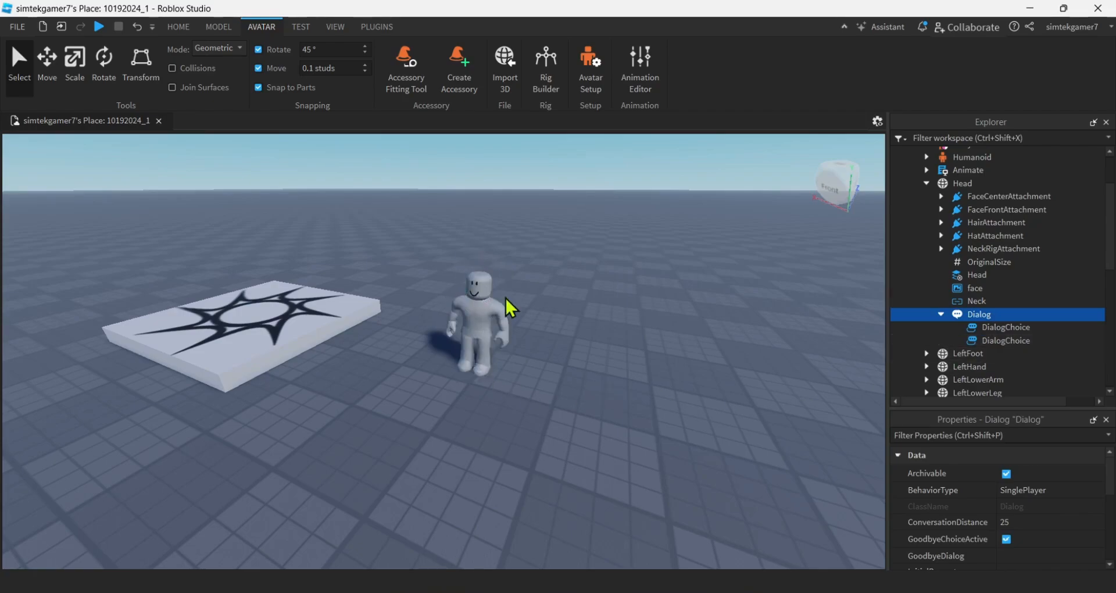
mouse_move(500, 270)
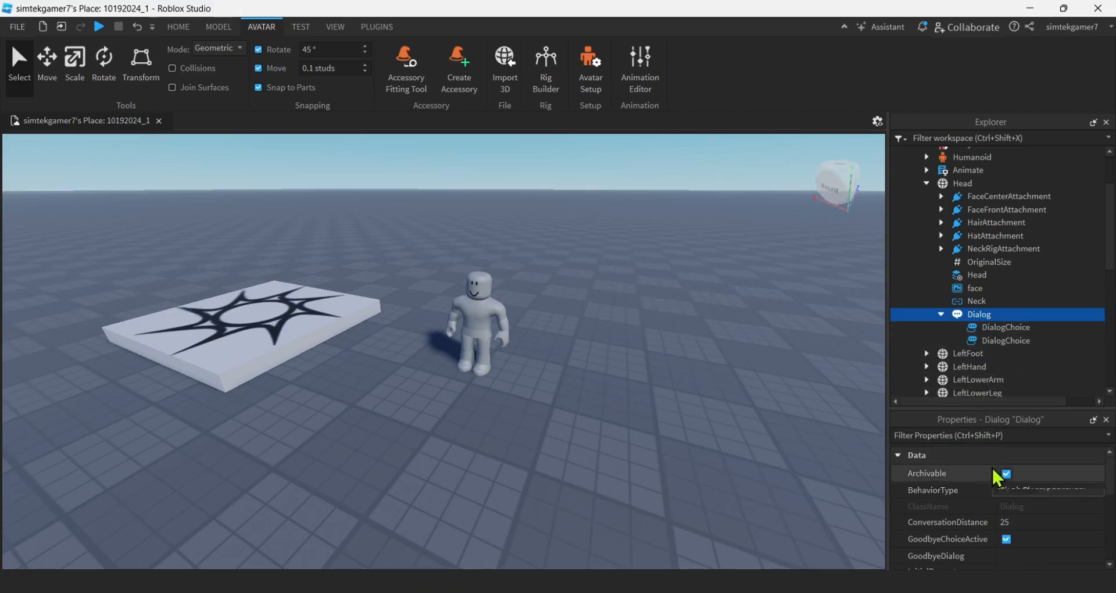
Step: Set the Dialog's InitialPrompt property to 'Do you want a lemon?'
scroll(down, 3)
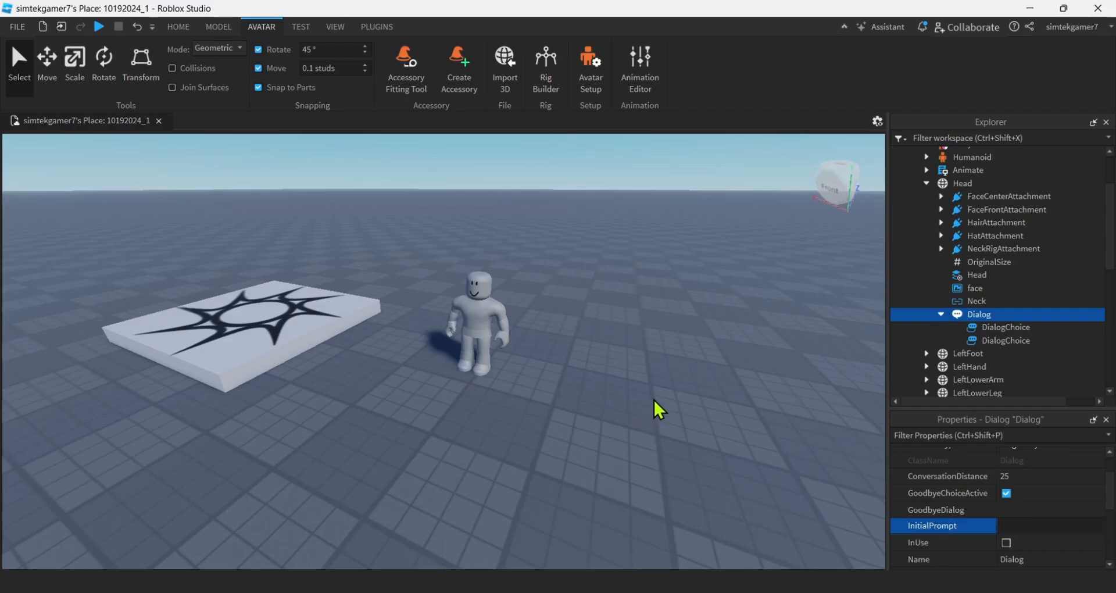
text(Do you want a lm)
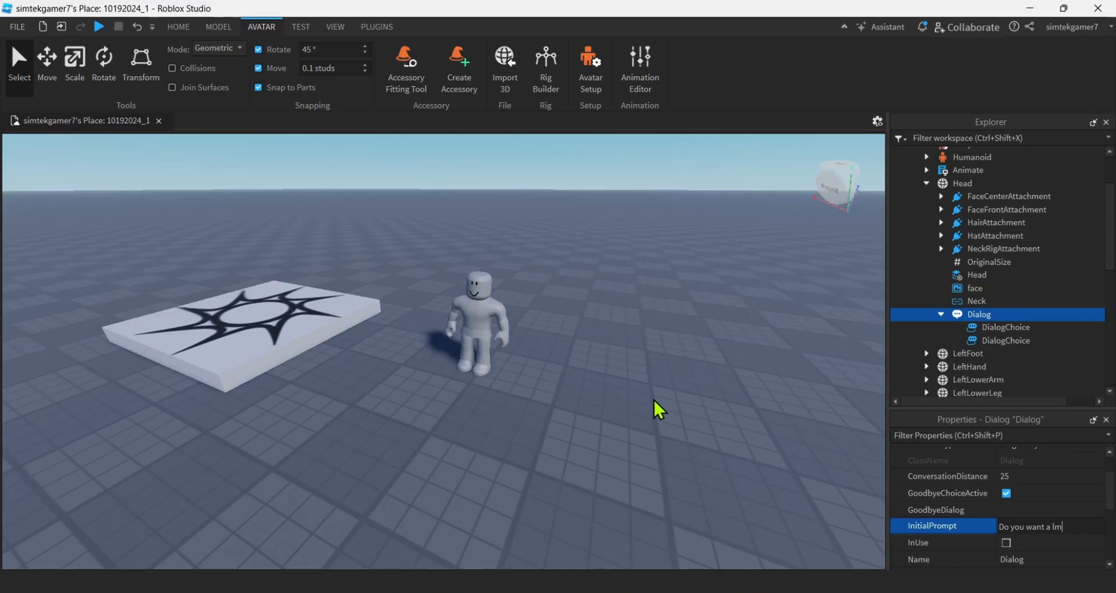
text(emon)
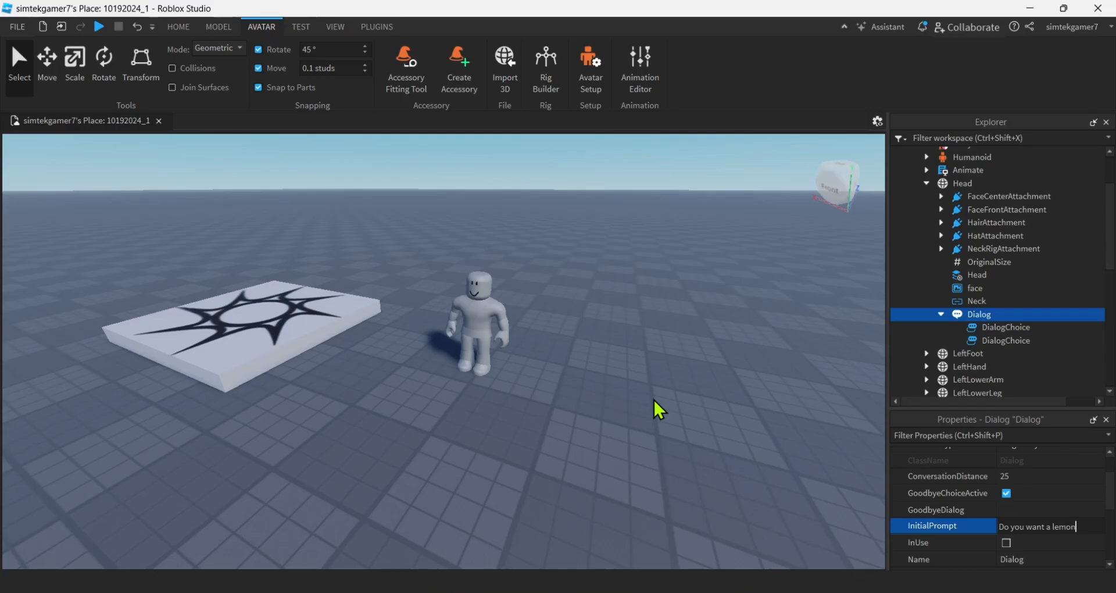
text(?)
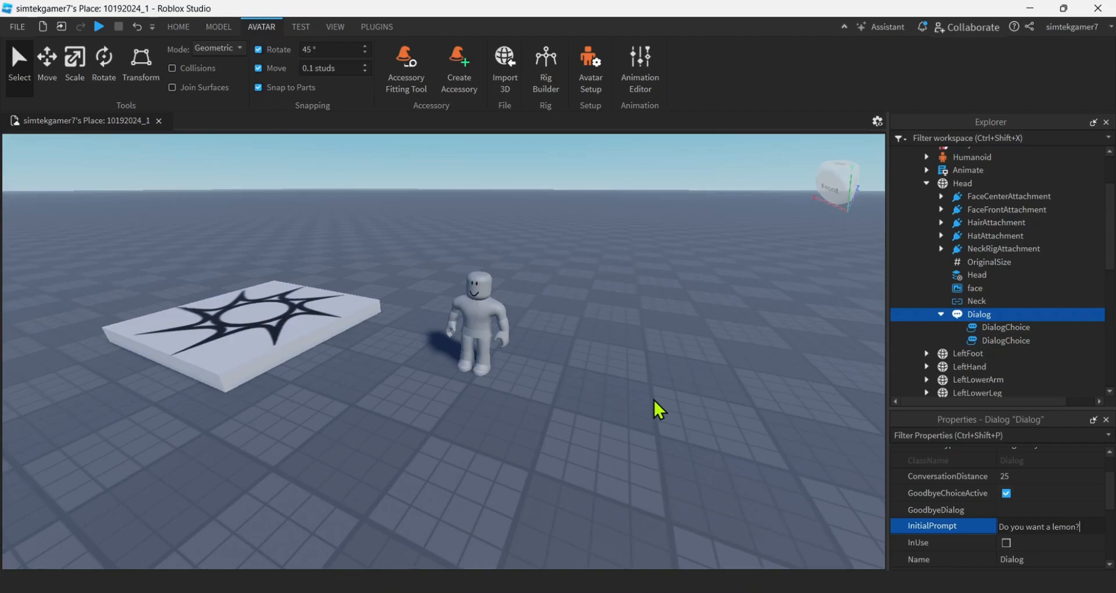
mouse_move(208, 483)
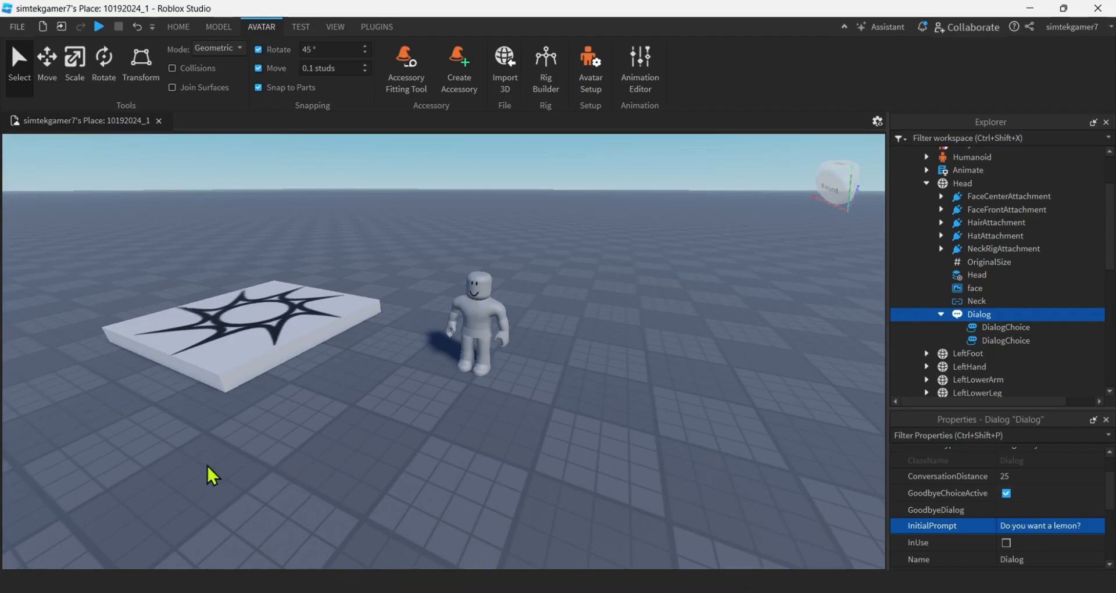
mouse_move(87, 478)
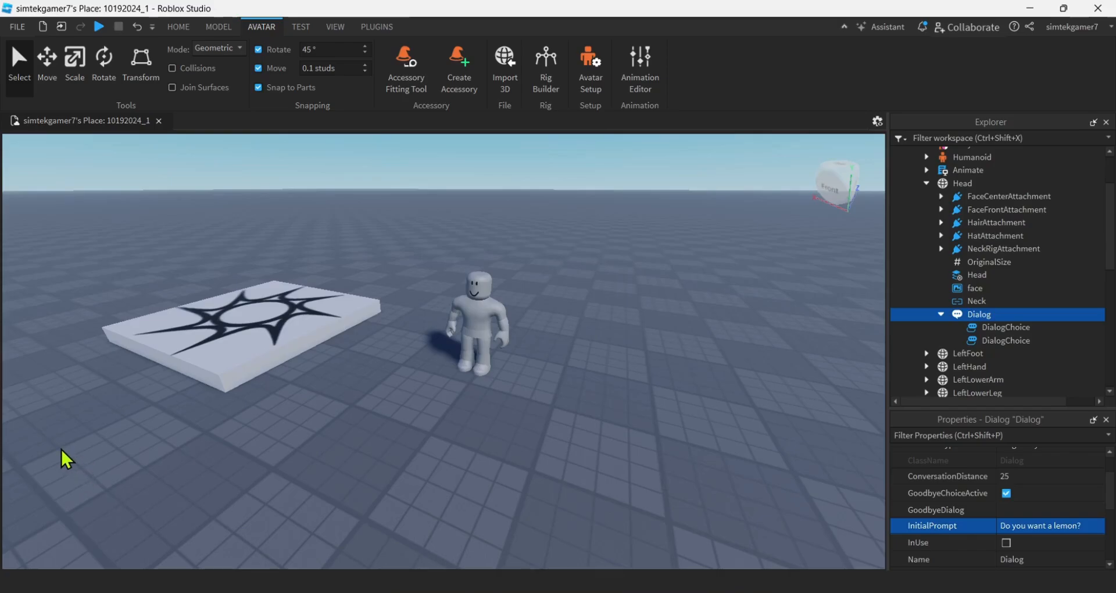
mouse_move(1006, 327)
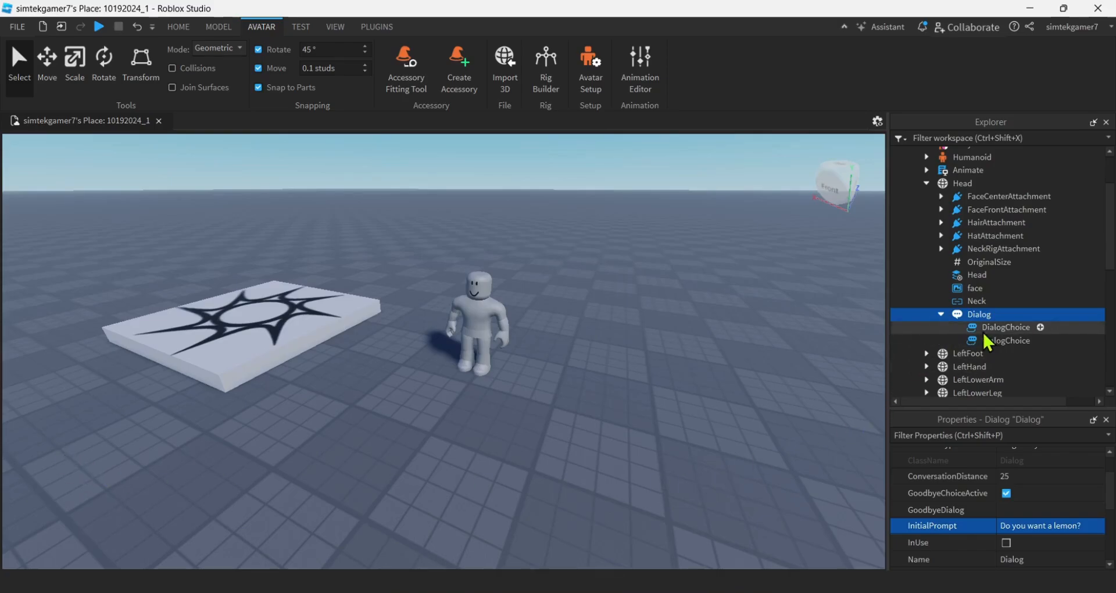
Step: Set the first DialogChoice's UserDialog to 'Yes'
click(1005, 327)
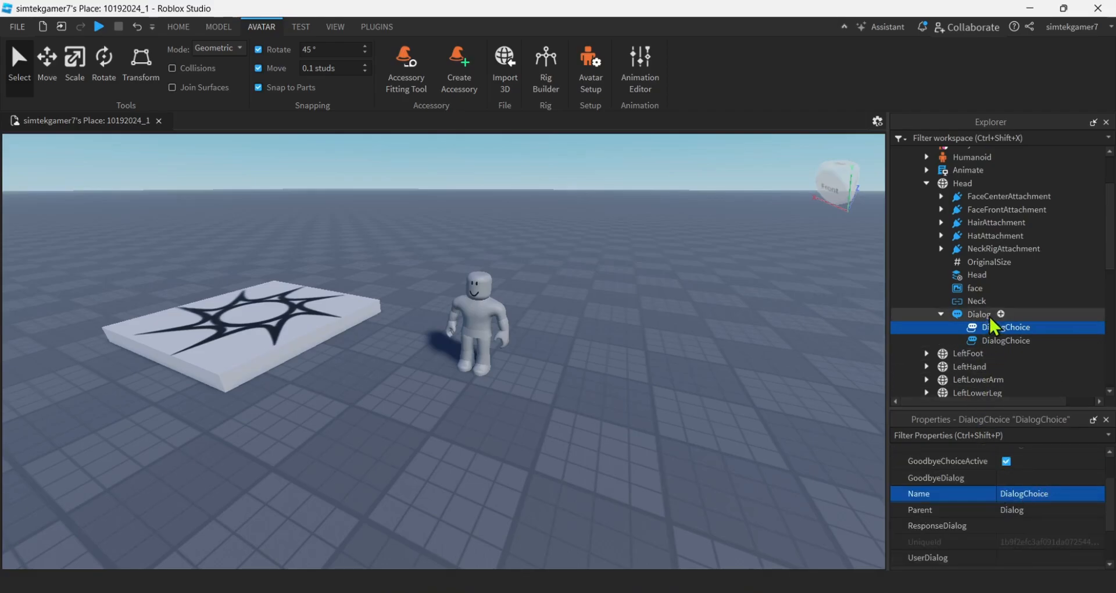
click(1005, 327)
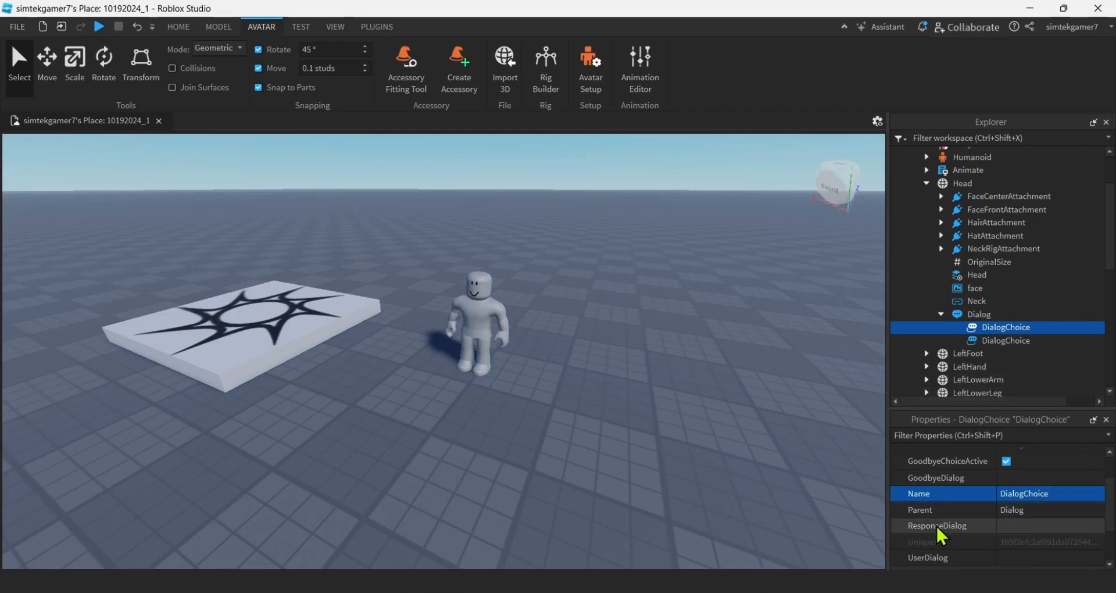
mouse_move(941, 534)
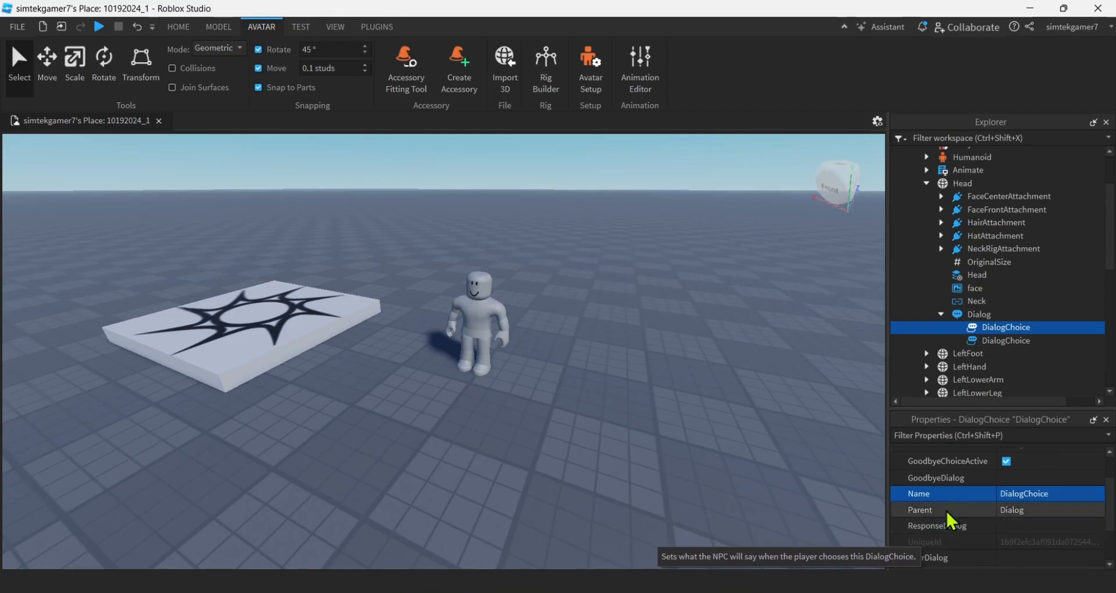
scroll(down, 3)
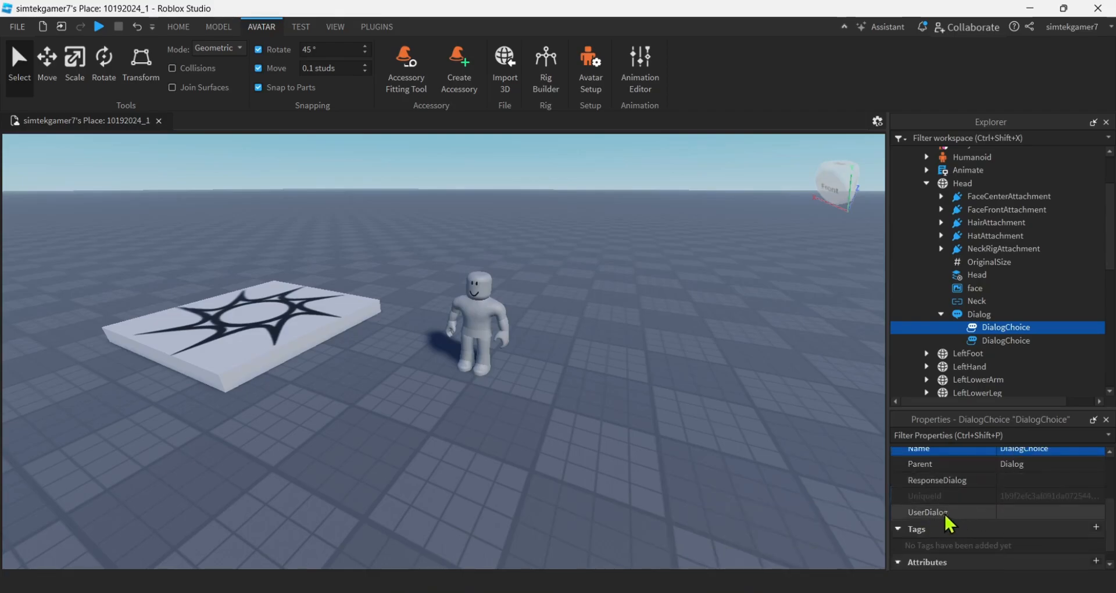
mouse_move(933, 515)
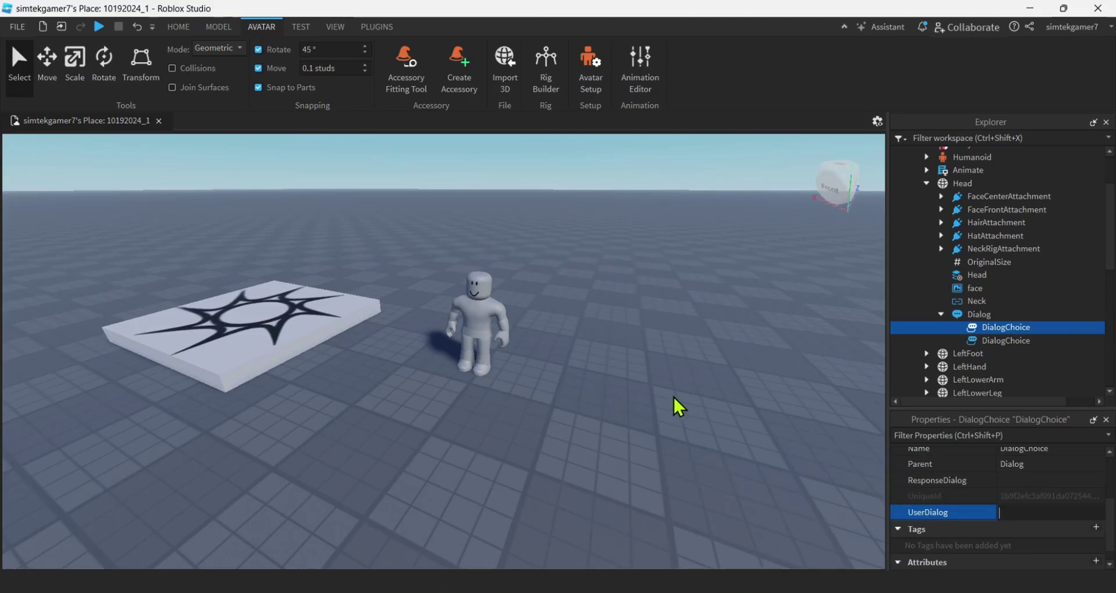
text(Y)
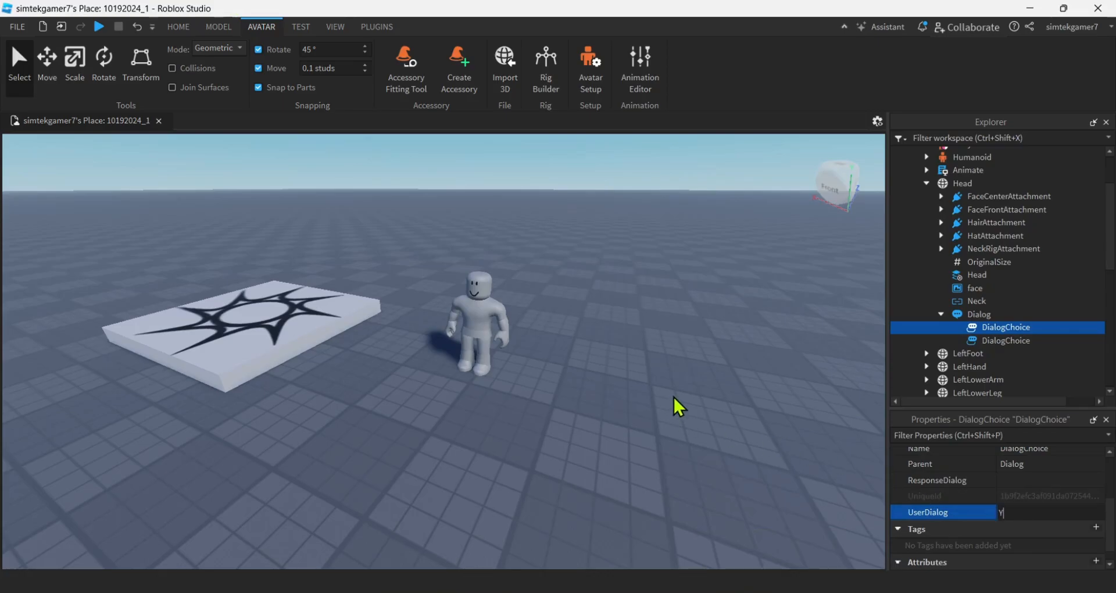
text(es)
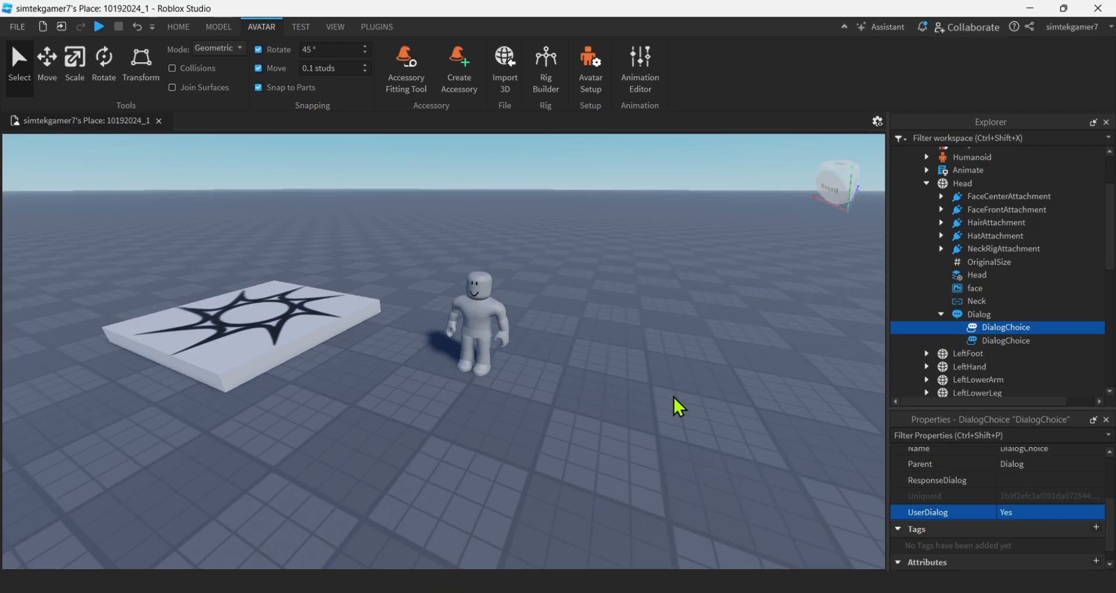
mouse_move(1043, 504)
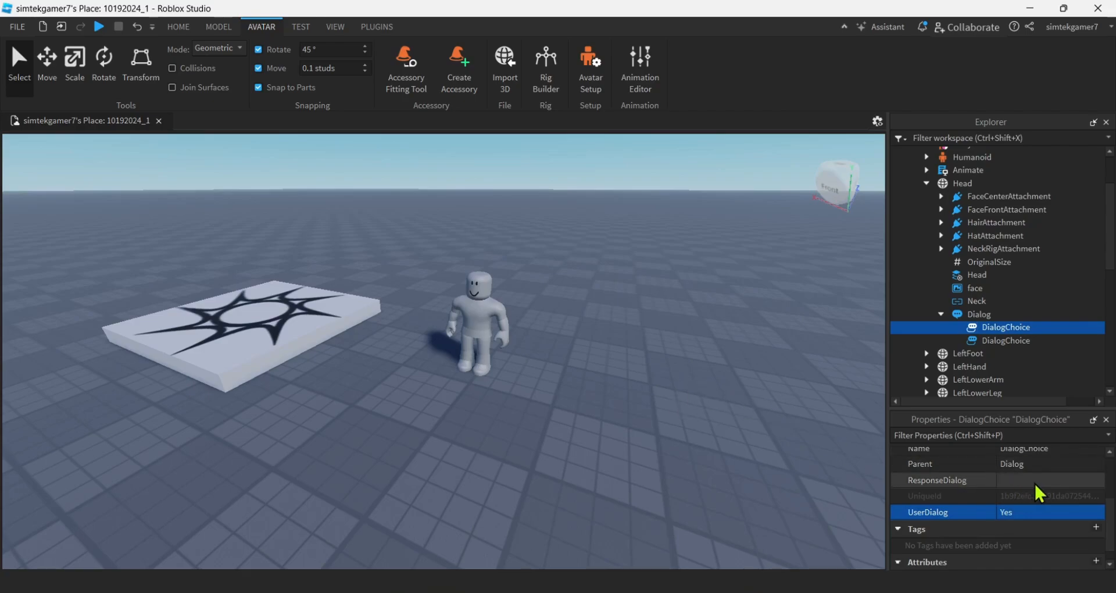
Step: Set the first DialogChoice's ResponseDialog to 'I have one here!'
click(1049, 480)
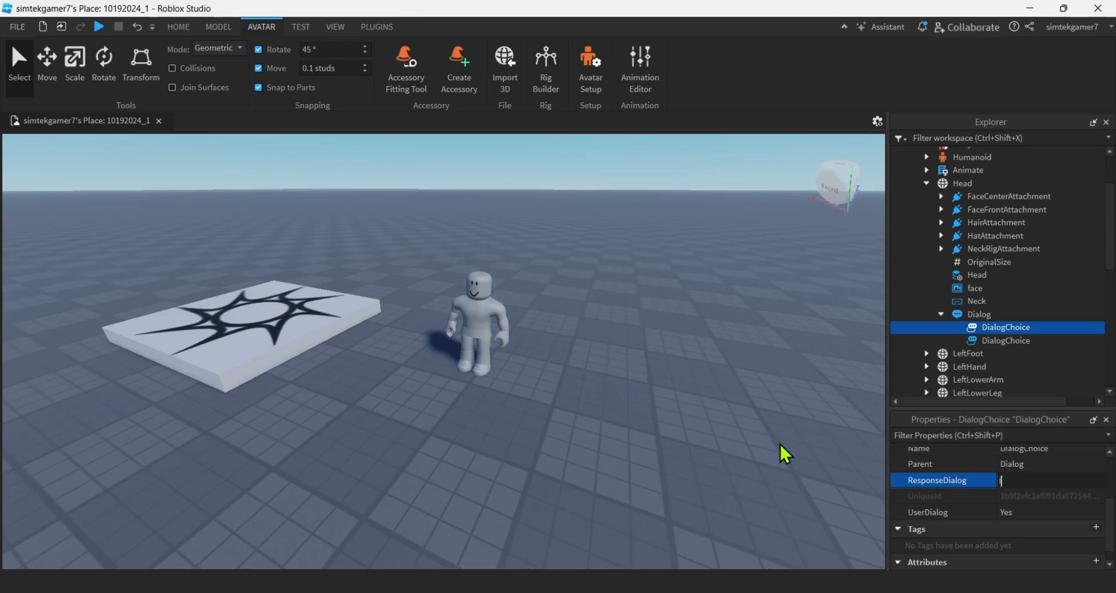
text(I have)
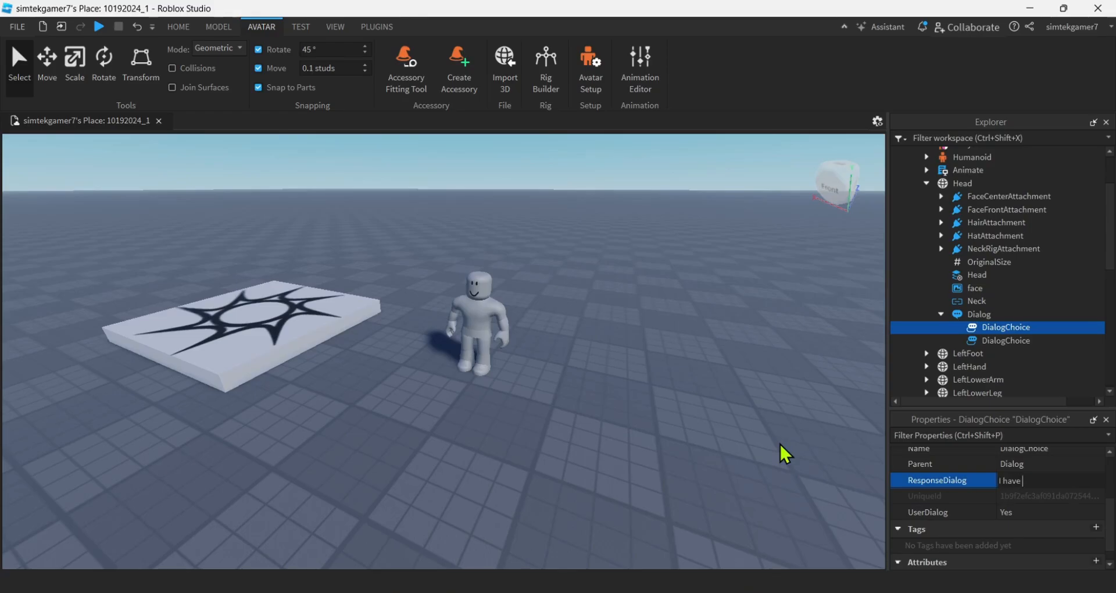
text(one here)
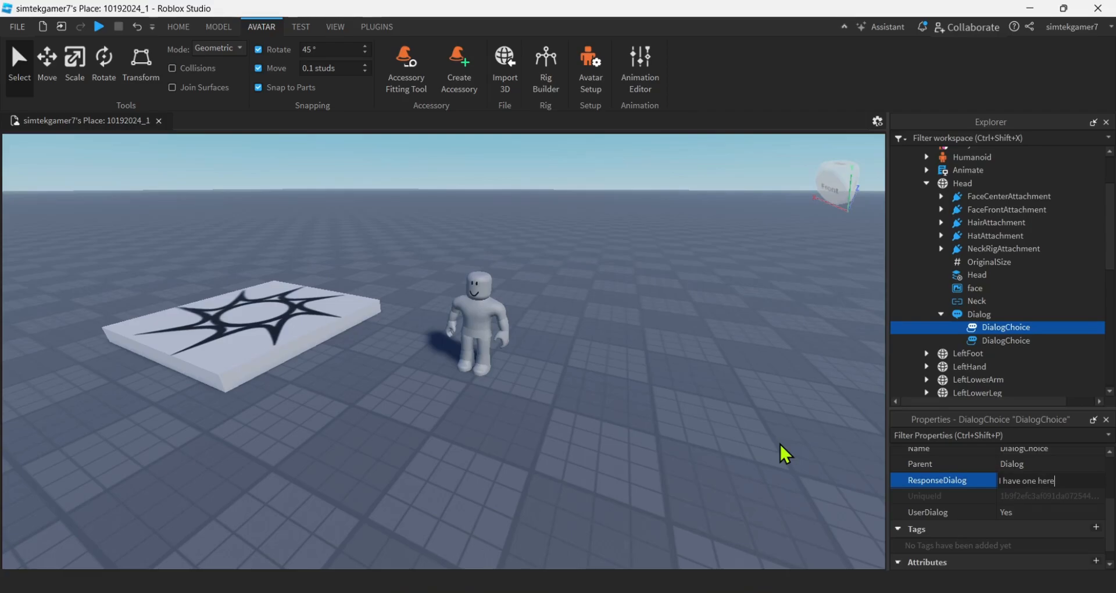
text(!)
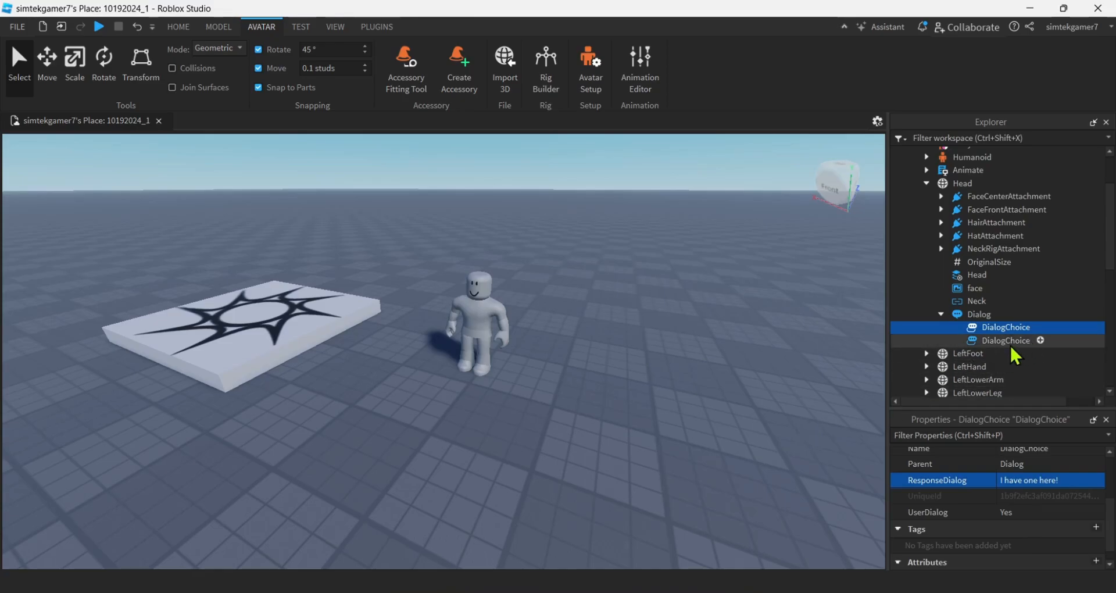
Step: Set the second choice's UserDialog to 'No!' and ResponseDialog to 'Fine... I see how it is!'
click(1005, 340)
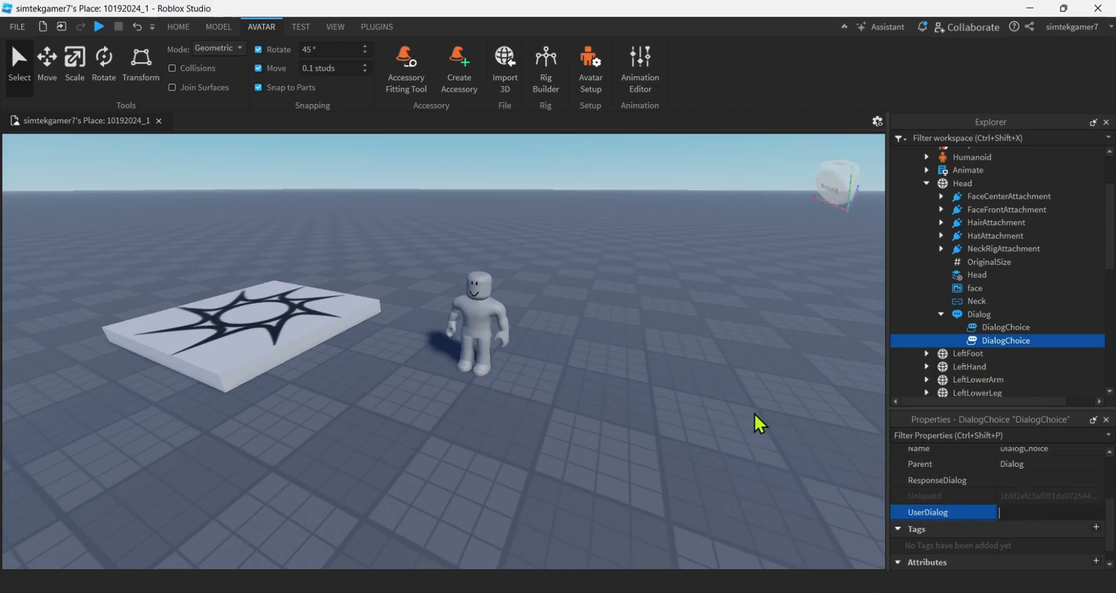
text(No!)
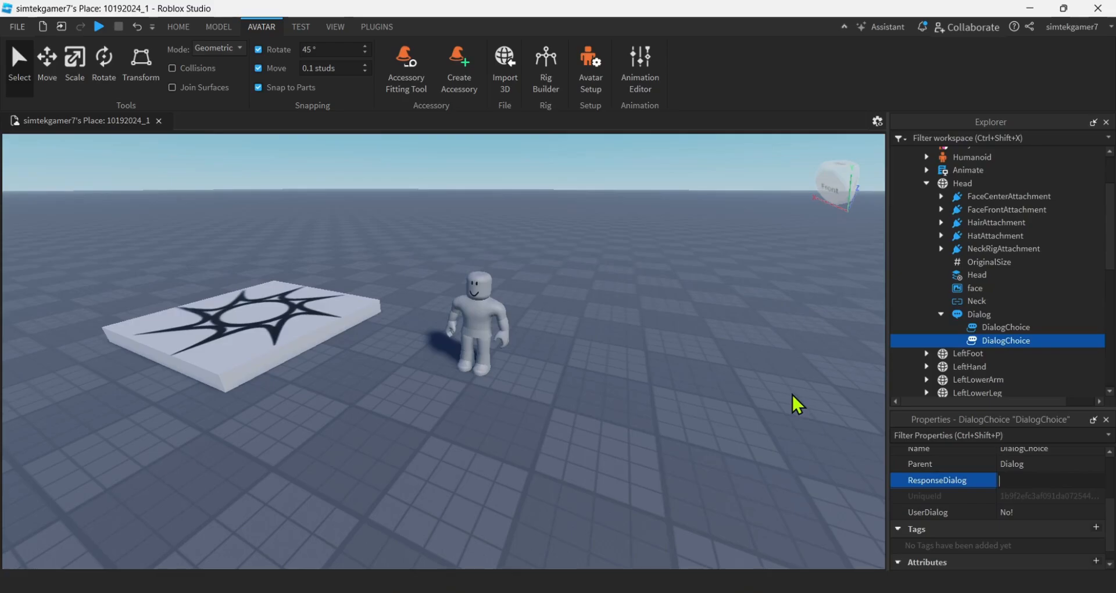
text(Fi)
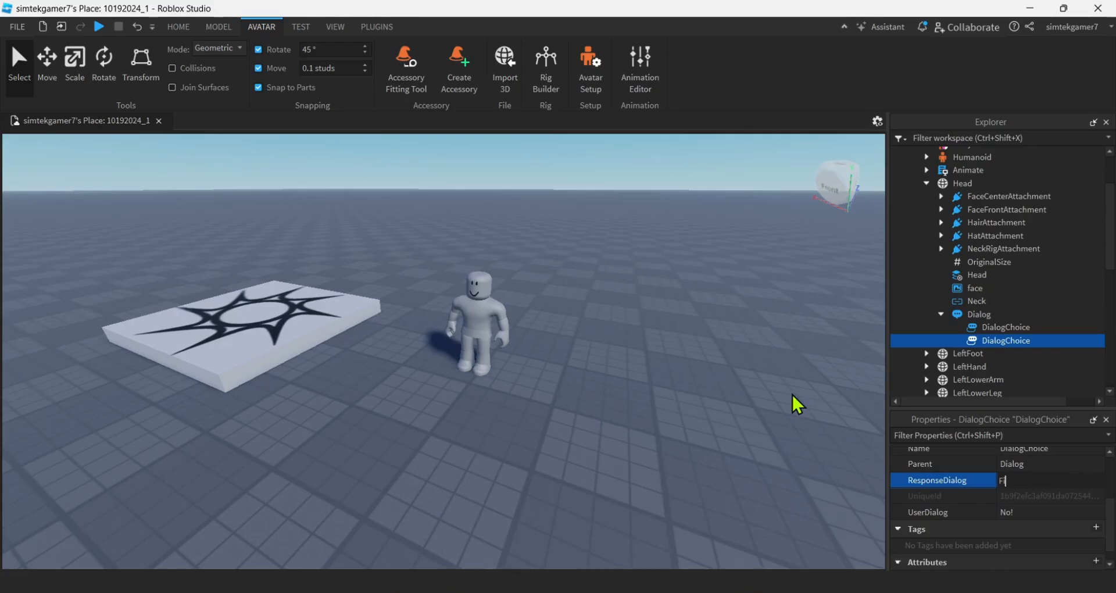
text(ine...)
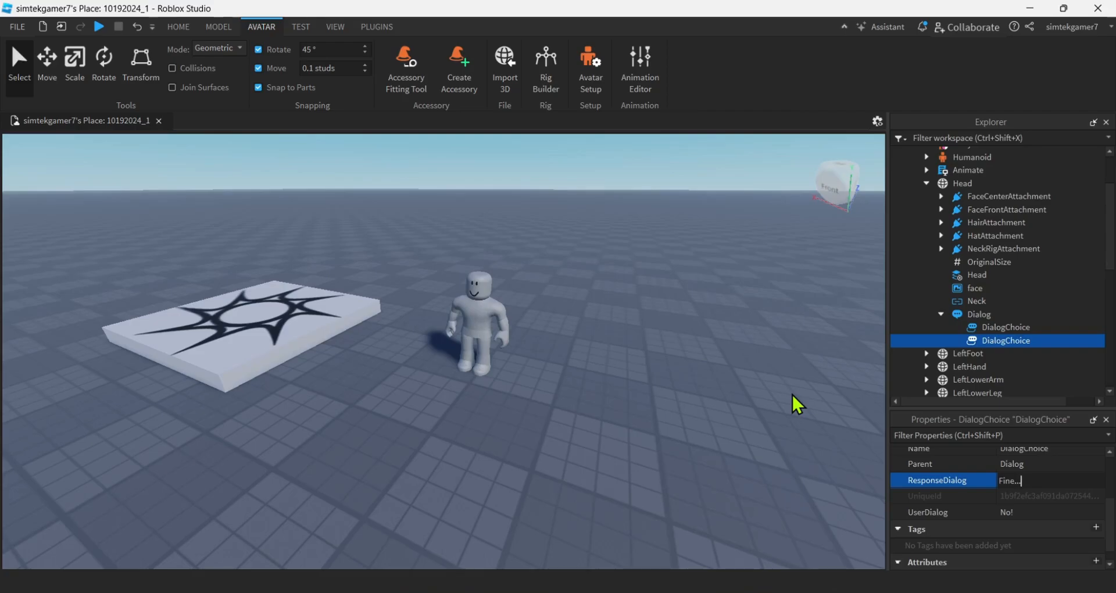
text(I see how it is)
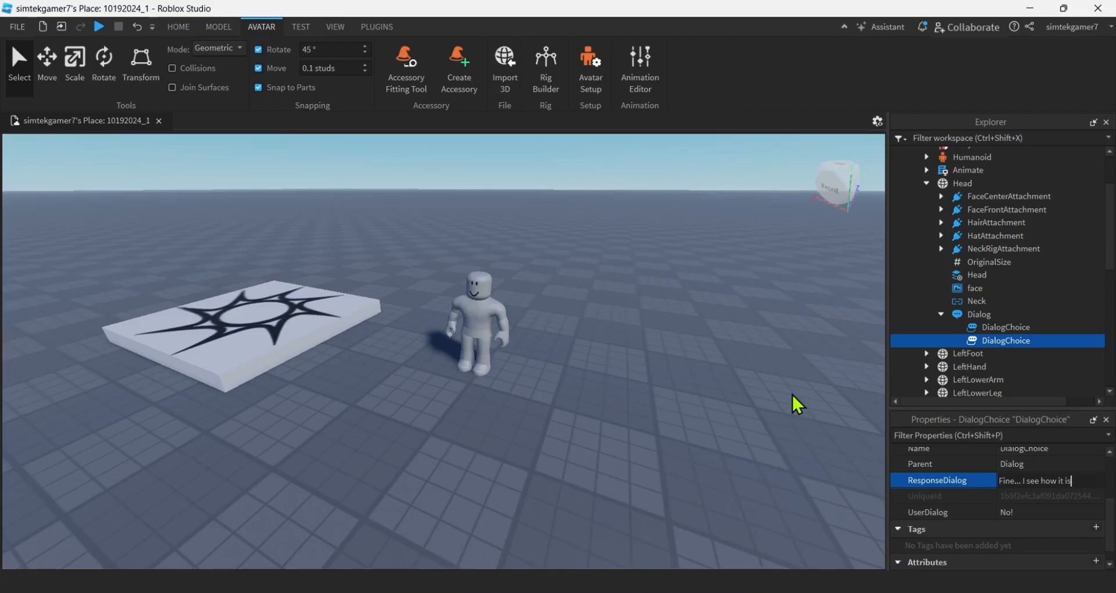
text(!)
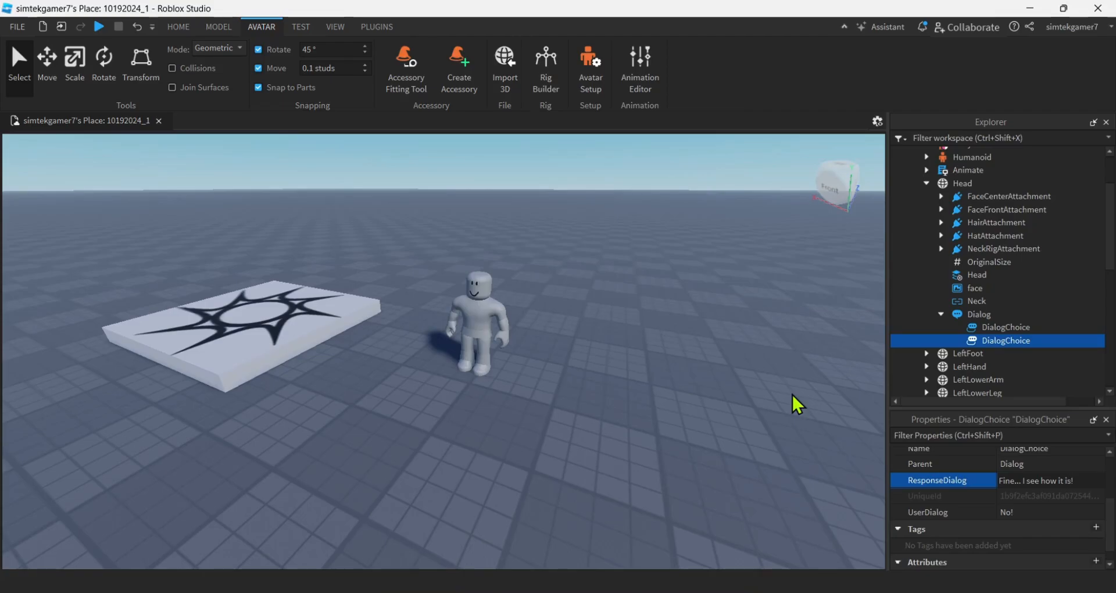
click(1046, 480)
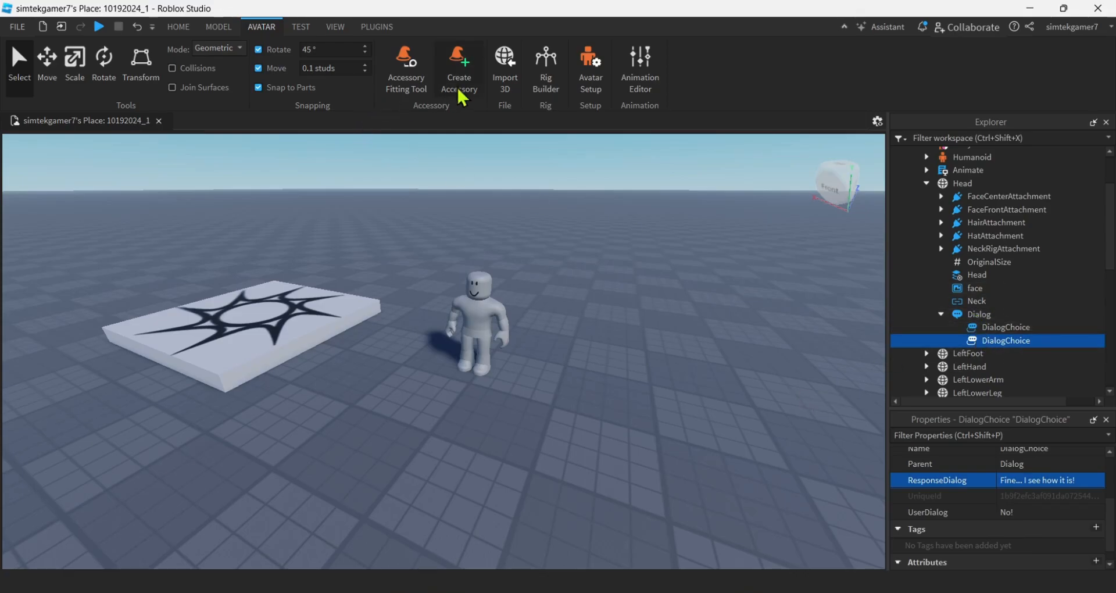
mouse_move(97, 27)
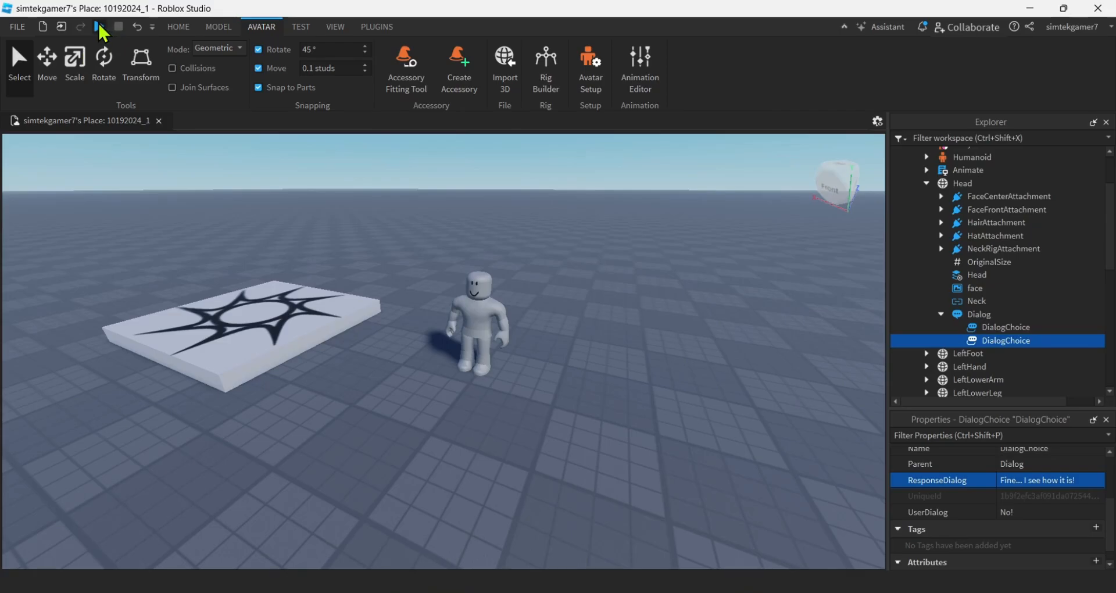
click(101, 27)
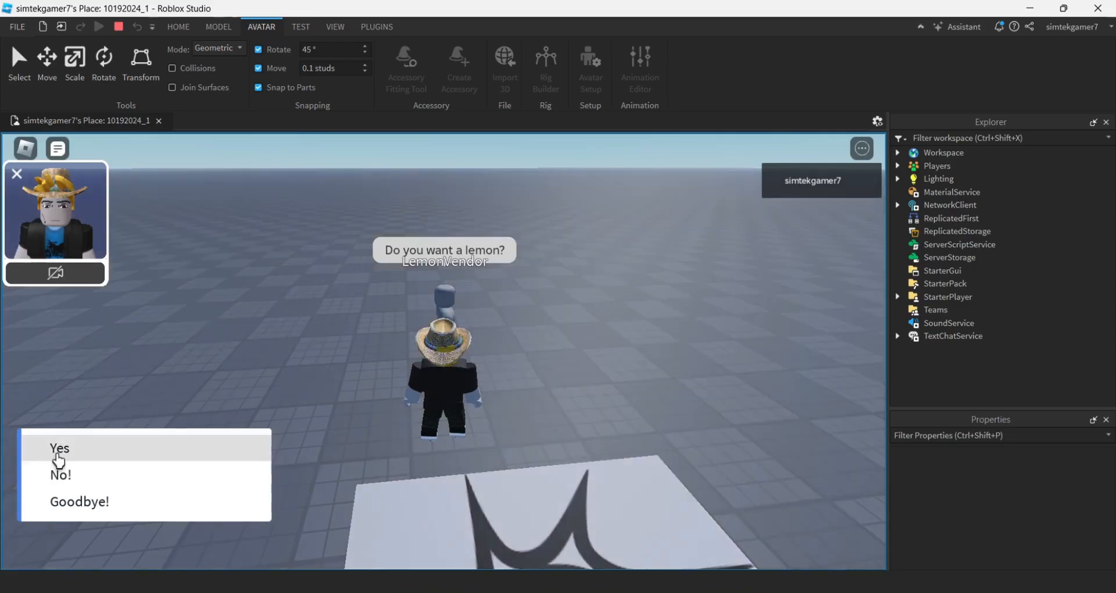
click(59, 448)
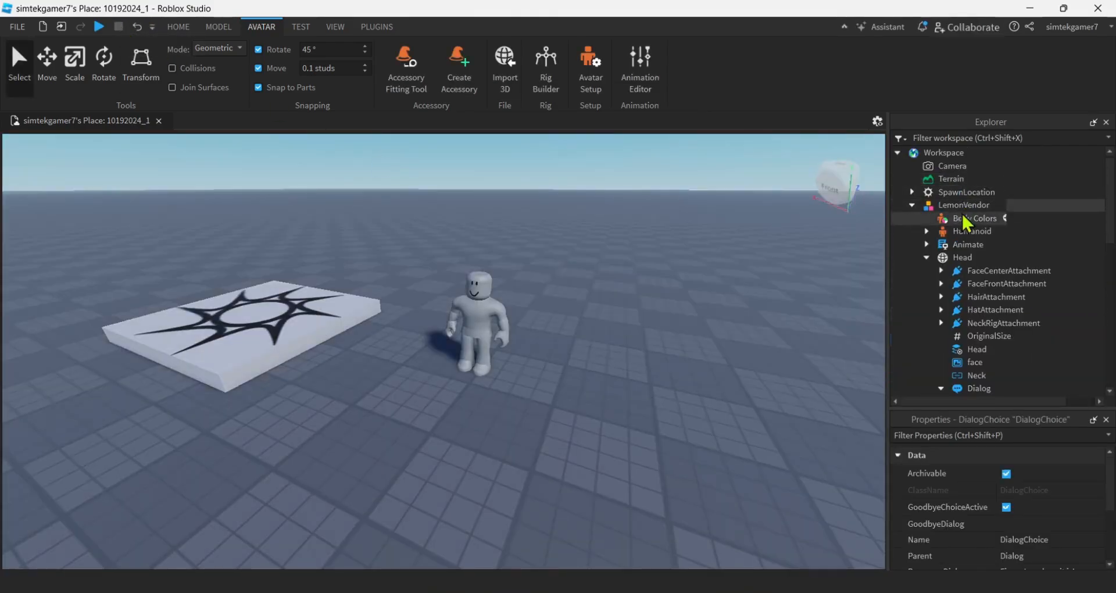
Step: Change the LemonVendor Humanoid's DisplayDistanceType property to None
click(971, 230)
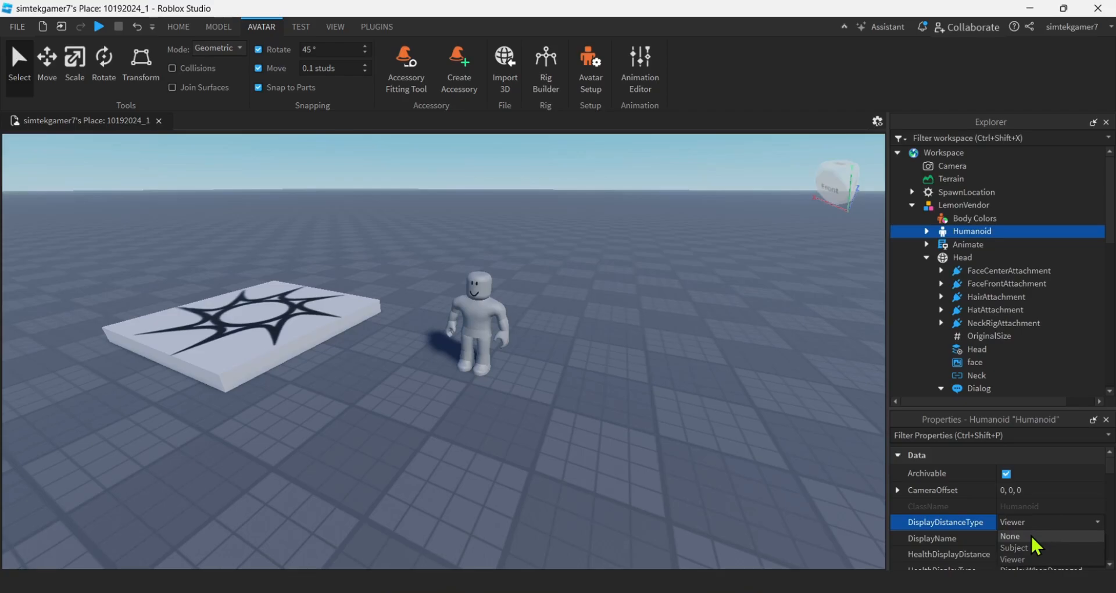
click(1009, 534)
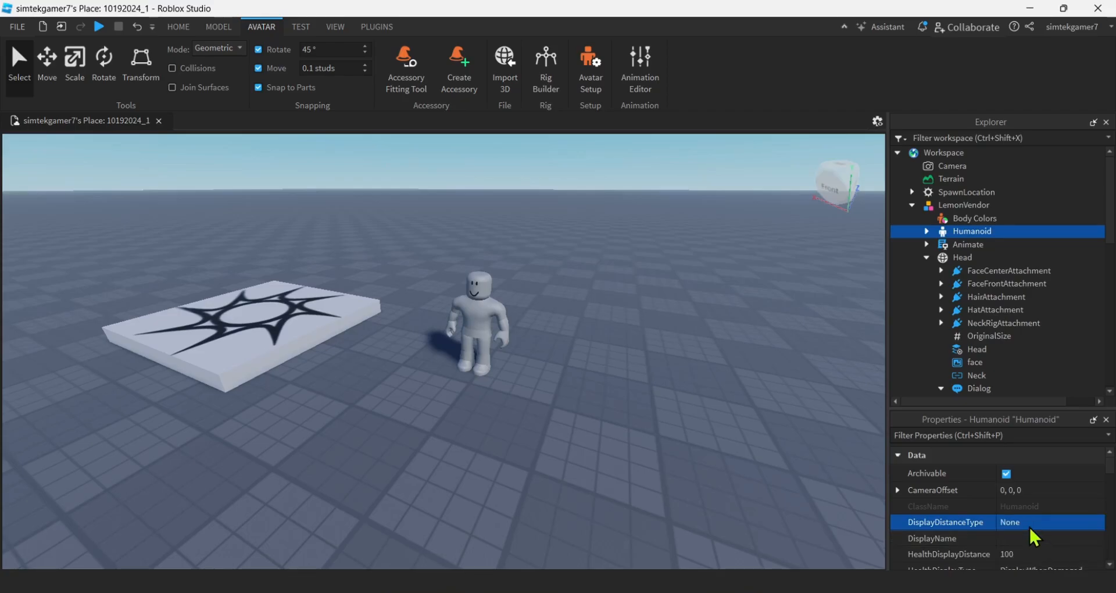
click(102, 27)
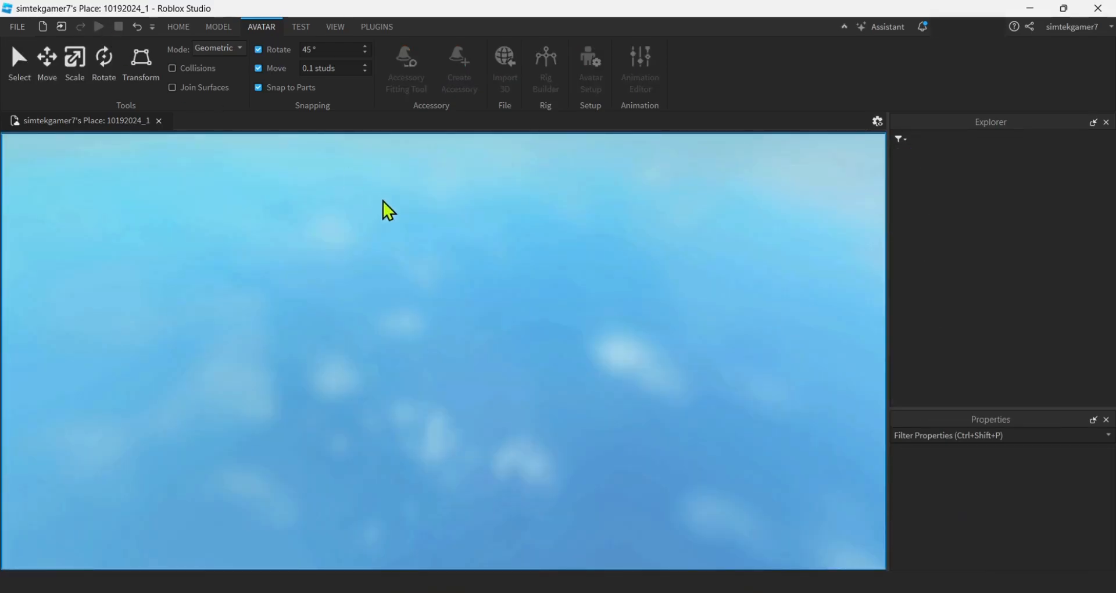
click(102, 27)
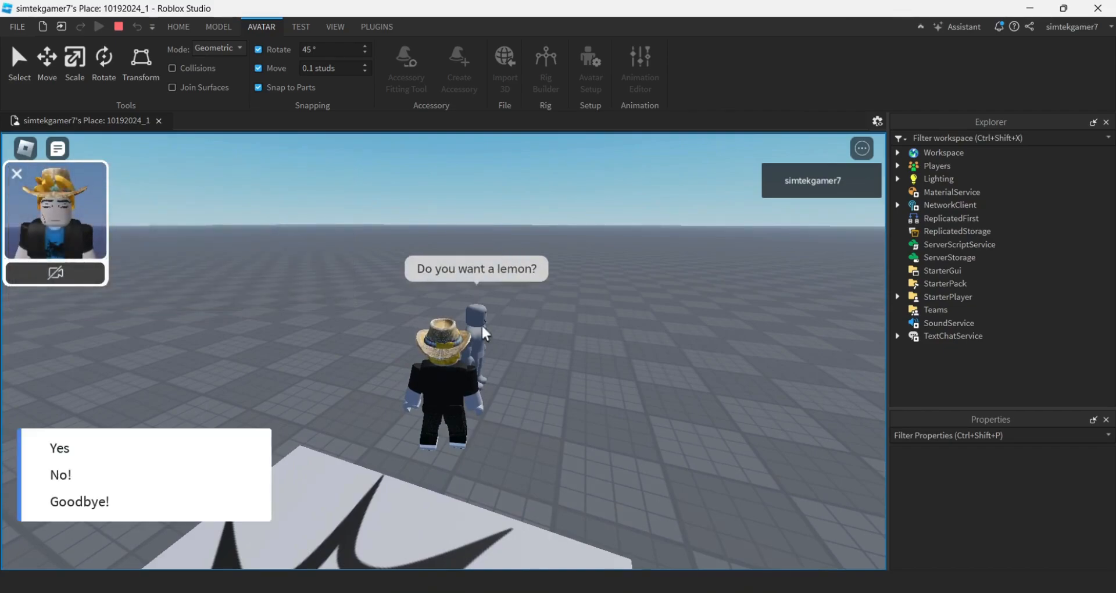
click(56, 475)
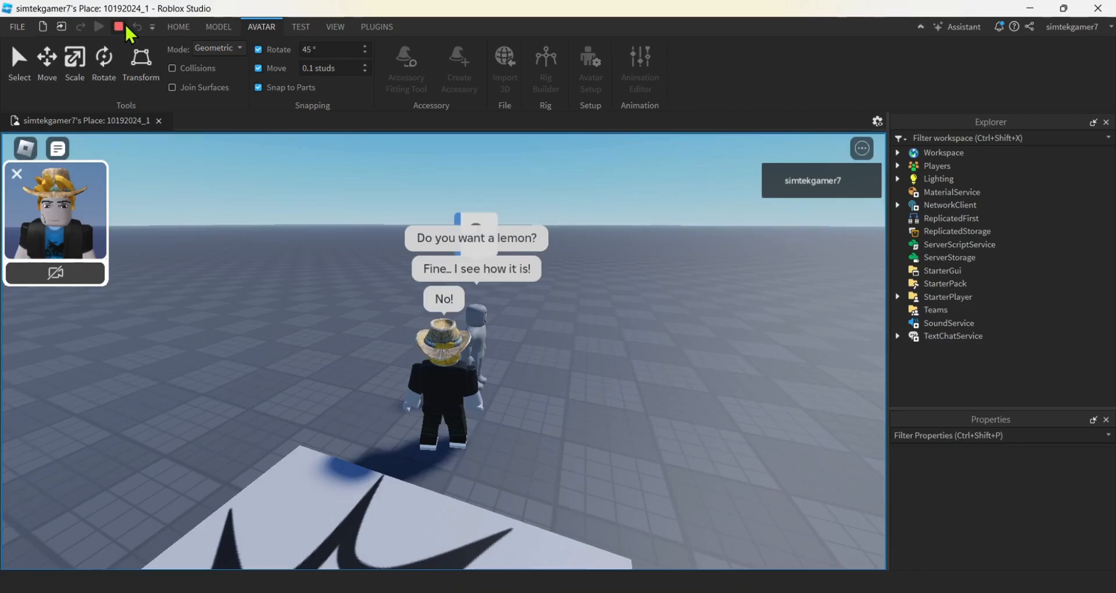
click(119, 27)
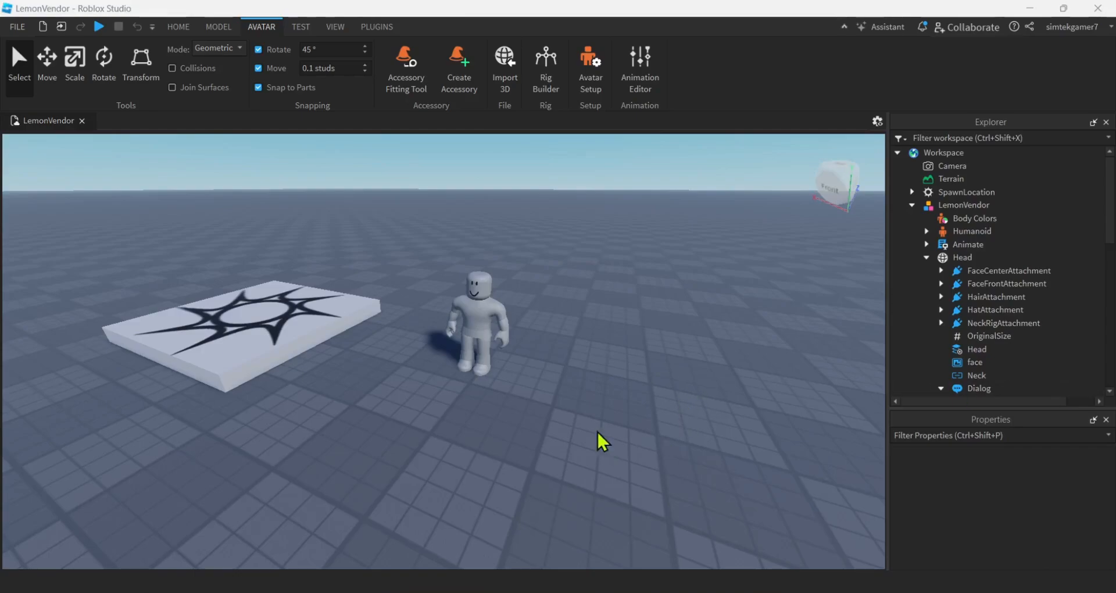
Step: Open the Toolbox from the Home tab and pick the MeshParts asset category
click(474, 314)
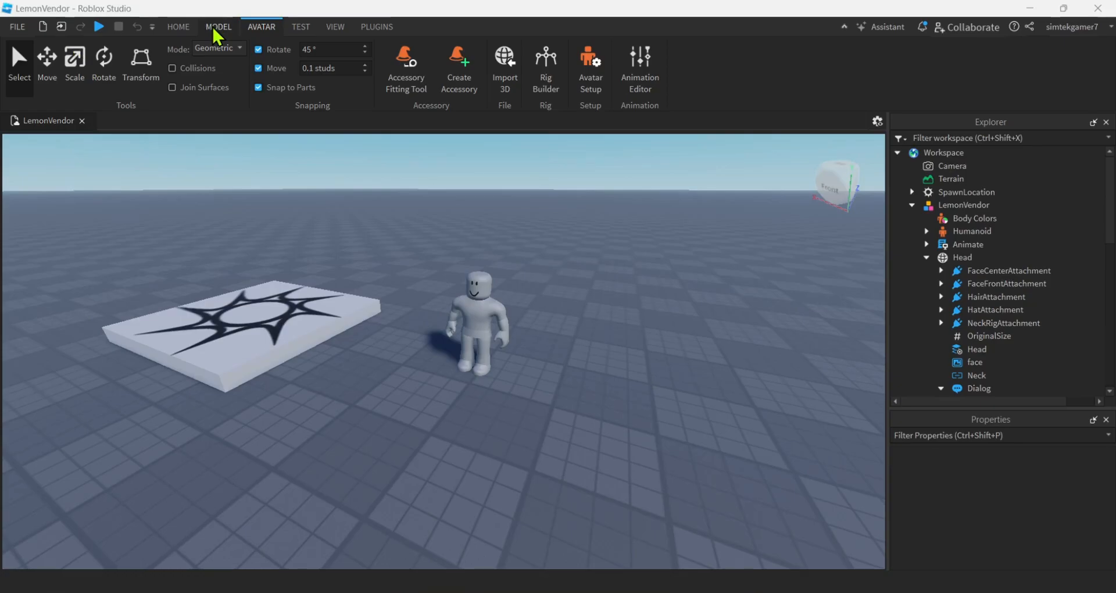
click(177, 26)
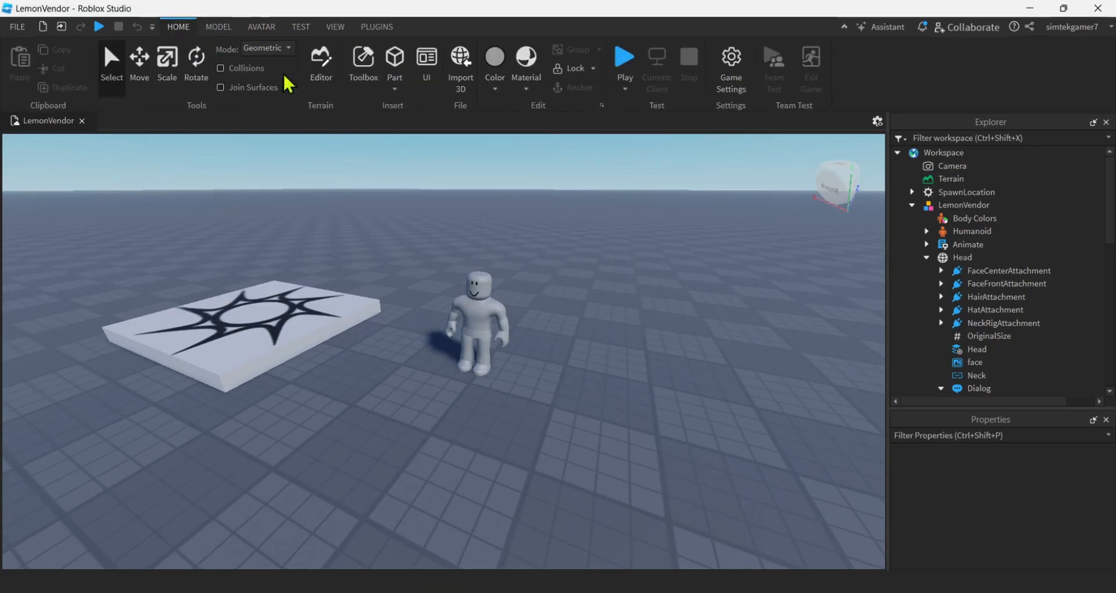
click(363, 56)
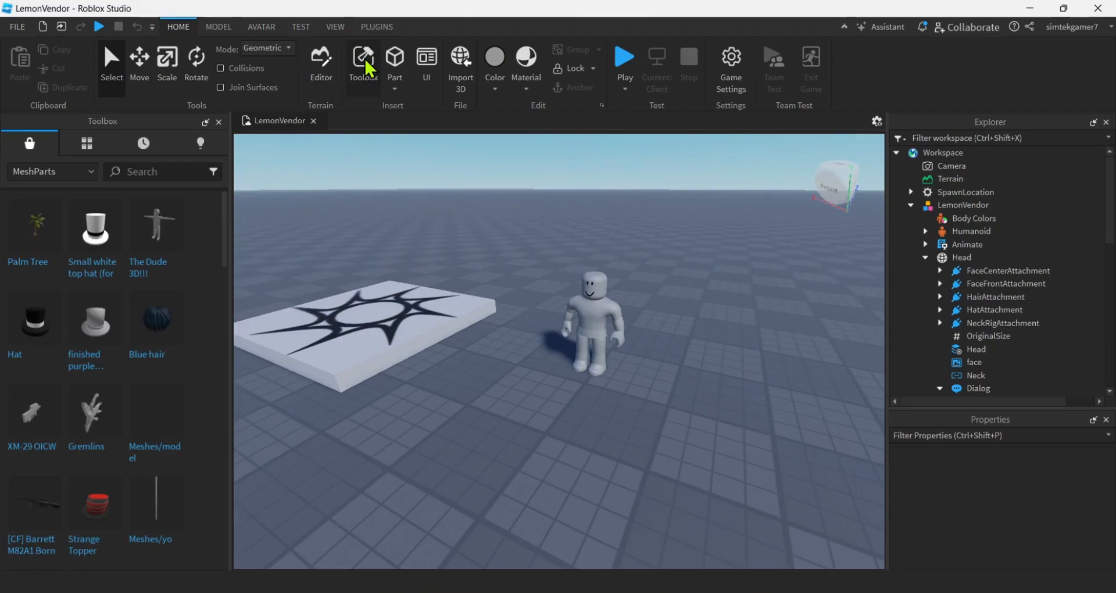
mouse_move(29, 145)
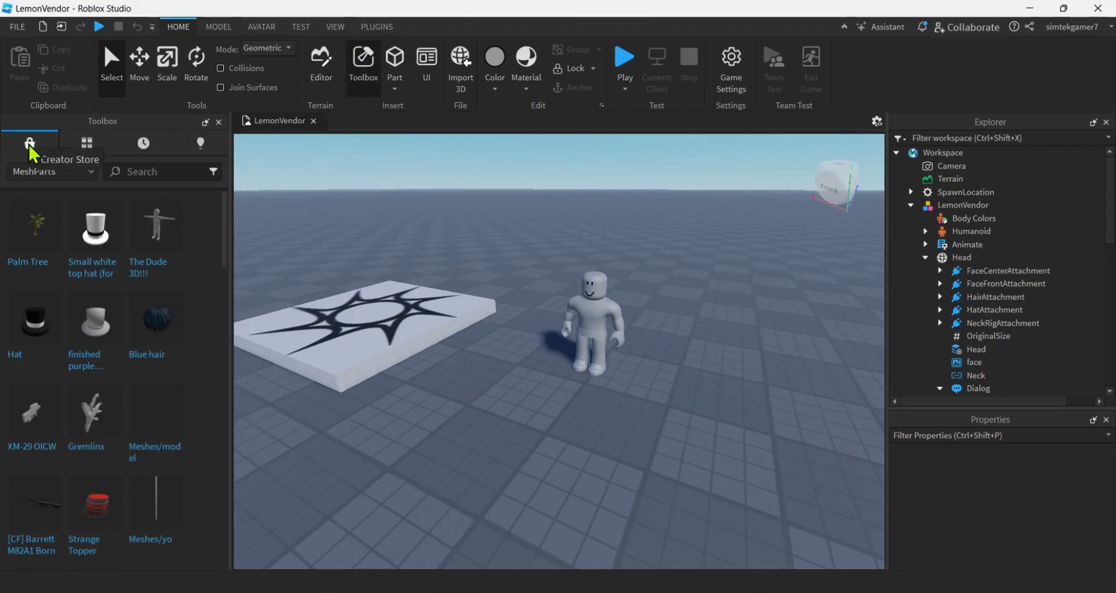
click(51, 172)
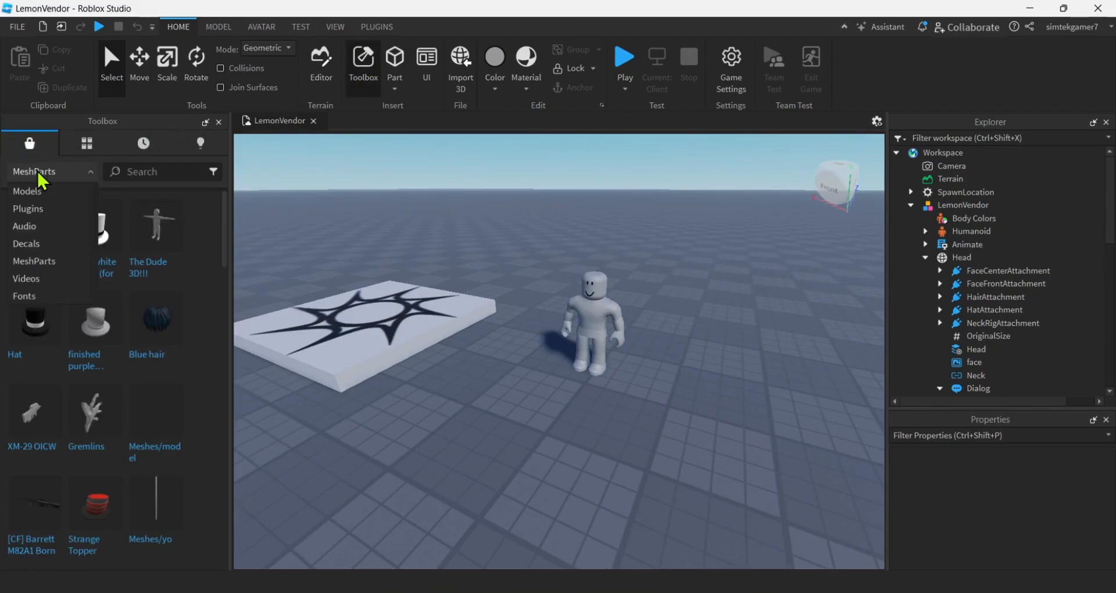
click(33, 259)
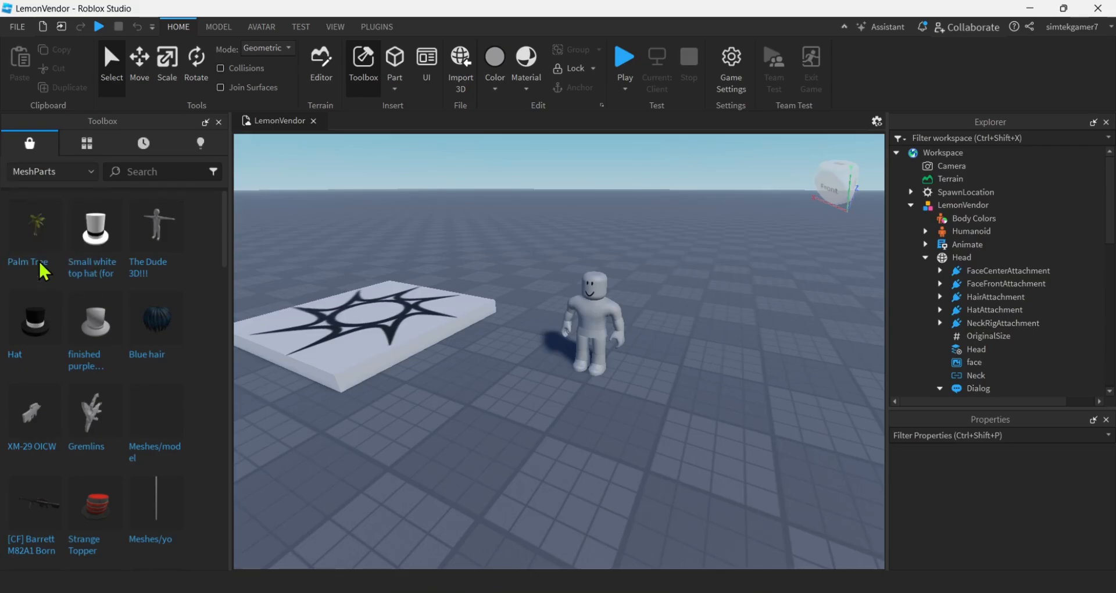
Step: Search MeshParts for 'lemon' and insert the Lemon mesh into Workspace
click(160, 171)
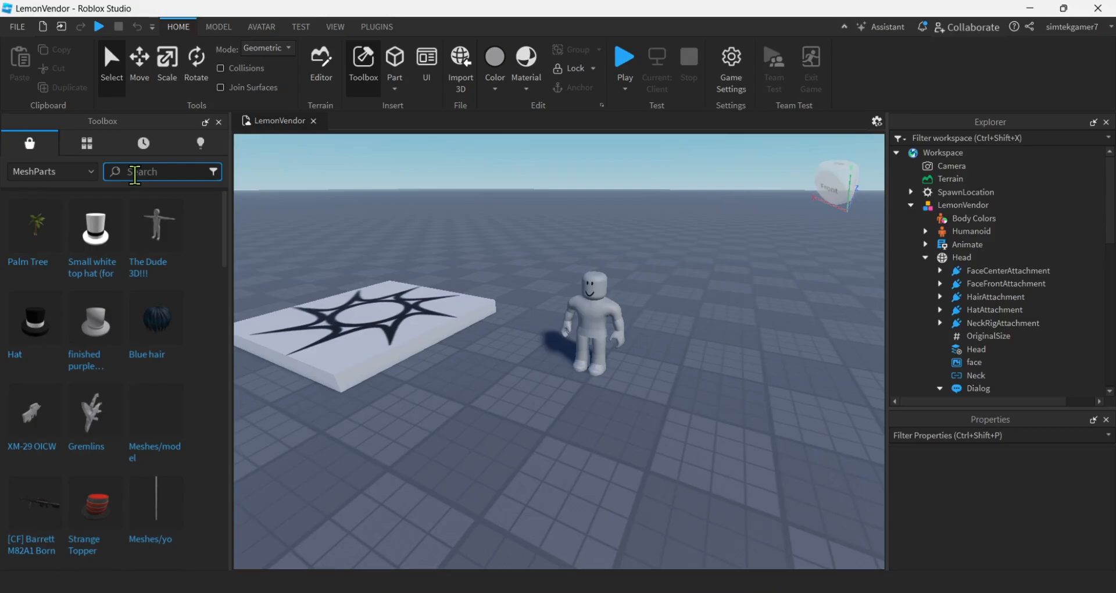
click(162, 172)
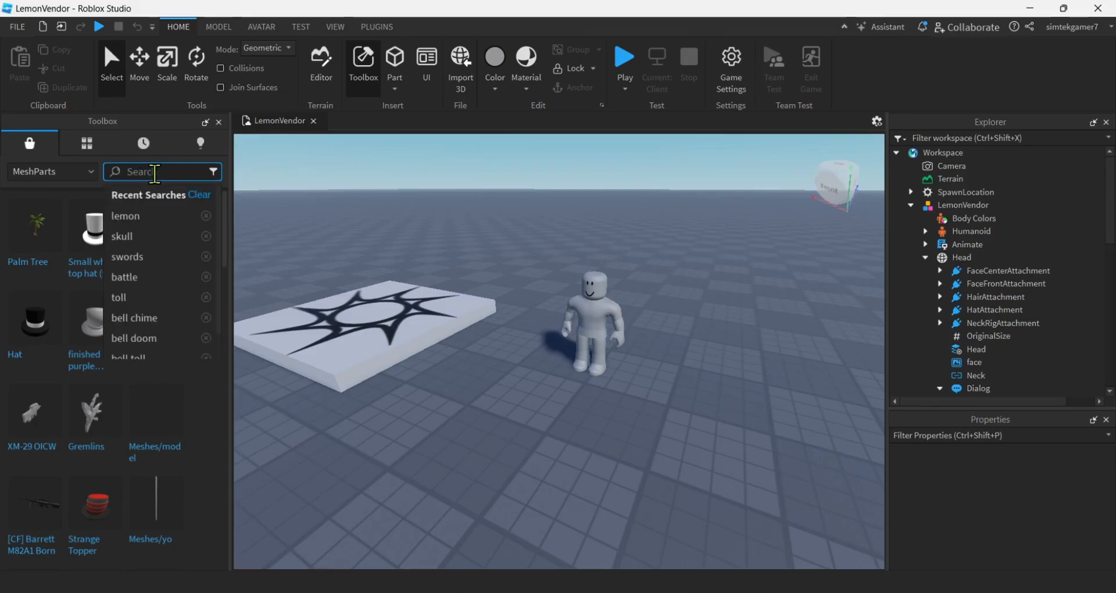
mouse_move(220, 176)
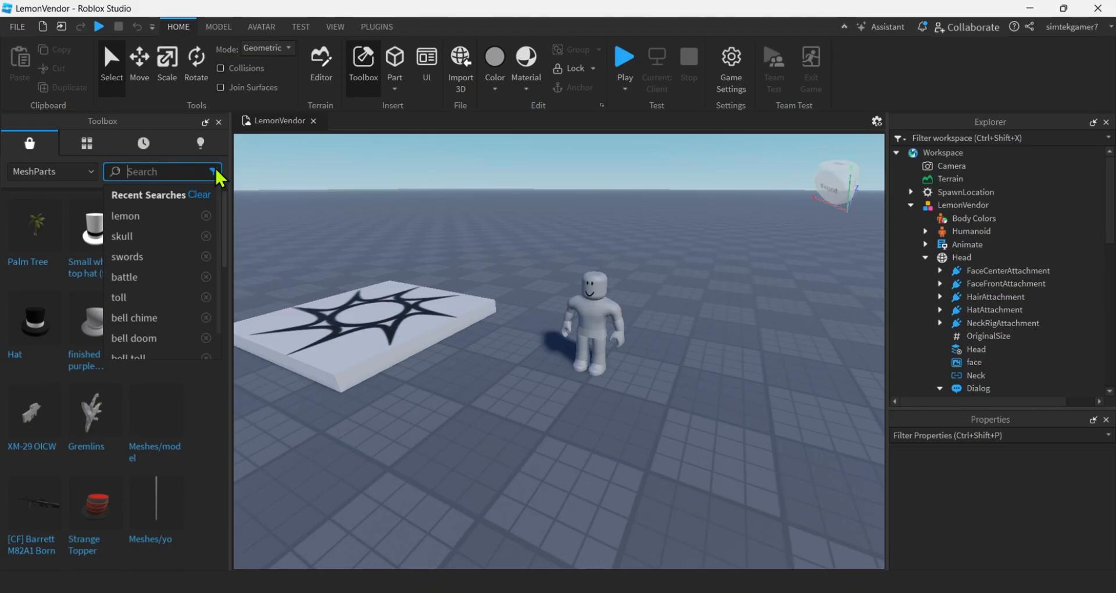
text(lo)
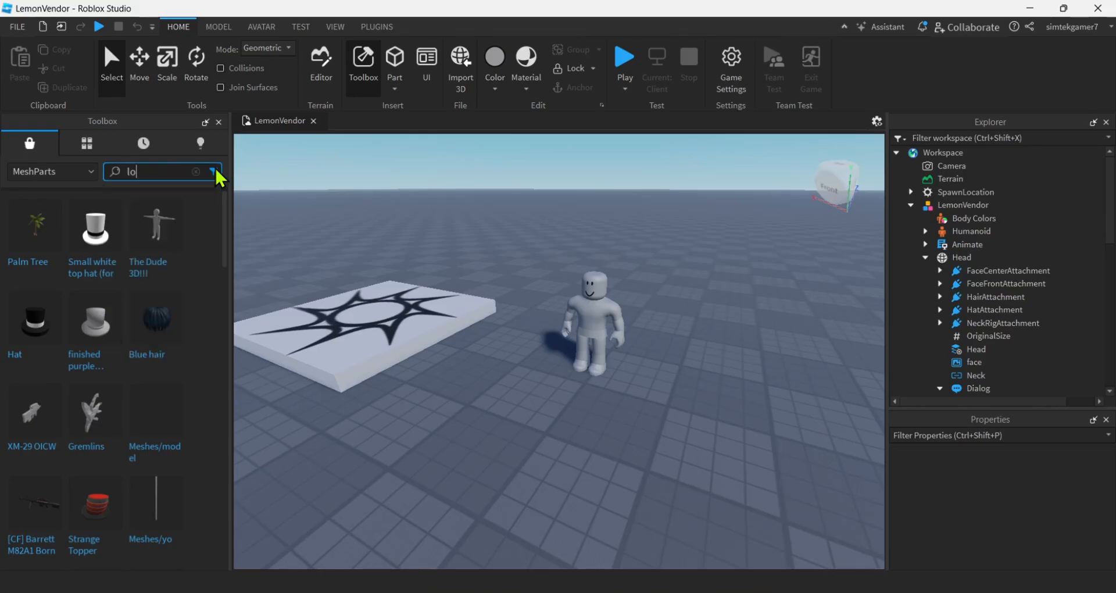
text(lemon)
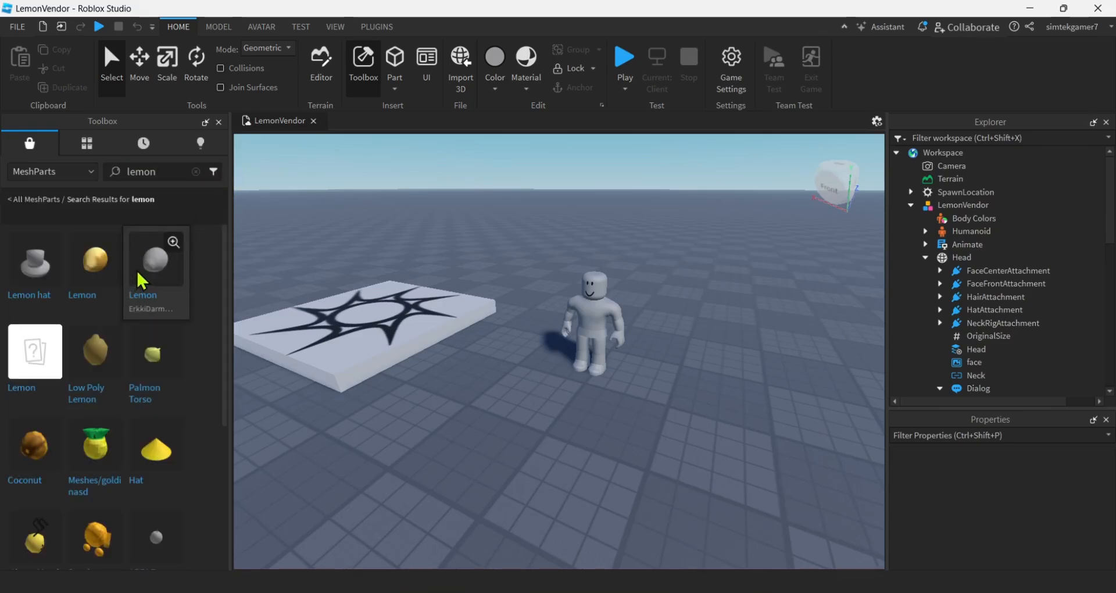
click(156, 259)
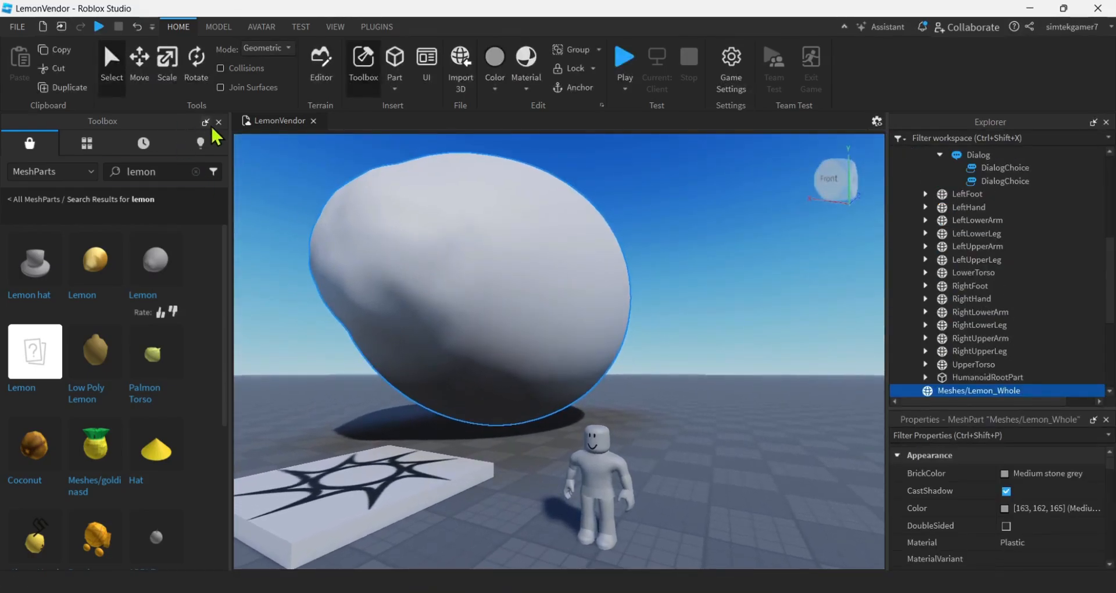
Step: Close the Toolbox and scale the lemon mesh down to about one stud
click(218, 122)
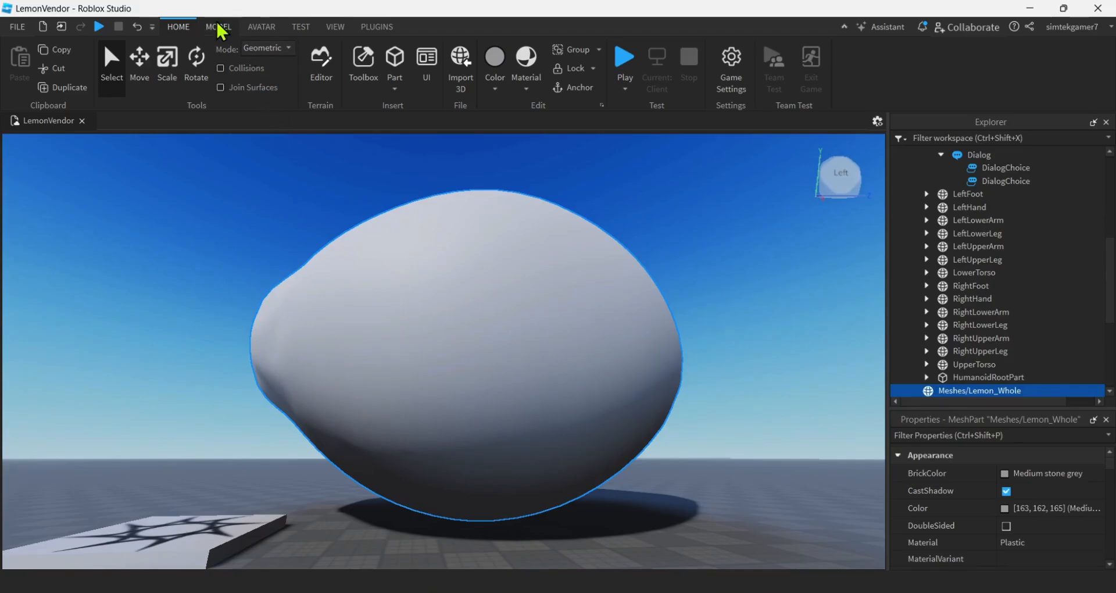
click(218, 26)
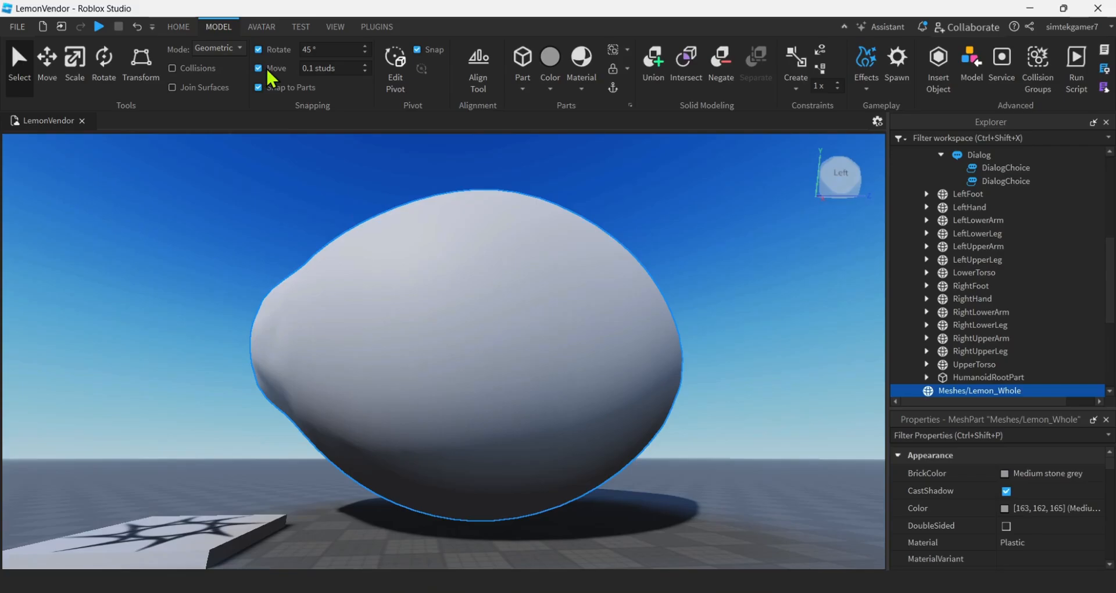
click(324, 68)
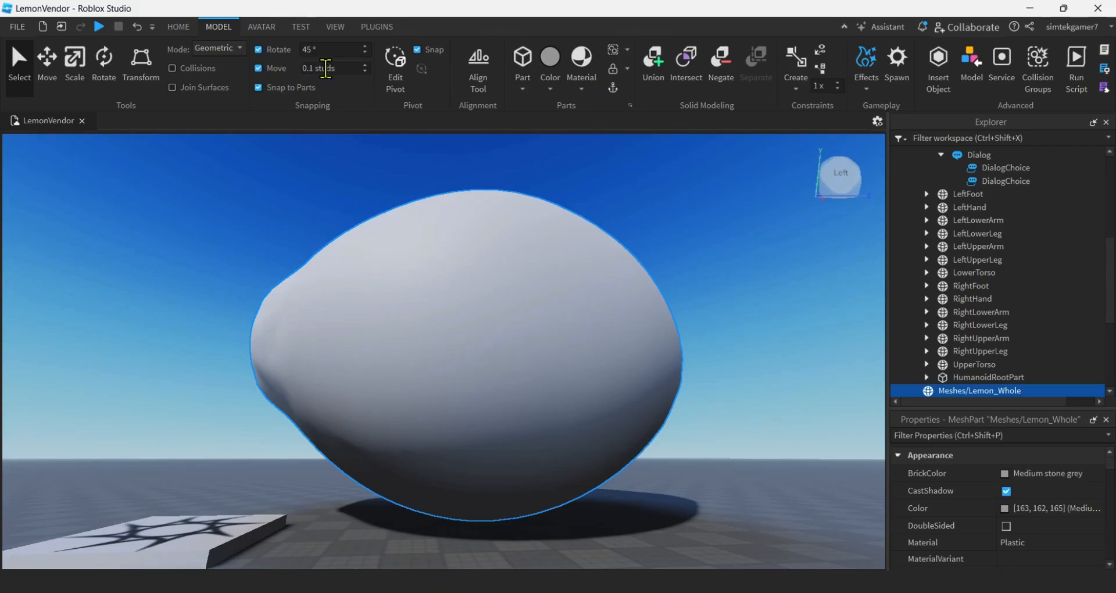
mouse_move(82, 74)
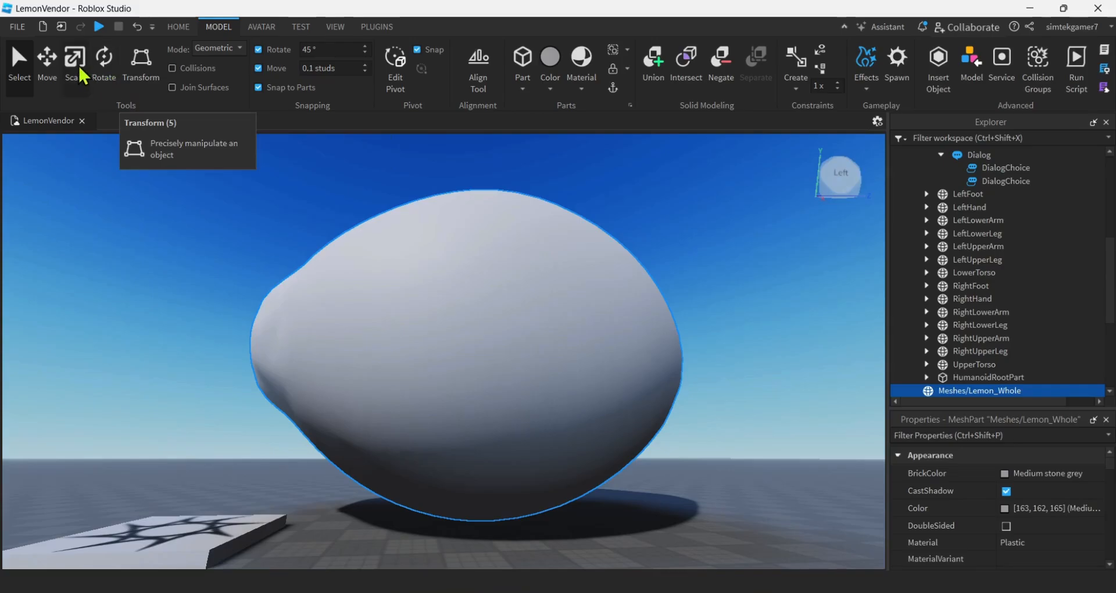
click(75, 59)
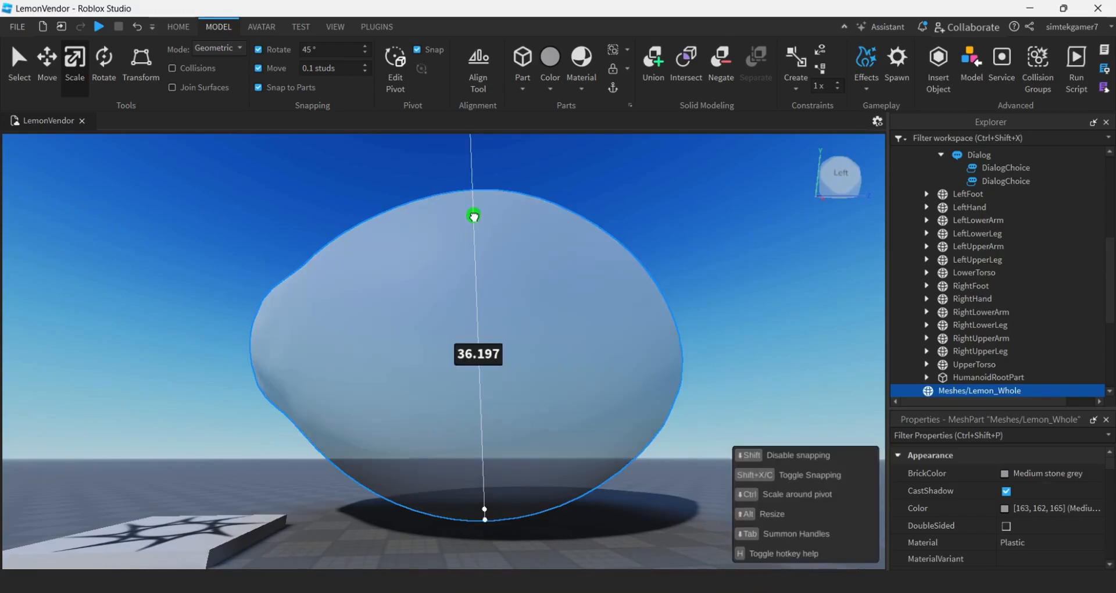
drag(473, 215, 477, 243)
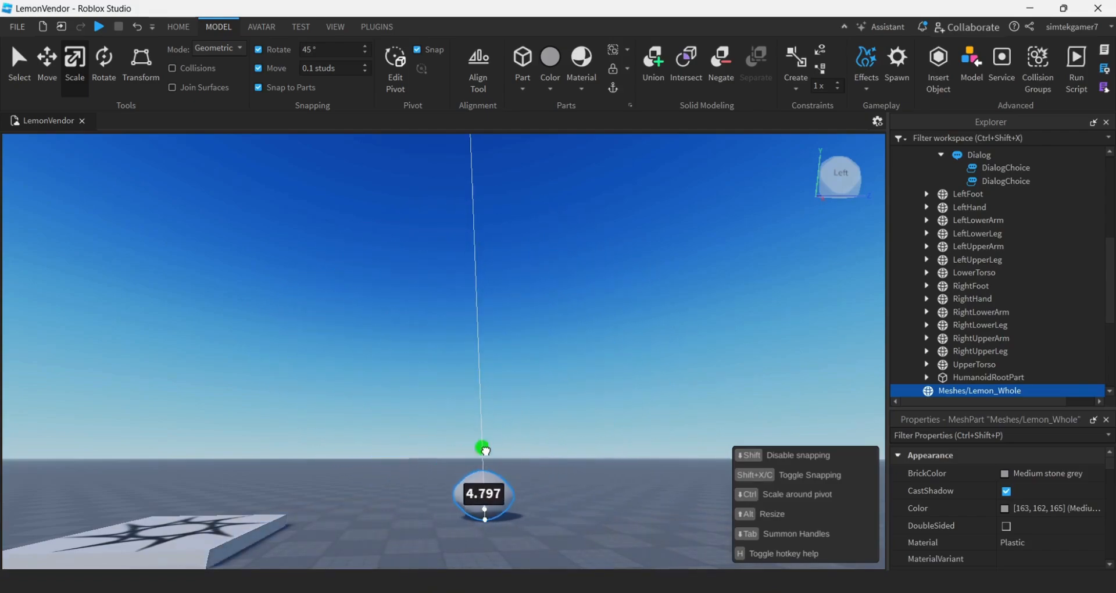
drag(484, 447, 484, 475)
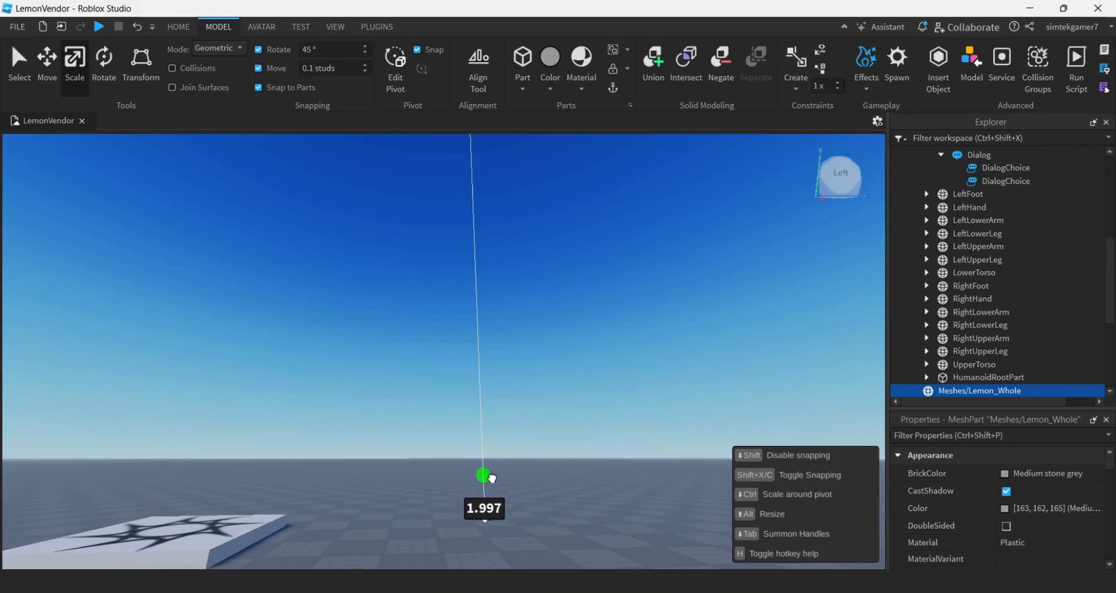
drag(483, 474, 482, 484)
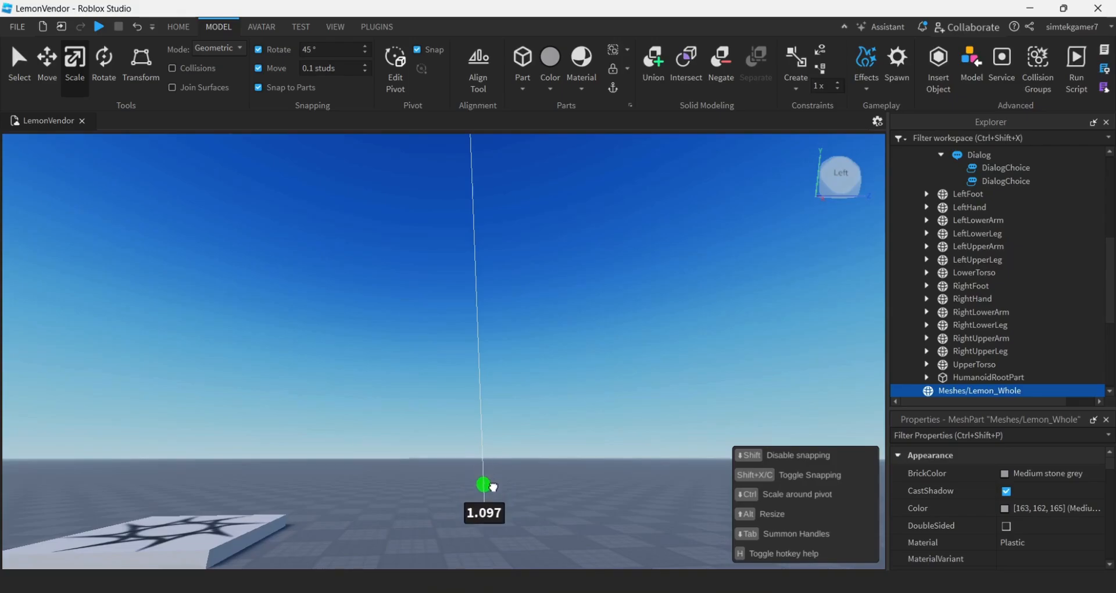
drag(482, 485, 483, 488)
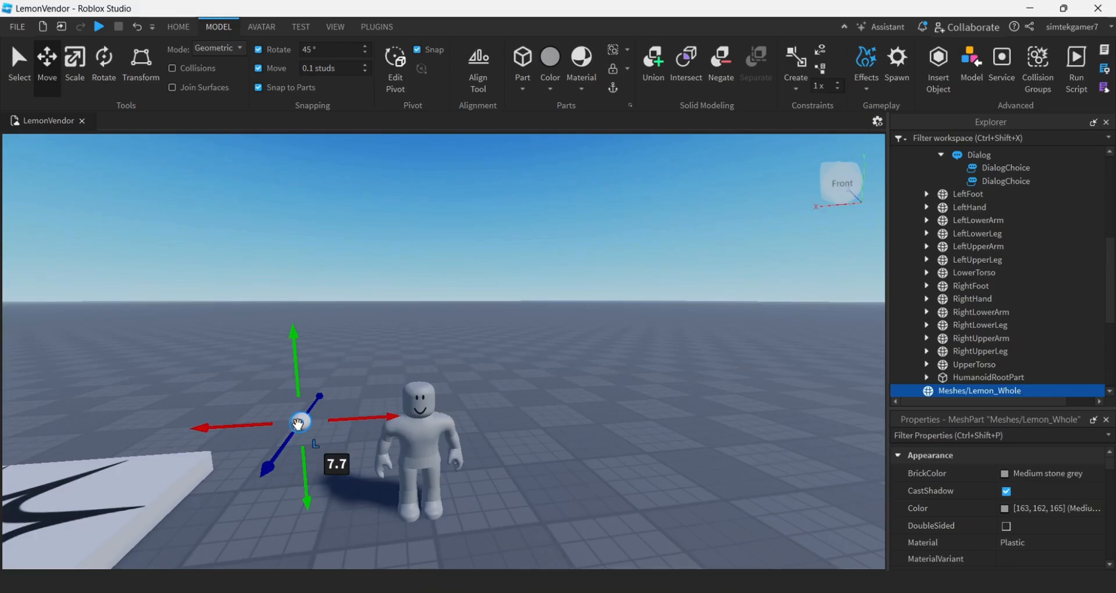
mouse_move(958, 423)
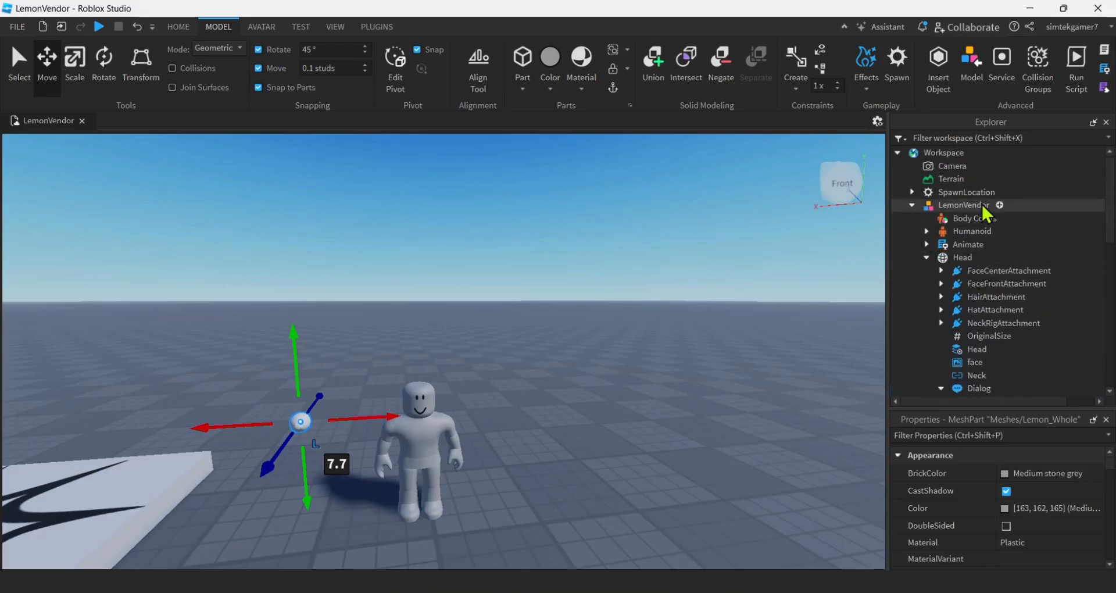
Step: Insert a Lemon tool holding the lemon mesh, colour it New Yeller and rename it Handle
click(911, 204)
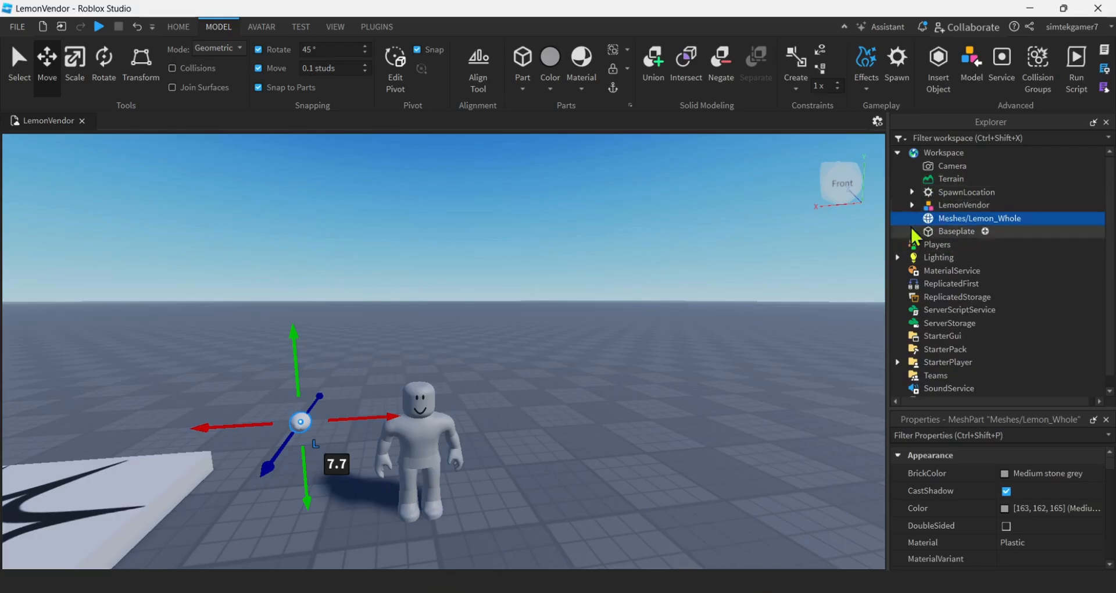
mouse_move(951, 167)
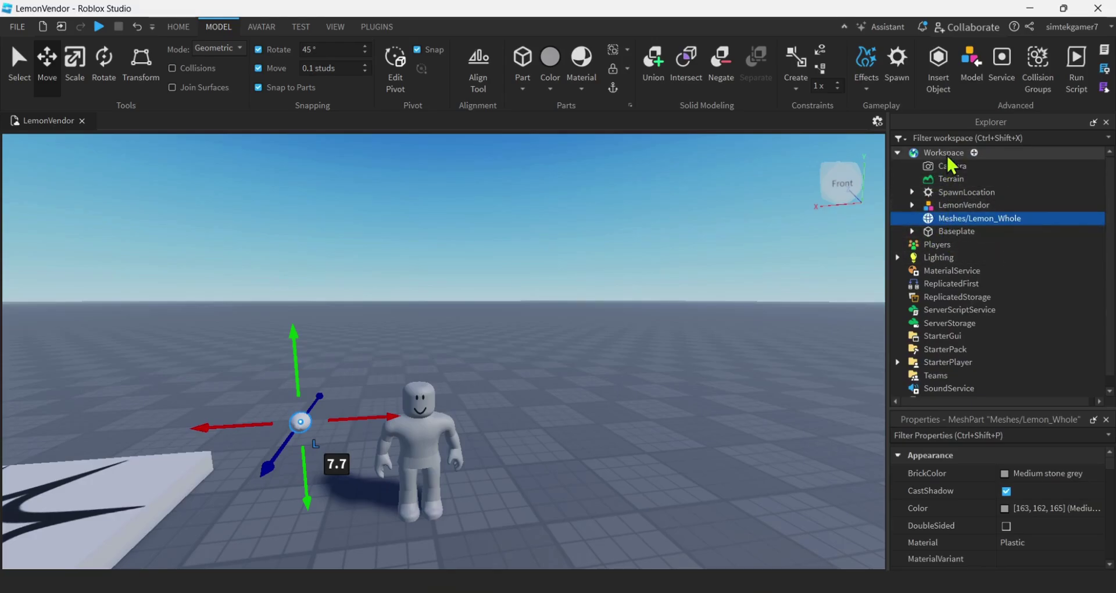
click(973, 152)
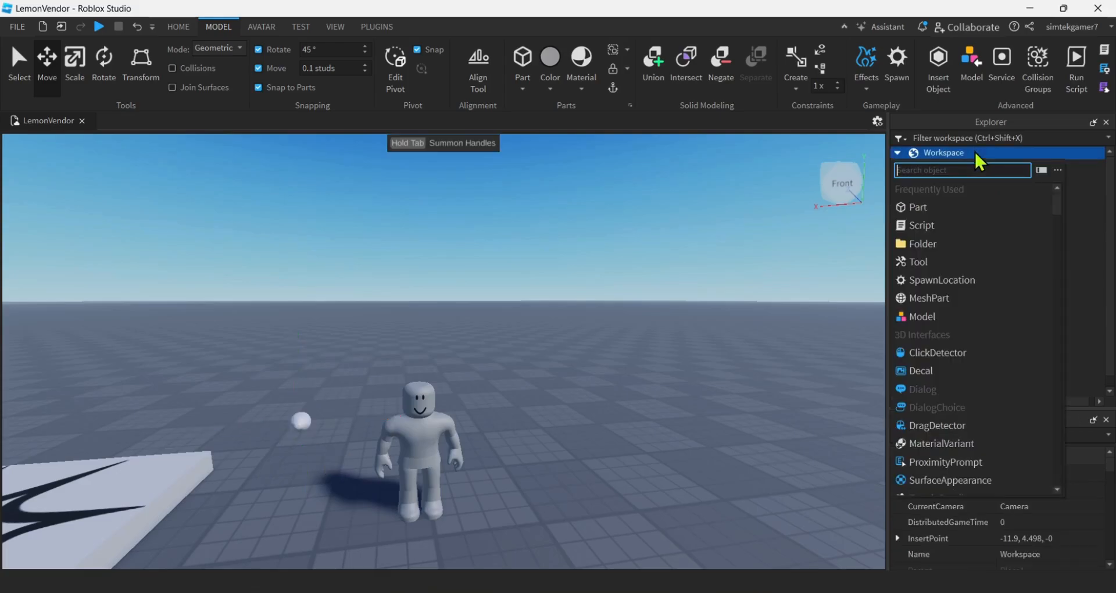
text(t)
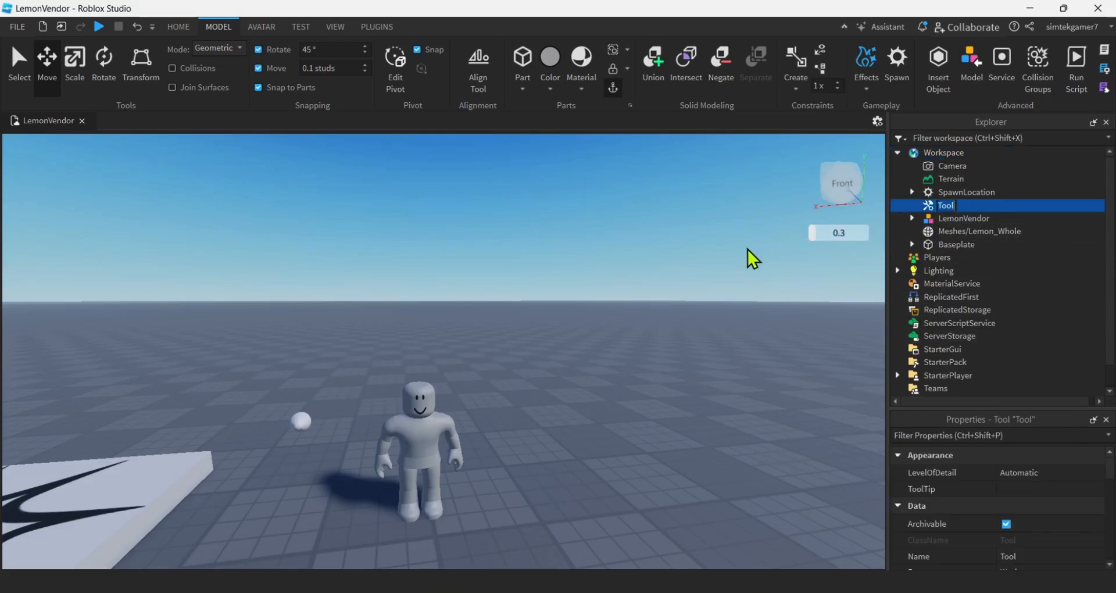
text(Lo)
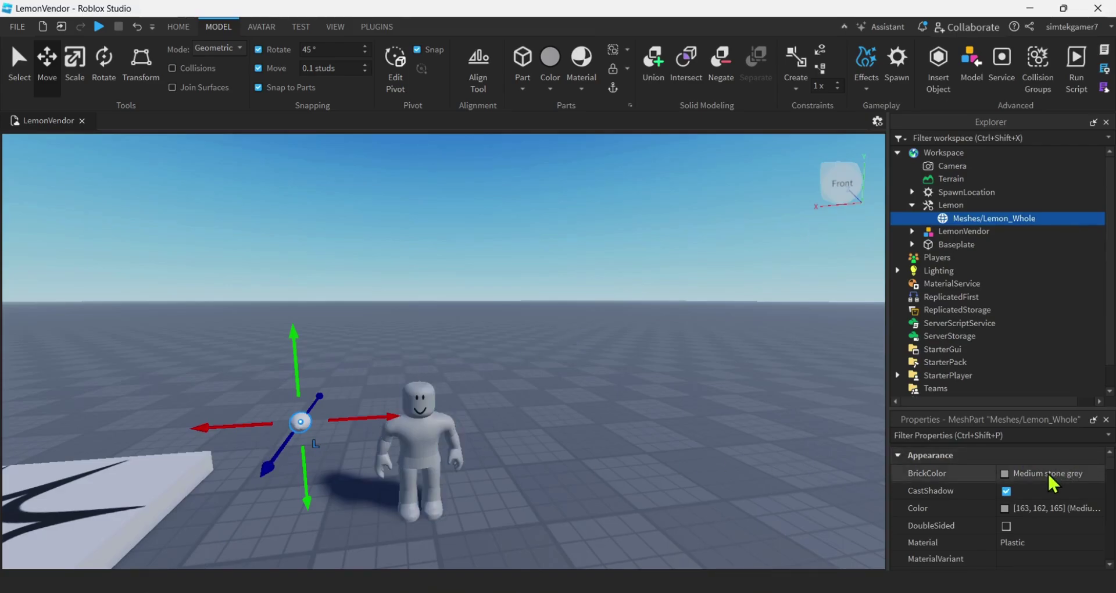
click(1006, 473)
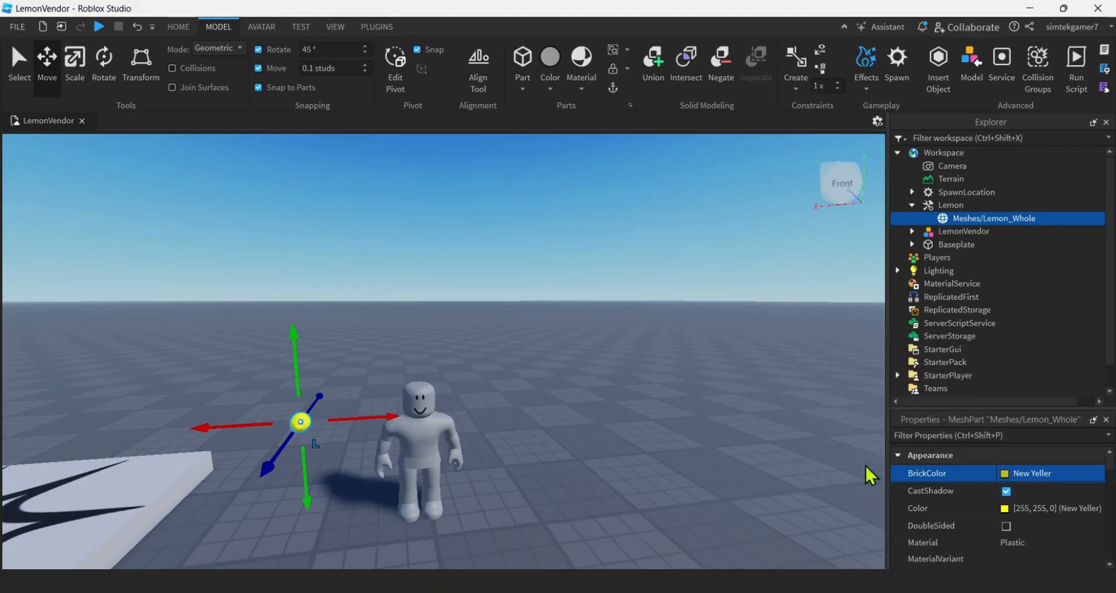
mouse_move(968, 228)
text(Handle)
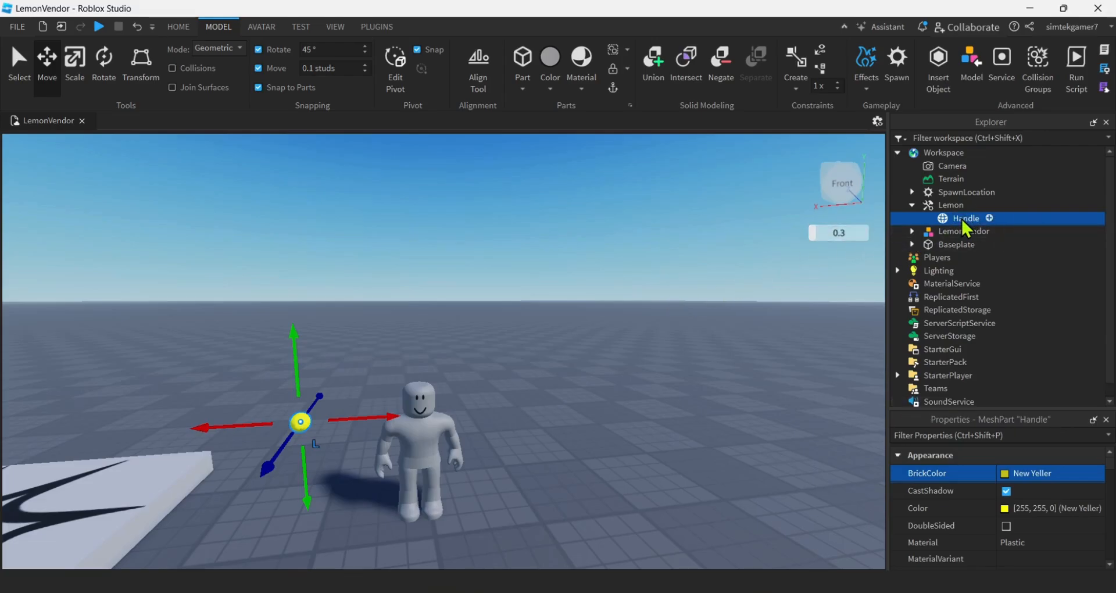
click(950, 205)
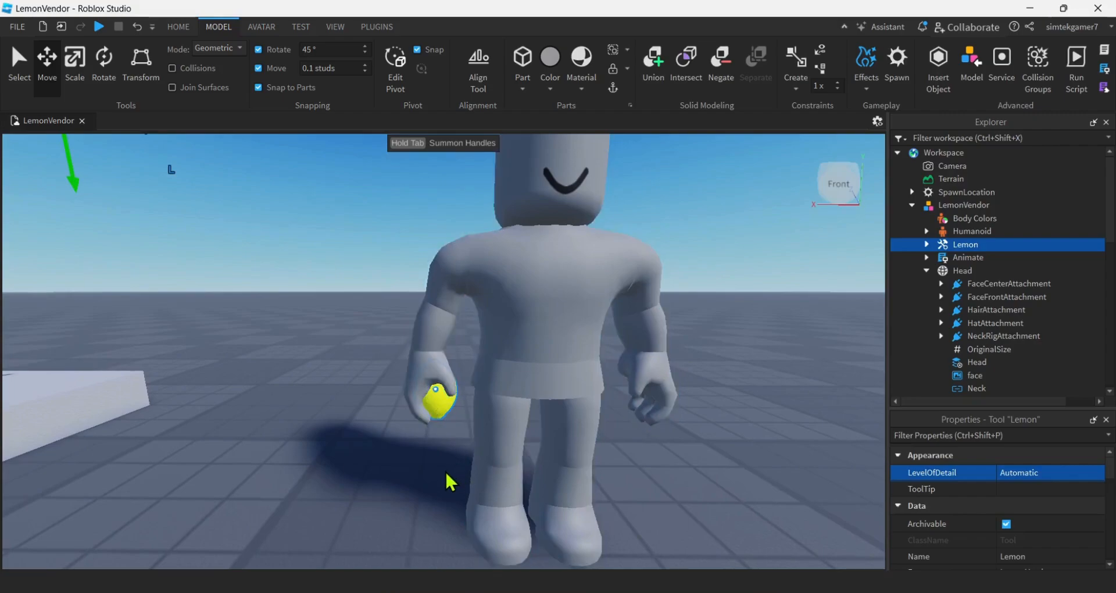
mouse_move(928, 253)
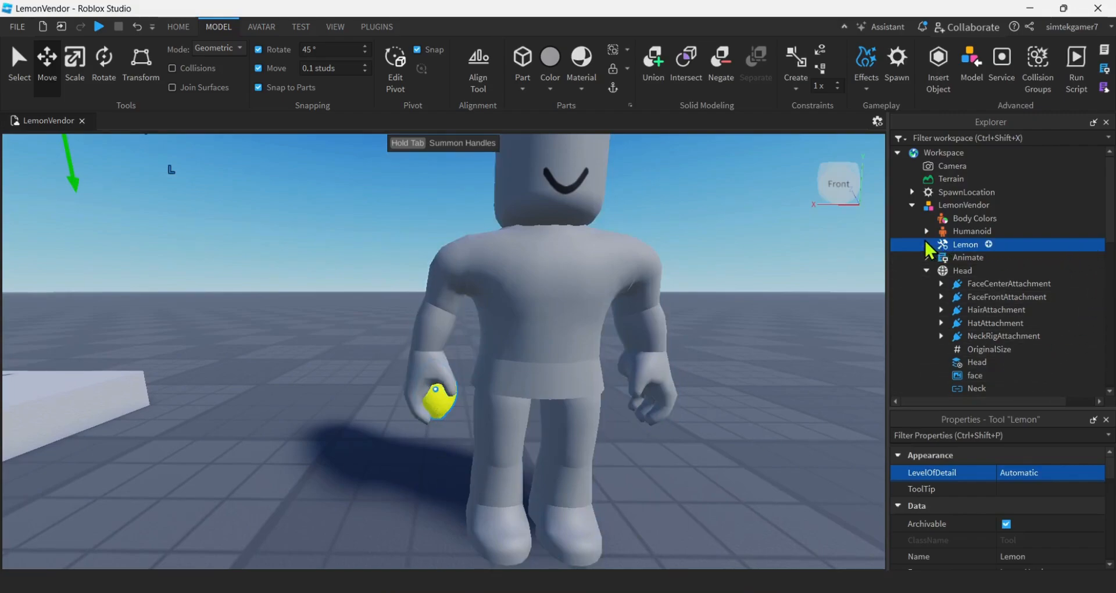
Step: Give the Lemon tool Grip orientation 90, 0, 0 and Grip position 0, 0, -0.2
click(926, 244)
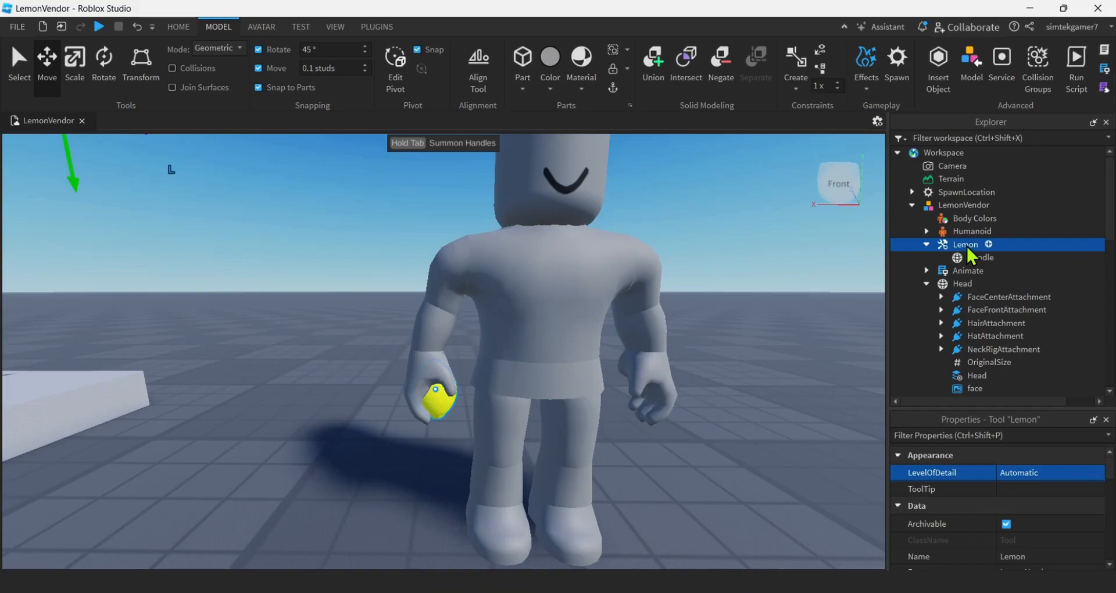
mouse_move(983, 251)
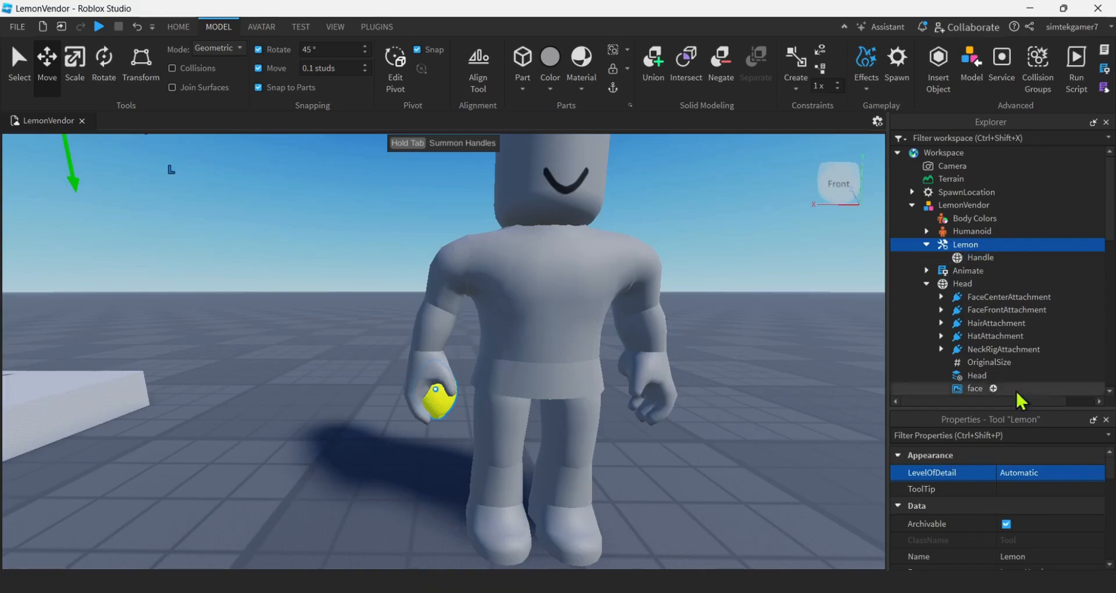
scroll(down, 3)
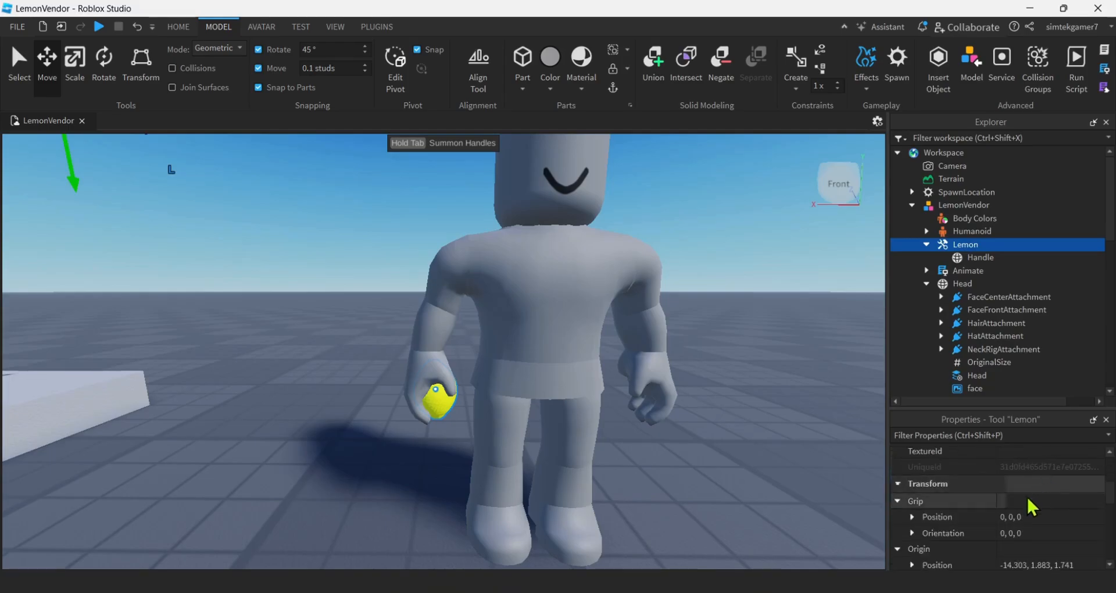
mouse_move(926, 538)
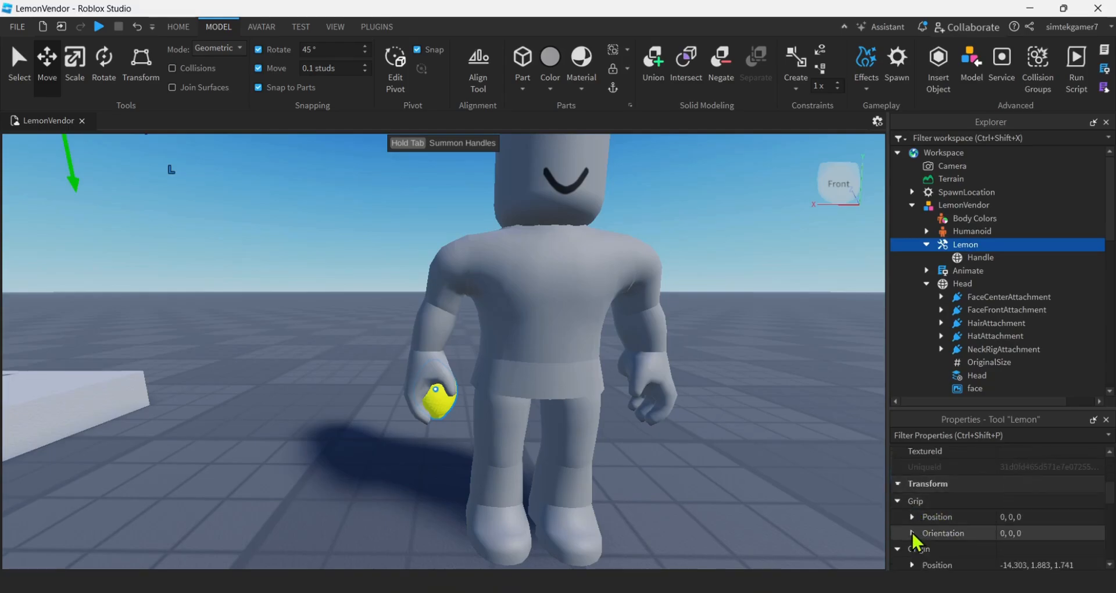
scroll(down, 3)
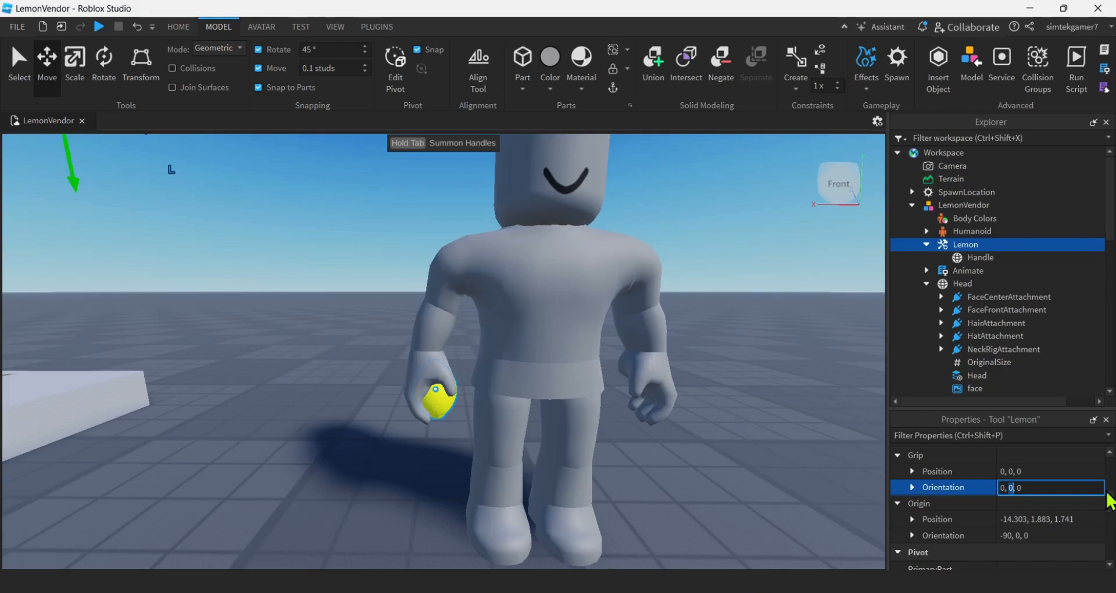
mouse_move(809, 216)
text(9)
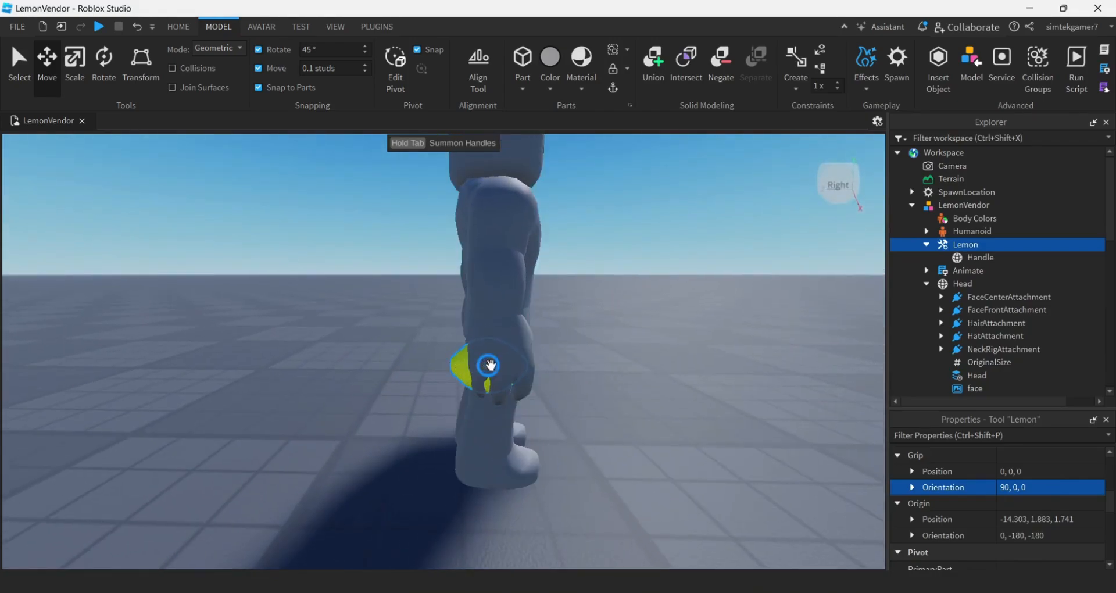
mouse_move(563, 385)
text(.2)
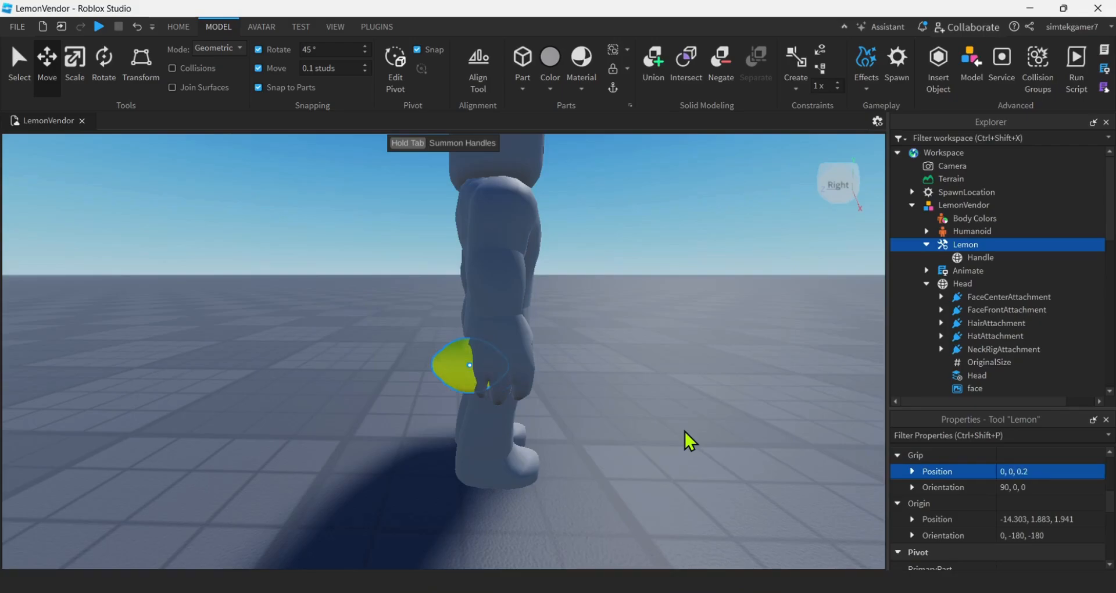
click(1011, 471)
text(-)
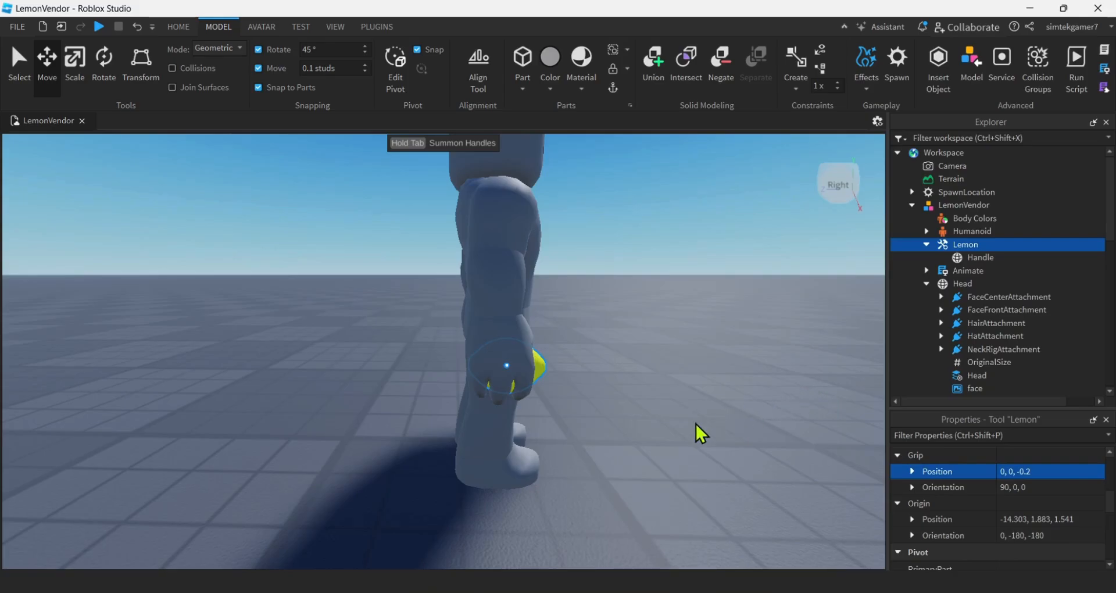
drag(697, 430, 415, 412)
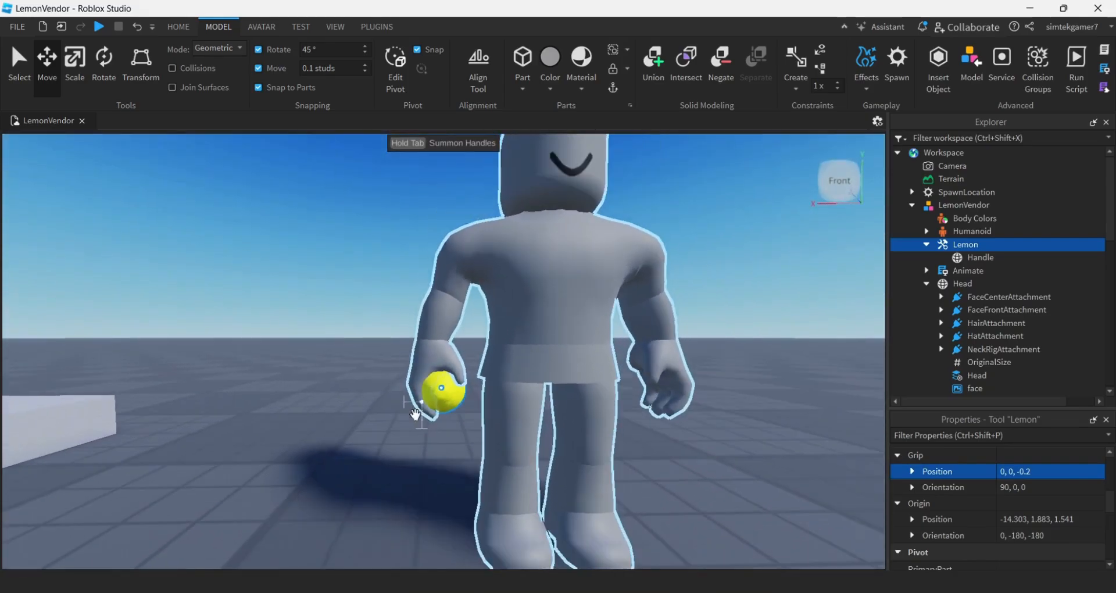
mouse_move(427, 412)
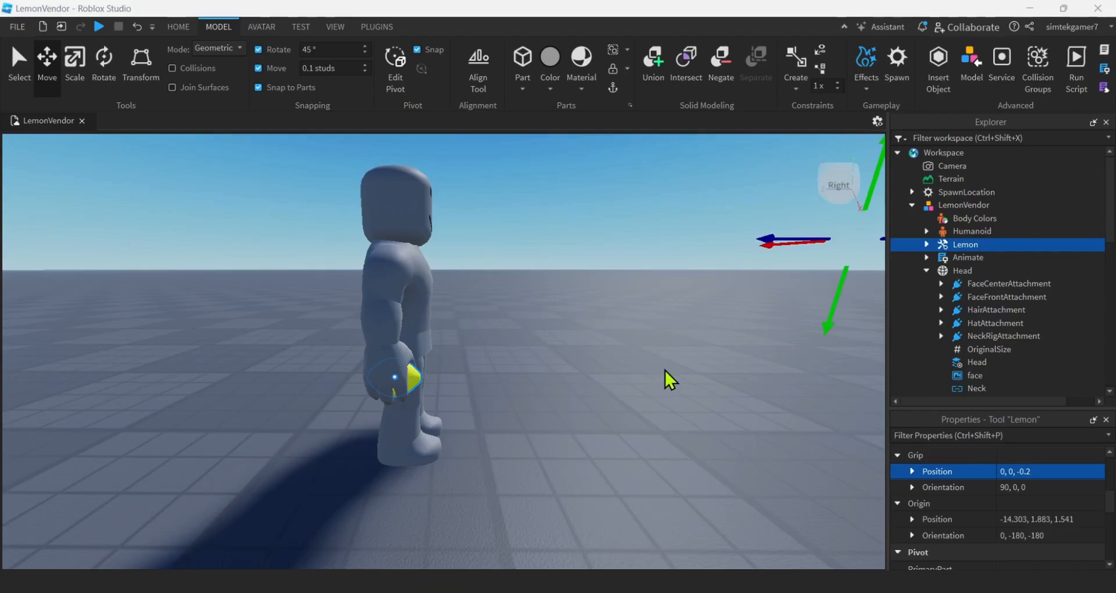
mouse_move(778, 337)
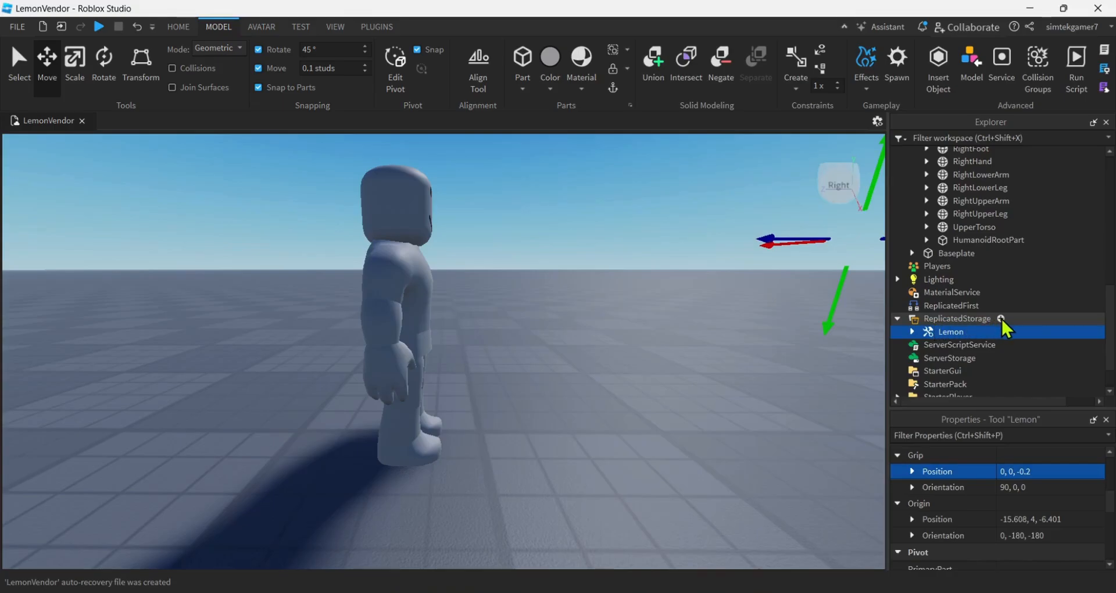
Step: Insert a RemoteEvent into ReplicatedStorage and rename it LemonRe
click(956, 318)
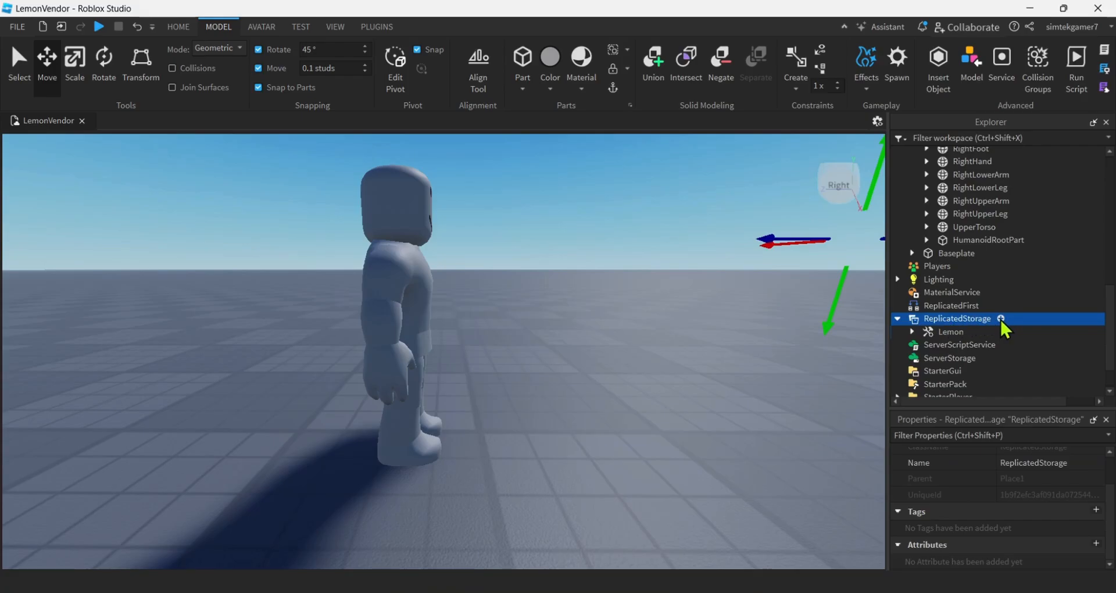
click(1024, 319)
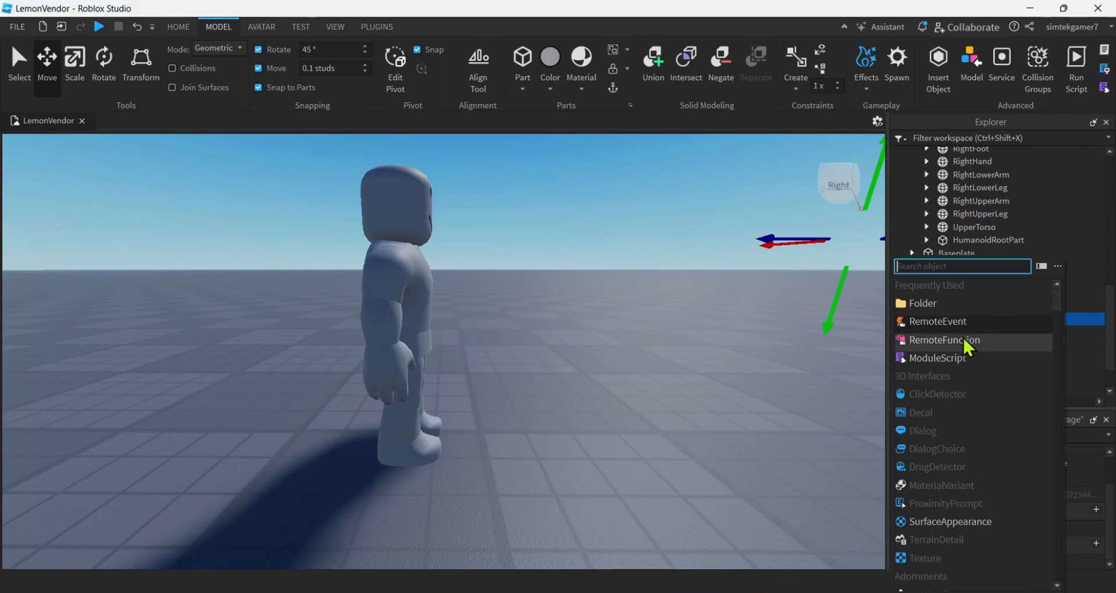
mouse_move(951, 329)
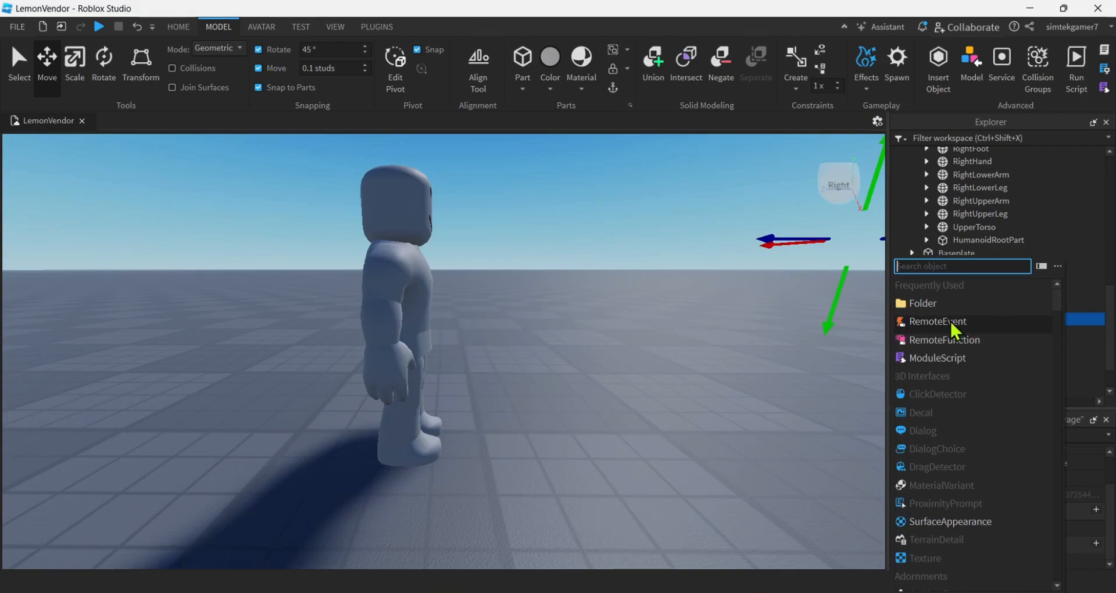
text(re)
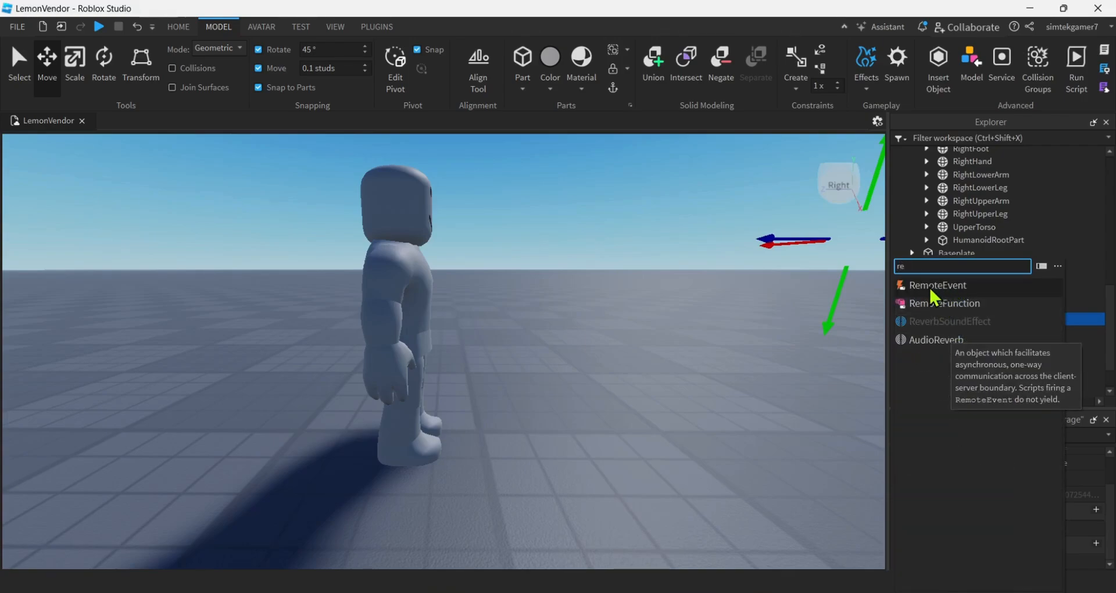
click(937, 285)
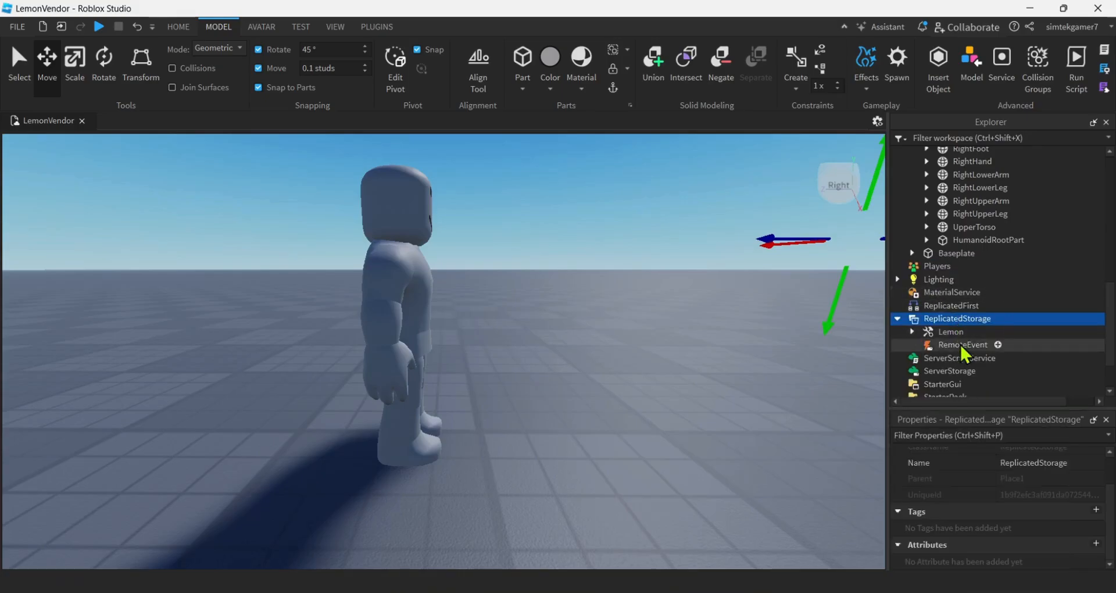
click(962, 345)
text(Lemon)
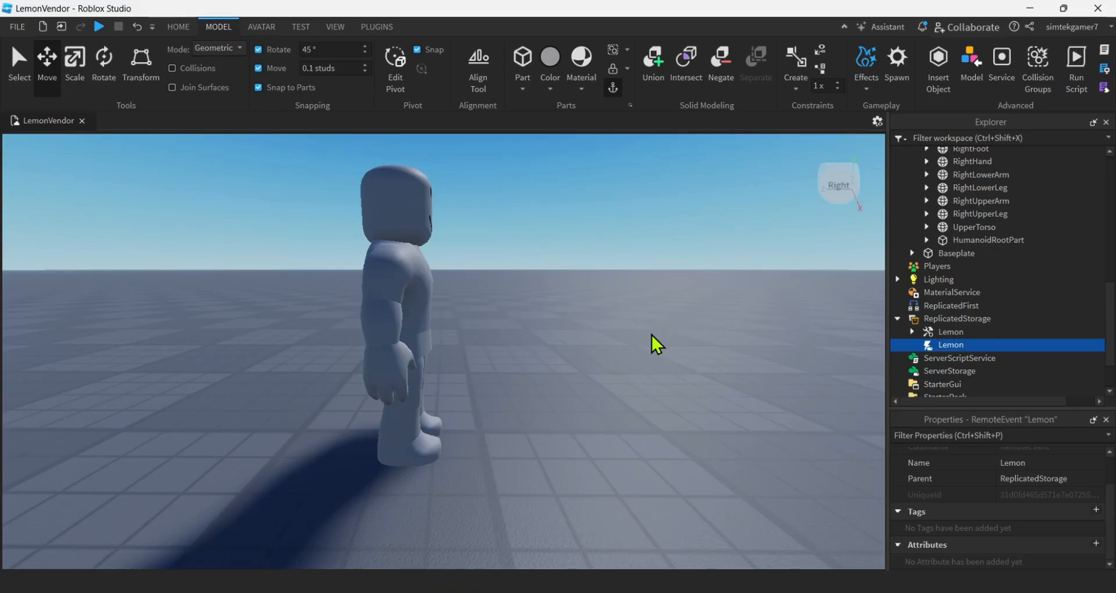
double_click(951, 344)
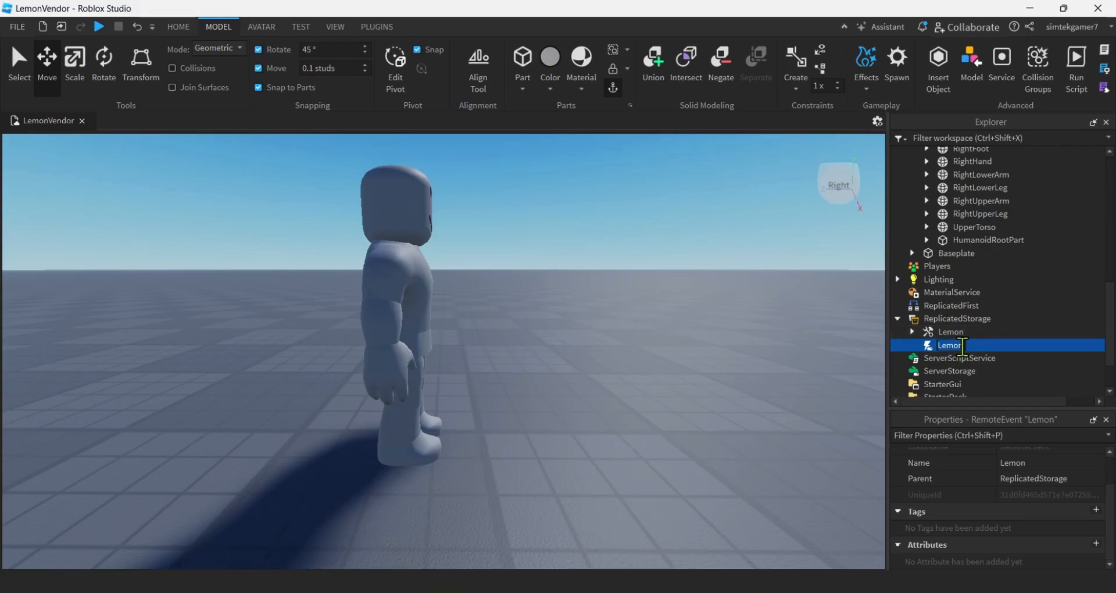
mouse_move(699, 336)
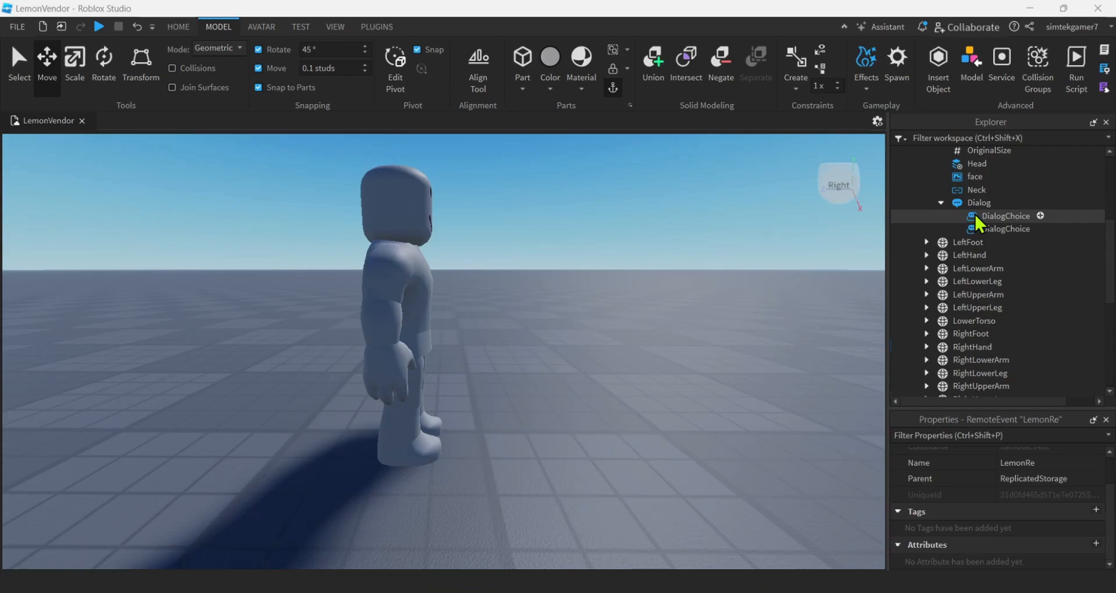
click(979, 203)
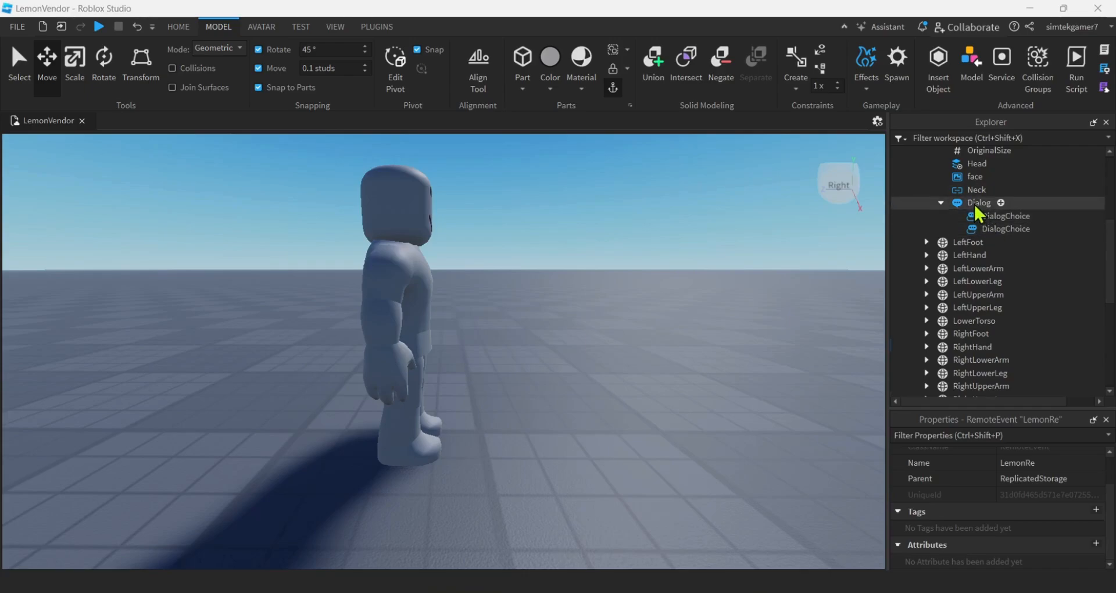
click(1006, 216)
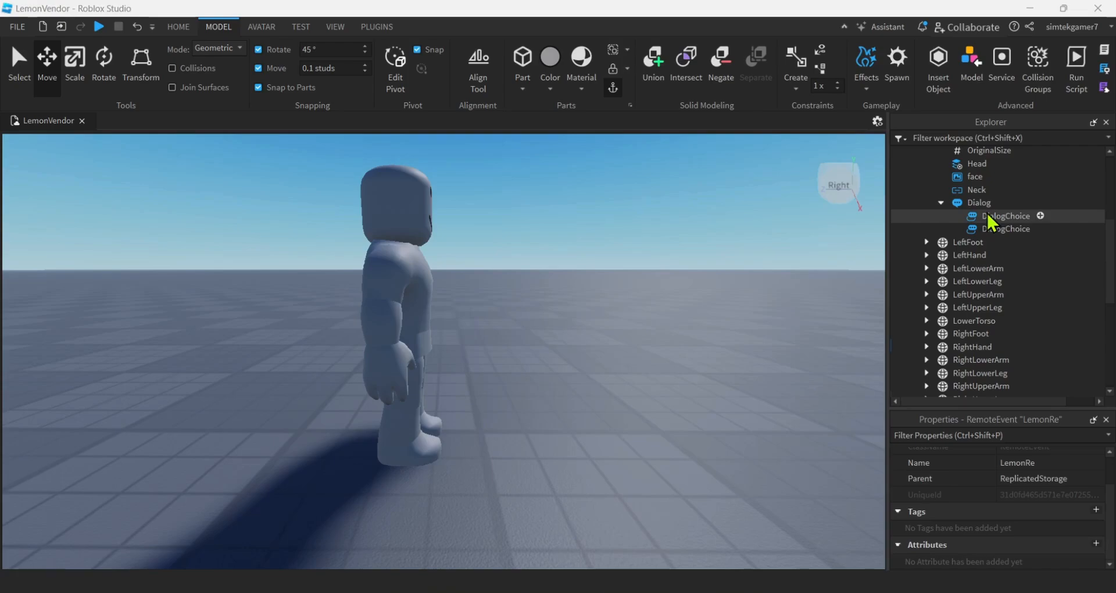
click(978, 202)
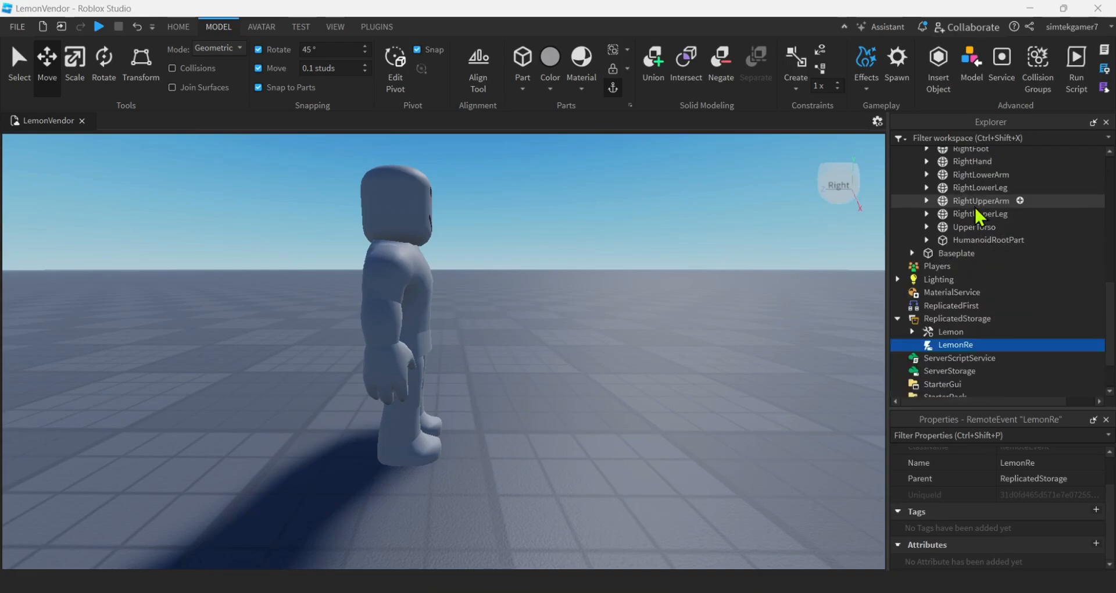
Step: Insert a LocalScript into StarterPlayer's StarterCharacterScripts folder
scroll(down, 3)
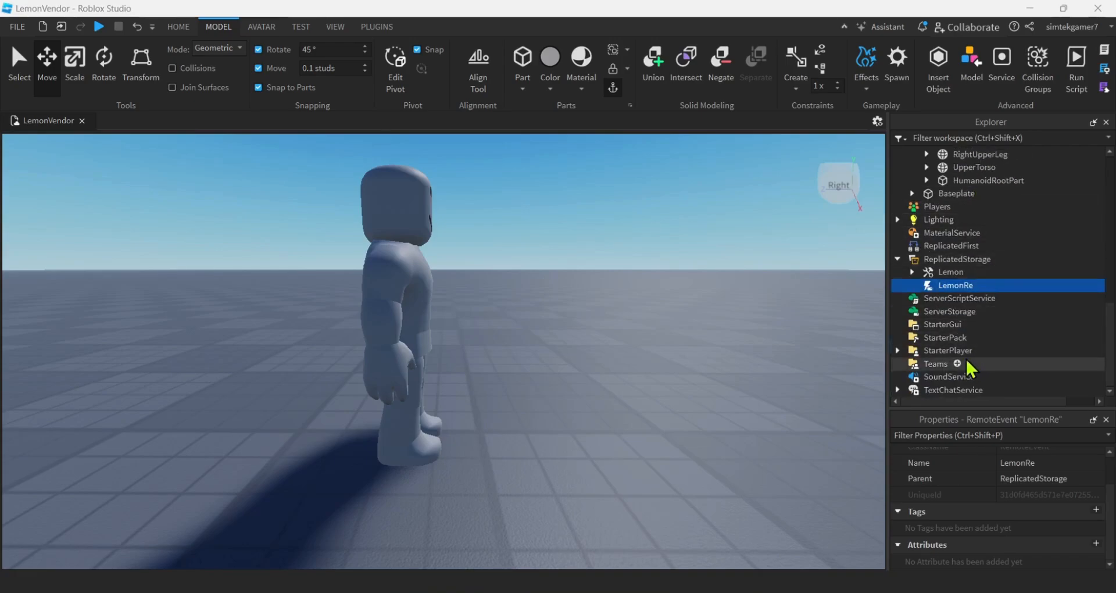
click(897, 350)
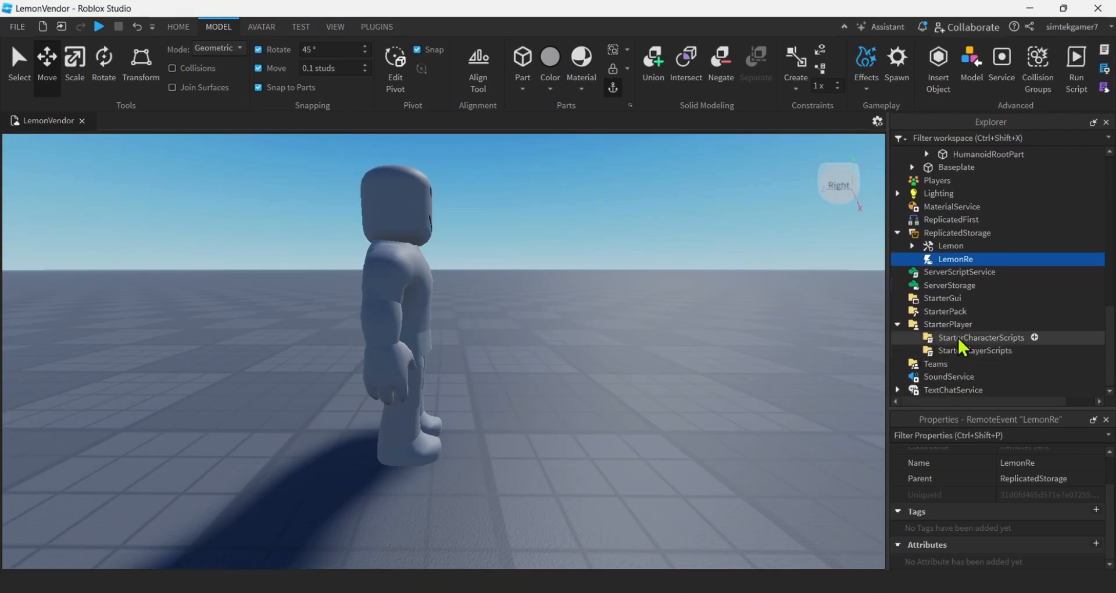
click(980, 337)
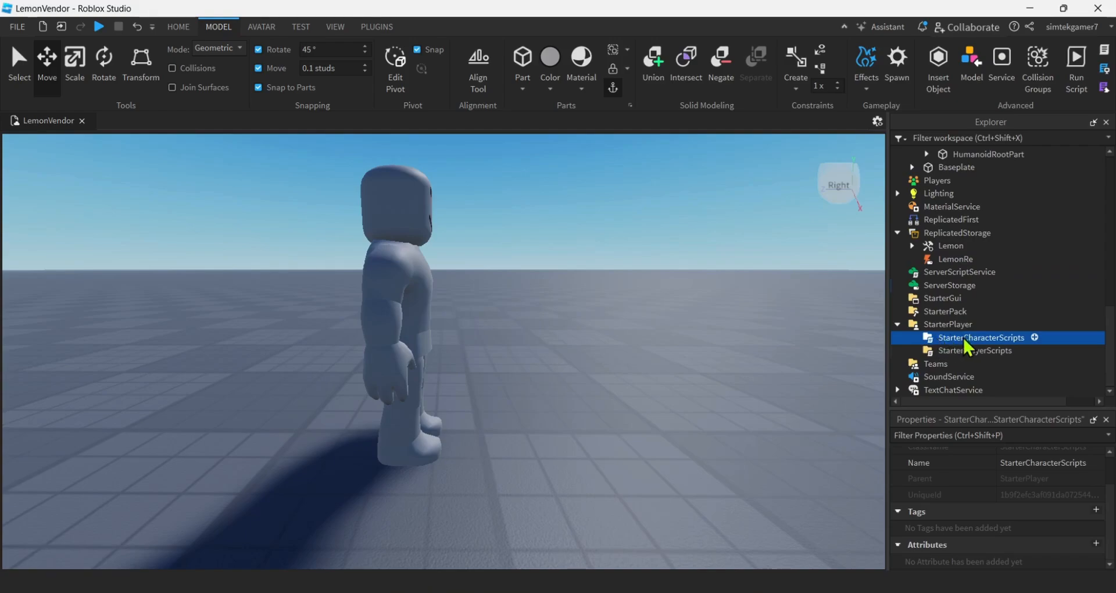
mouse_move(996, 347)
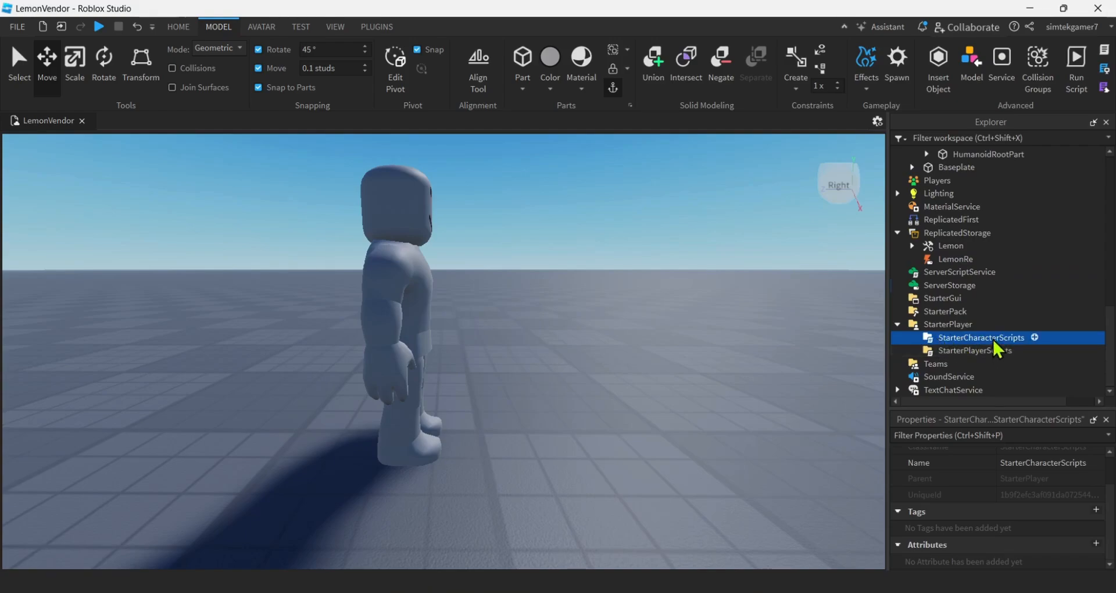
mouse_move(1033, 360)
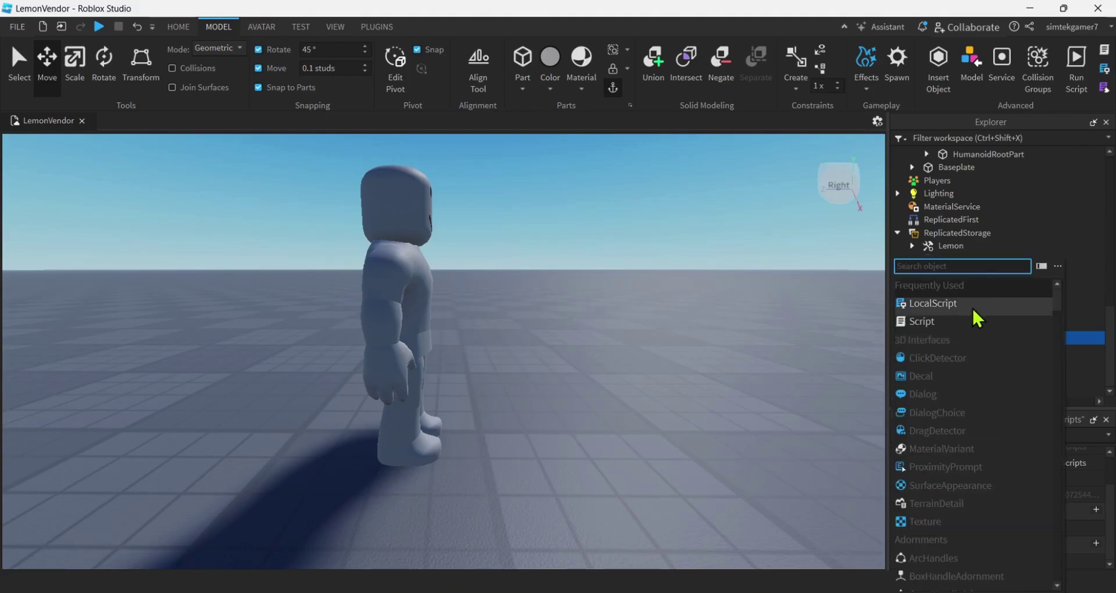
click(932, 303)
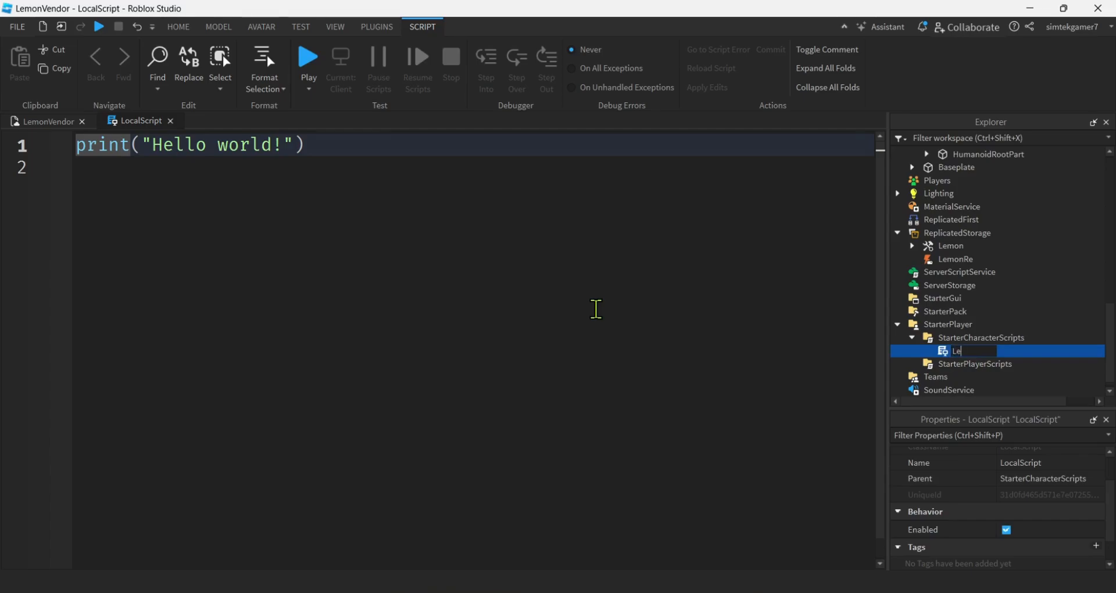
Step: Name the script LemonLoc, clear Hello world, and declare lemonVendor = workspace.LemonVendor
text(LemonLoc)
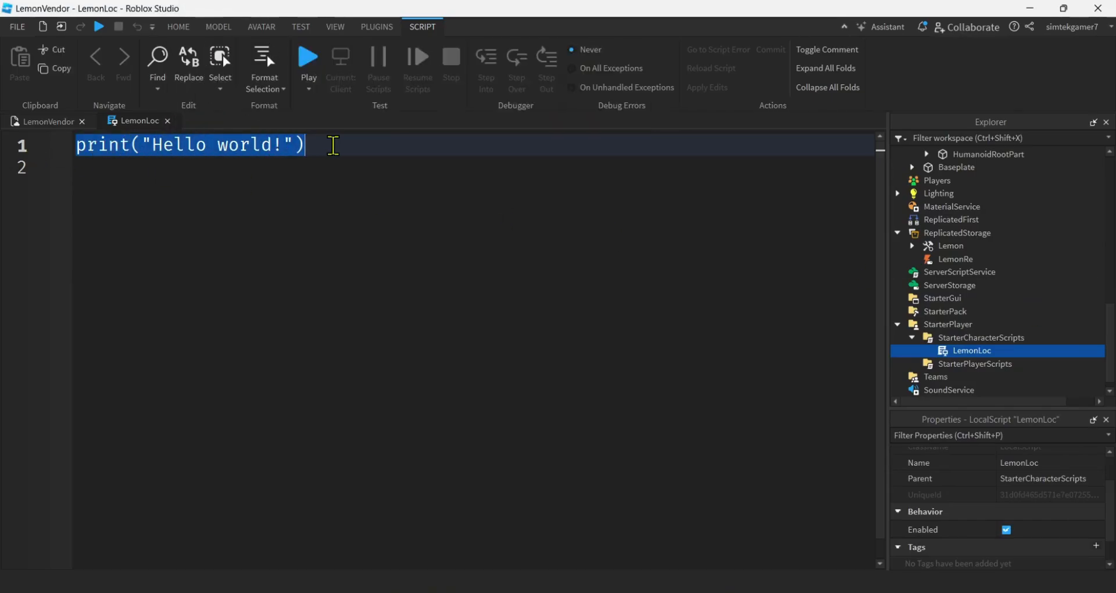
key(Delete)
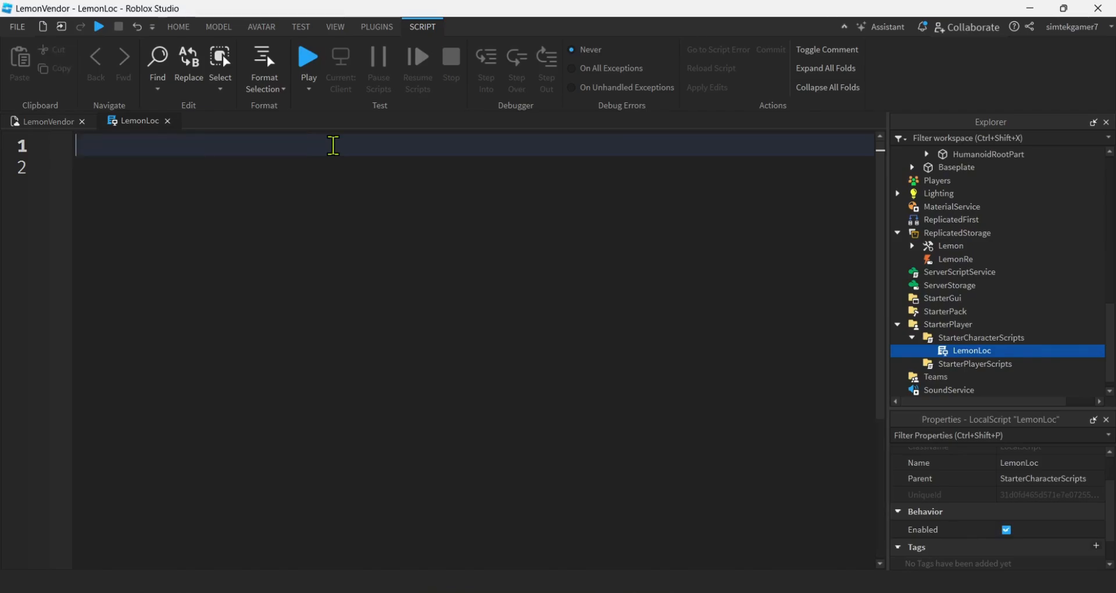
text(local)
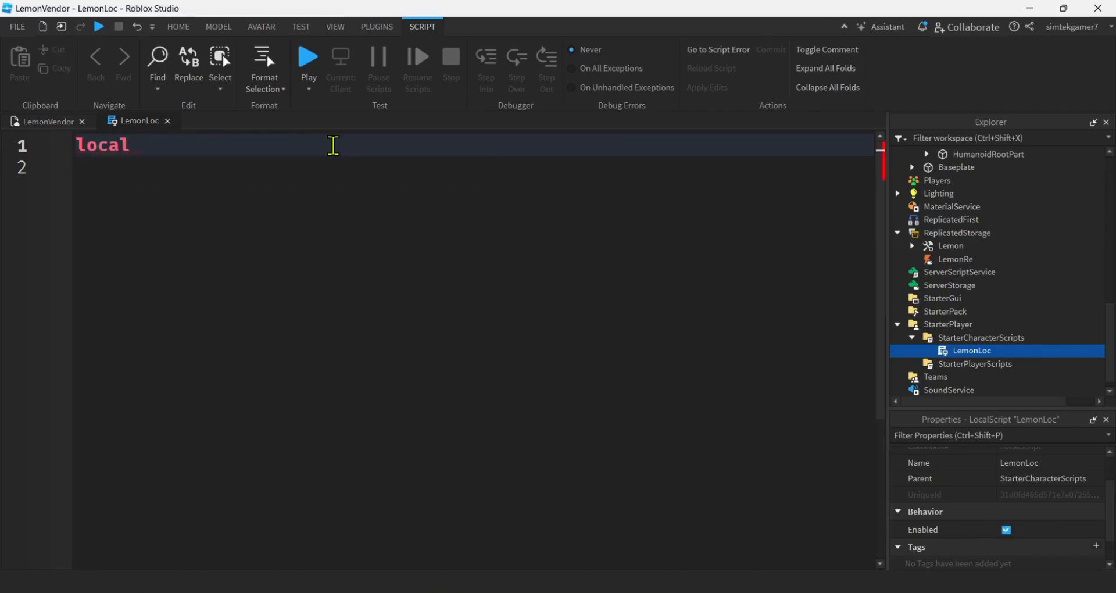
text(lemonVend)
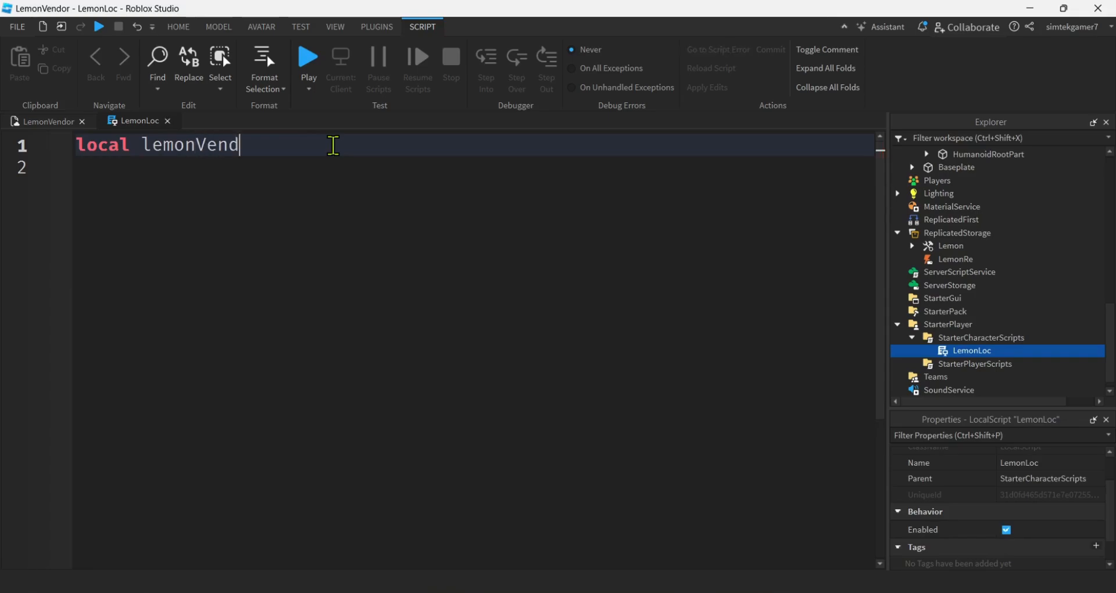
text(or =  workspace)
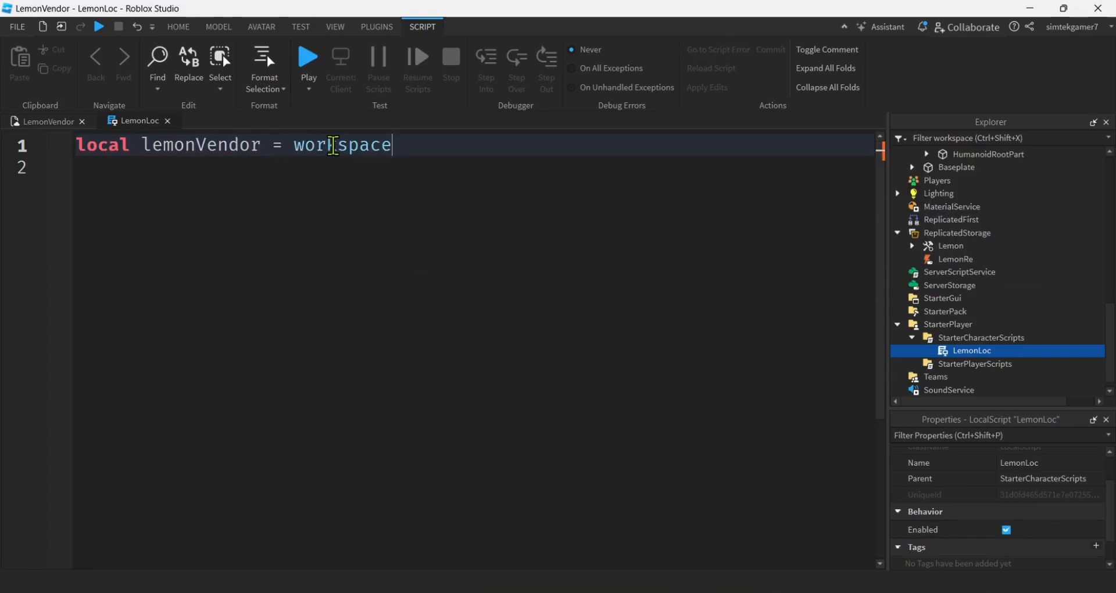
text(.)
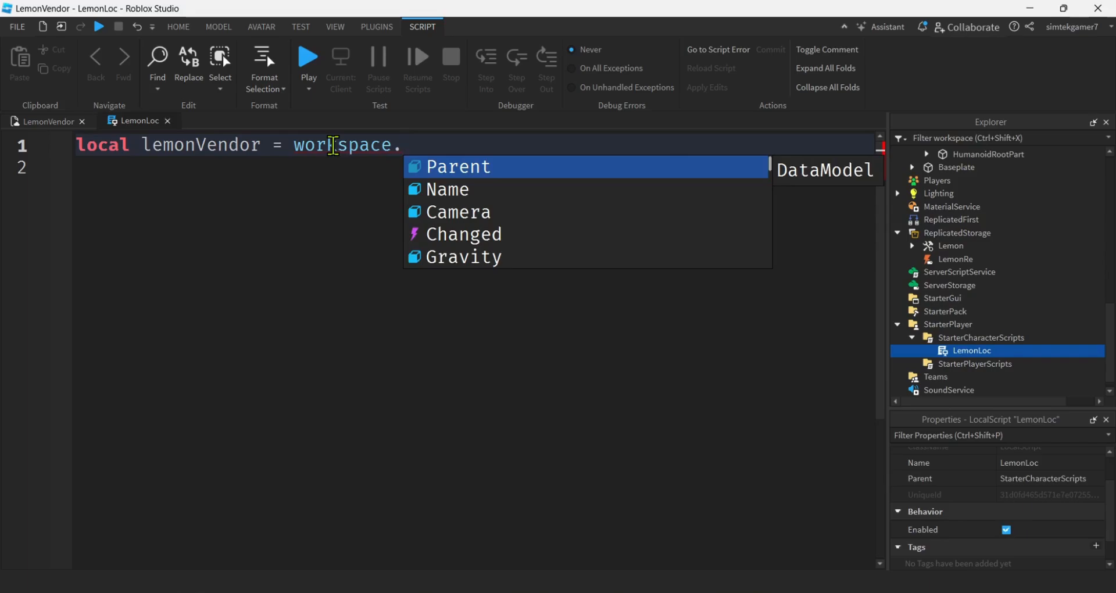
text(LemonVendor)
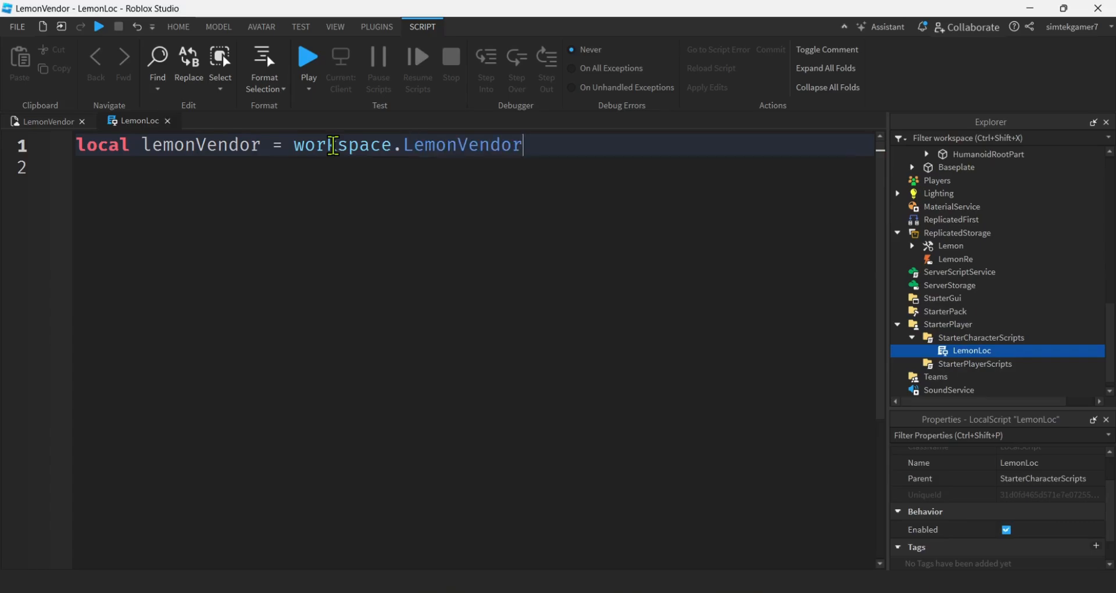
key(Enter)
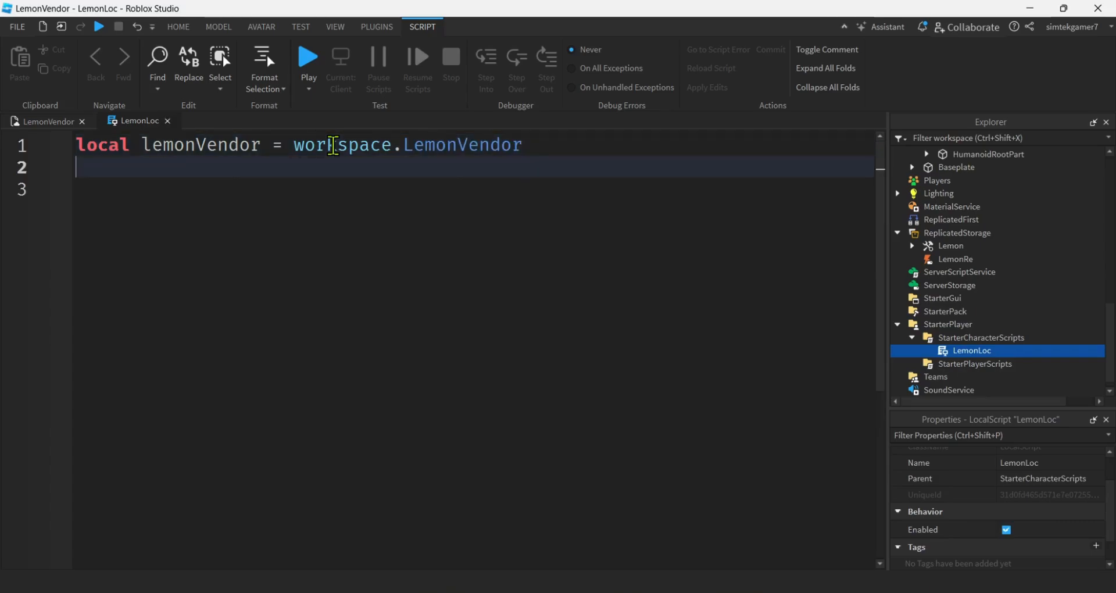
Step: Declare lemonDialog = lemonVendor.Head.Dialog and rs = game:GetService("ReplicatedStorage")
text(lo)
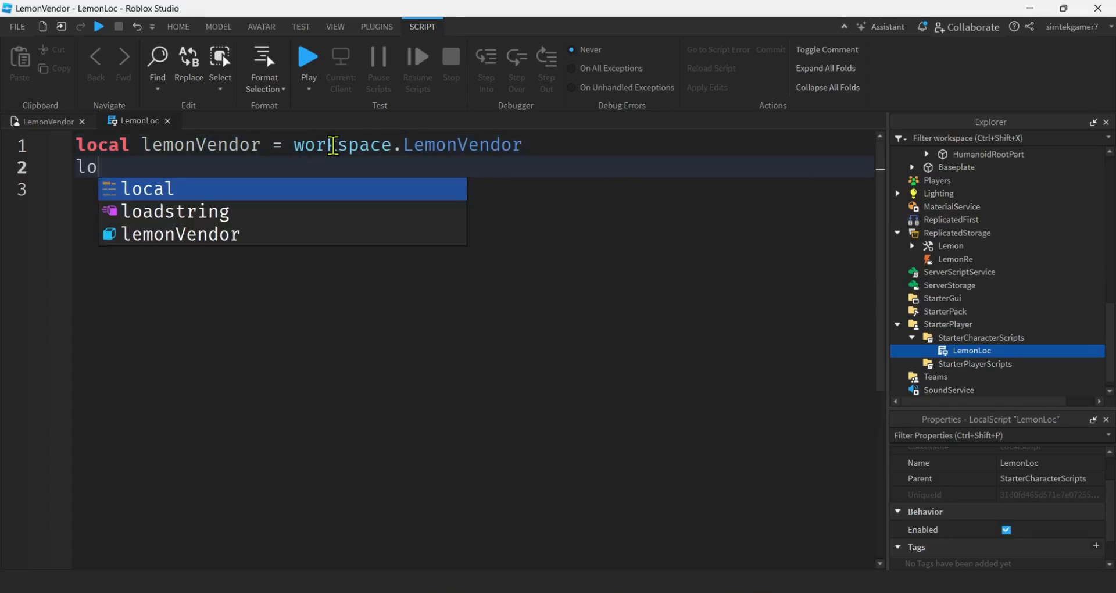
text(cal le)
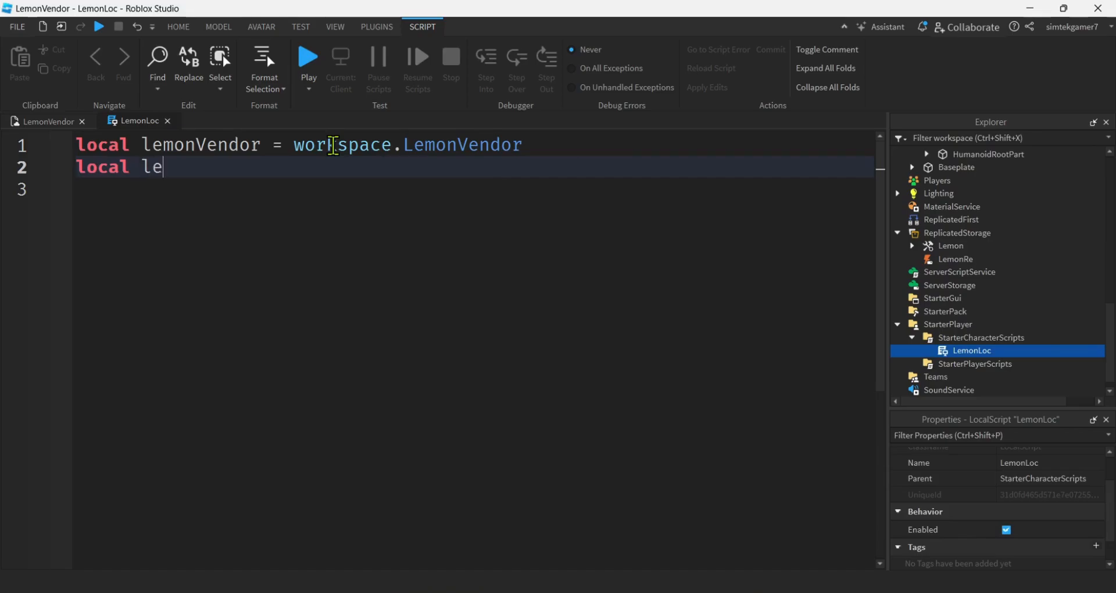
text(mon)
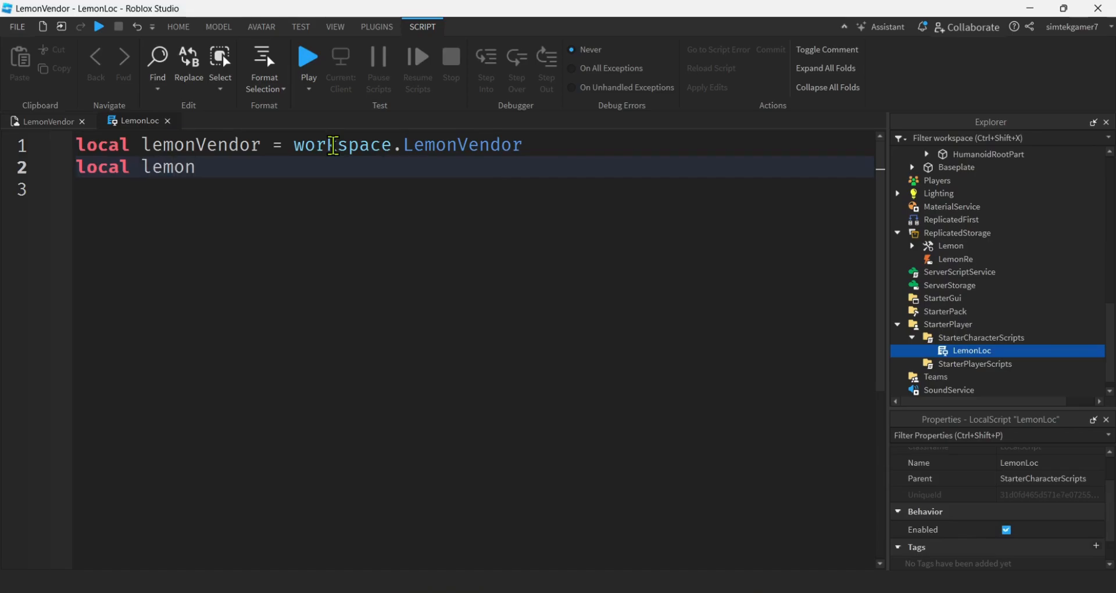
text(Dialog =)
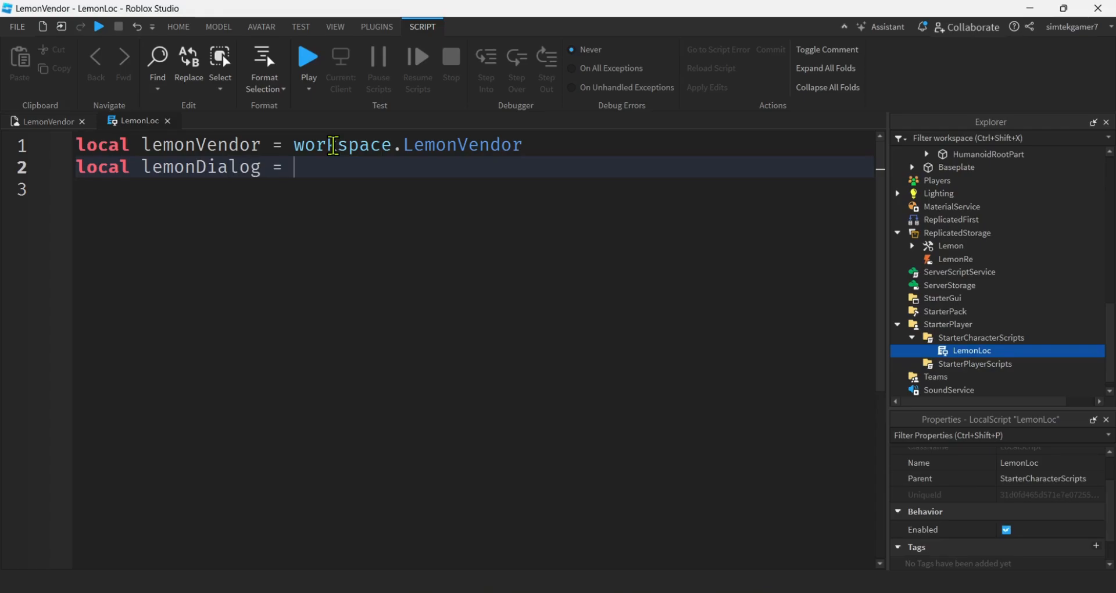
text(lemonVendor)
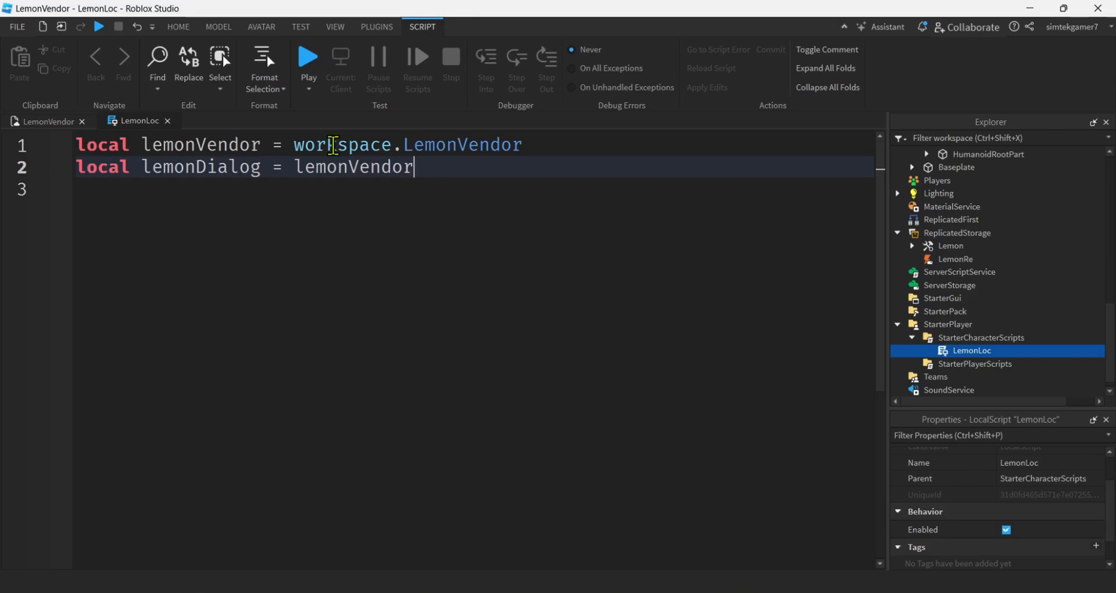
text(.Head.)
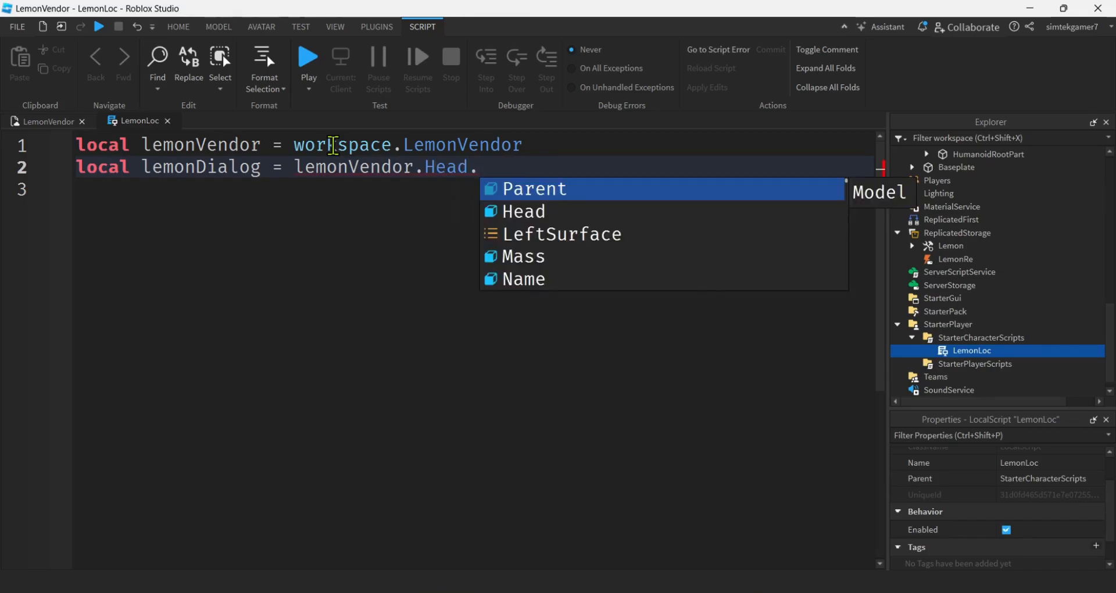
text(Dialog)
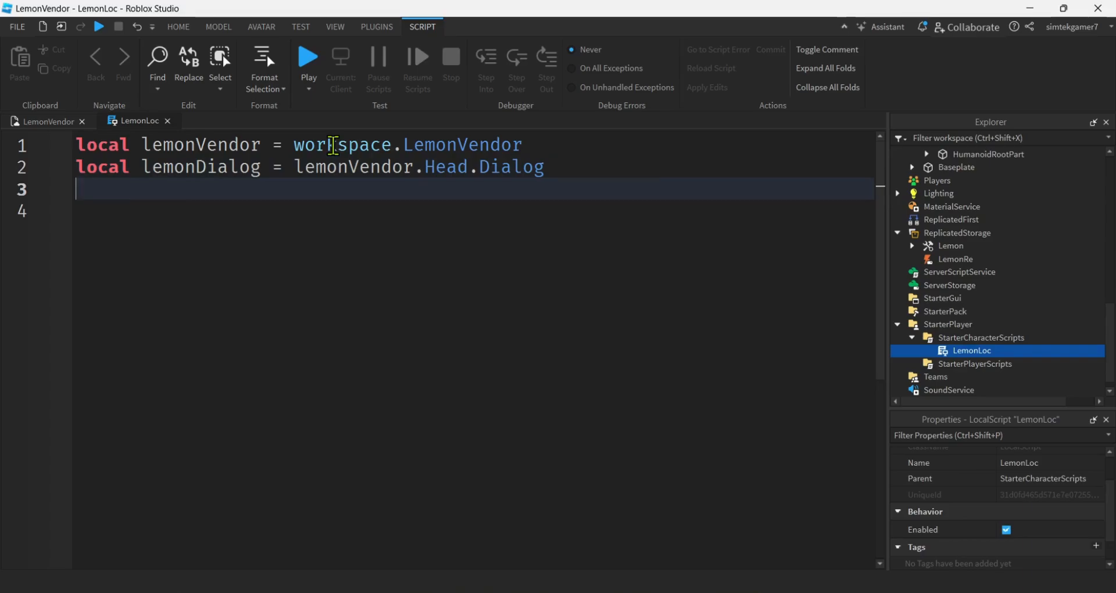
text(l)
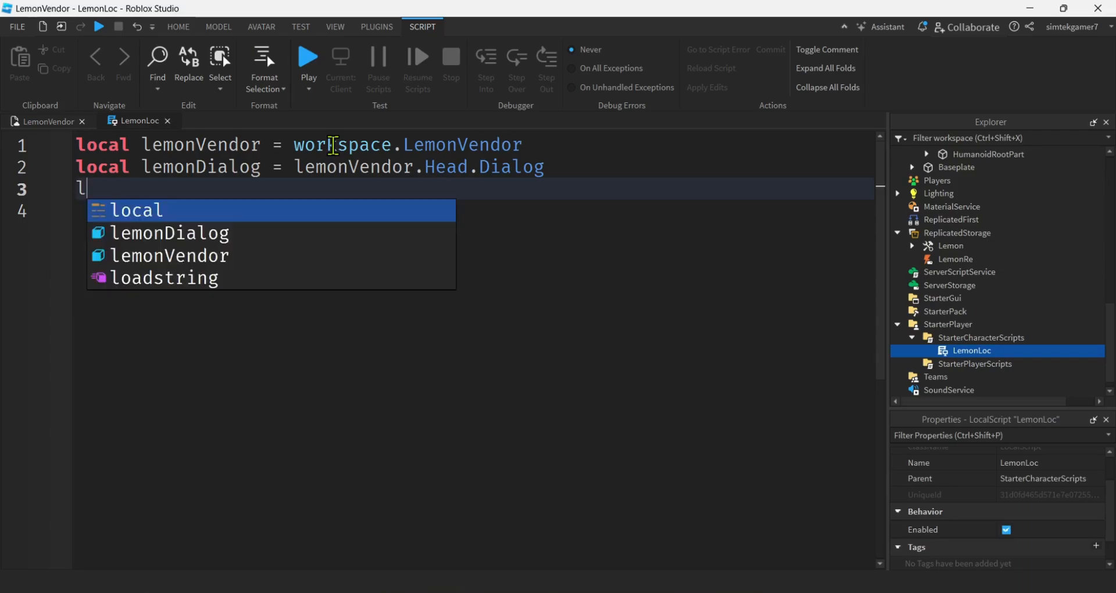
text(local rs =)
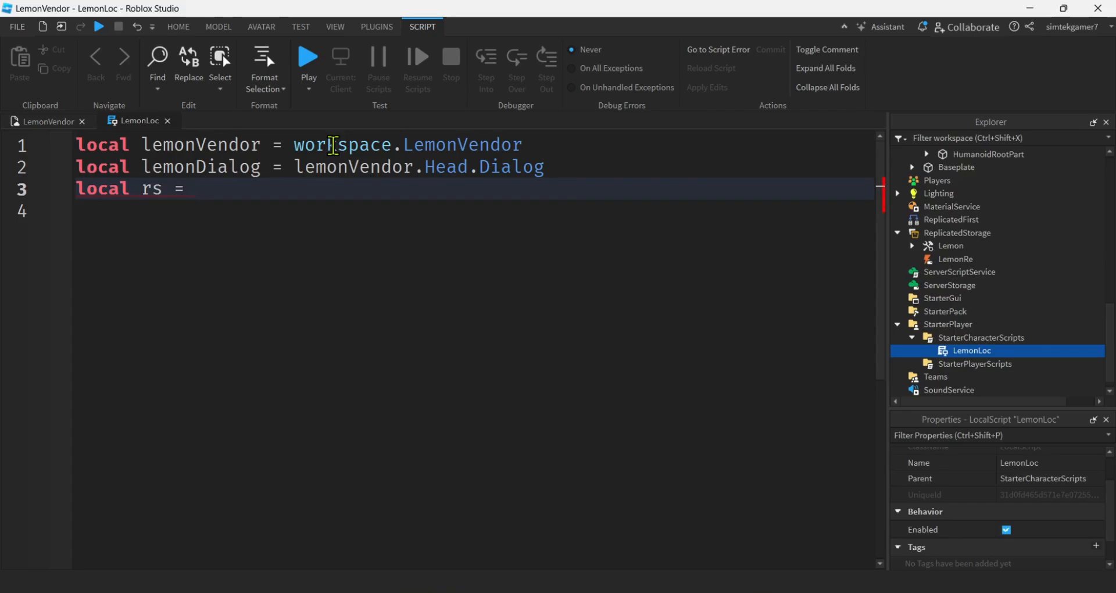
text(game:GetService()
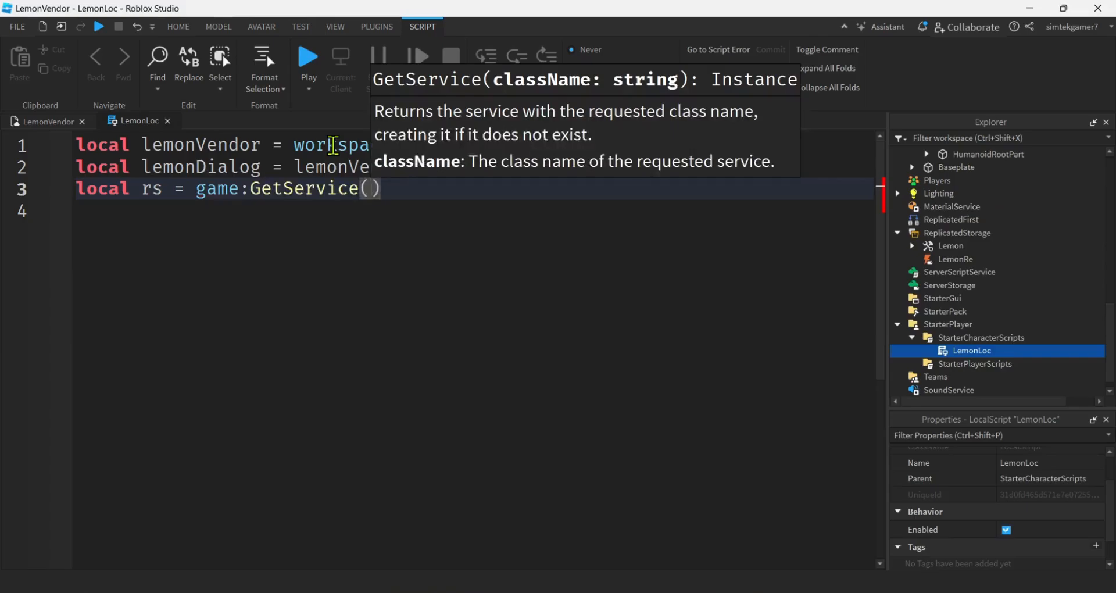
text("ReplicatedStorage")
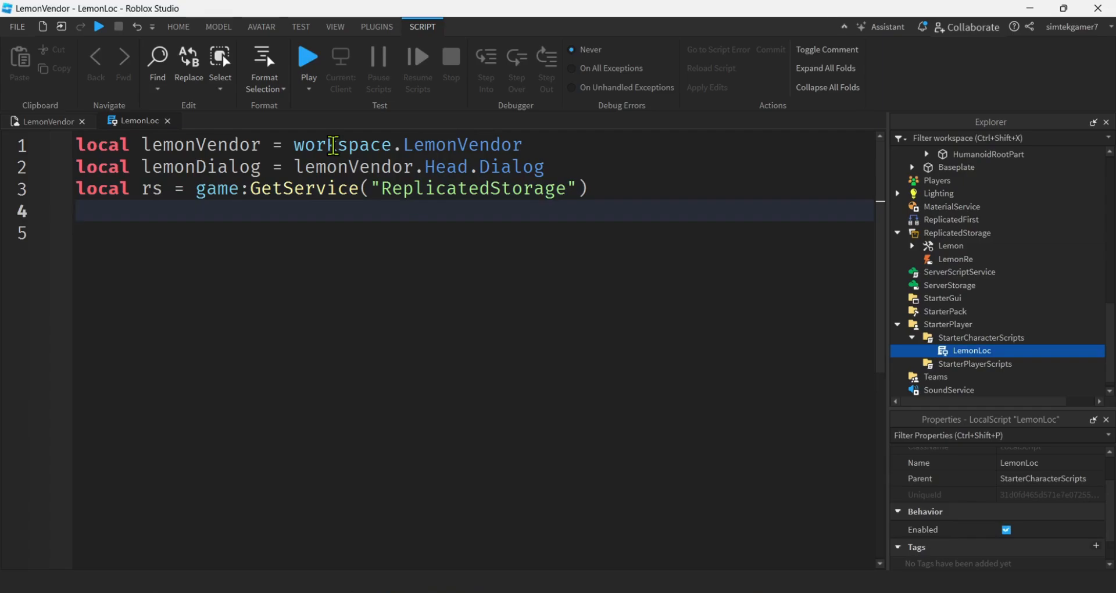
Step: Declare lemonRe and lemon using rs:WaitForChild("LemonRe") and rs:WaitForChild("Lemon")
text(local lemo)
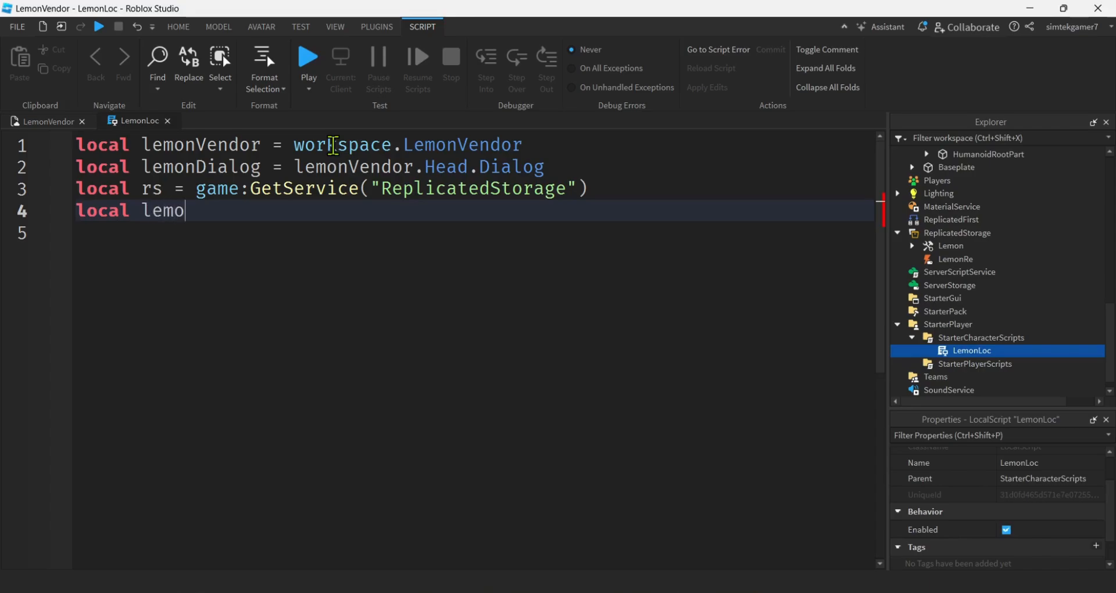
text(nRe = rs)
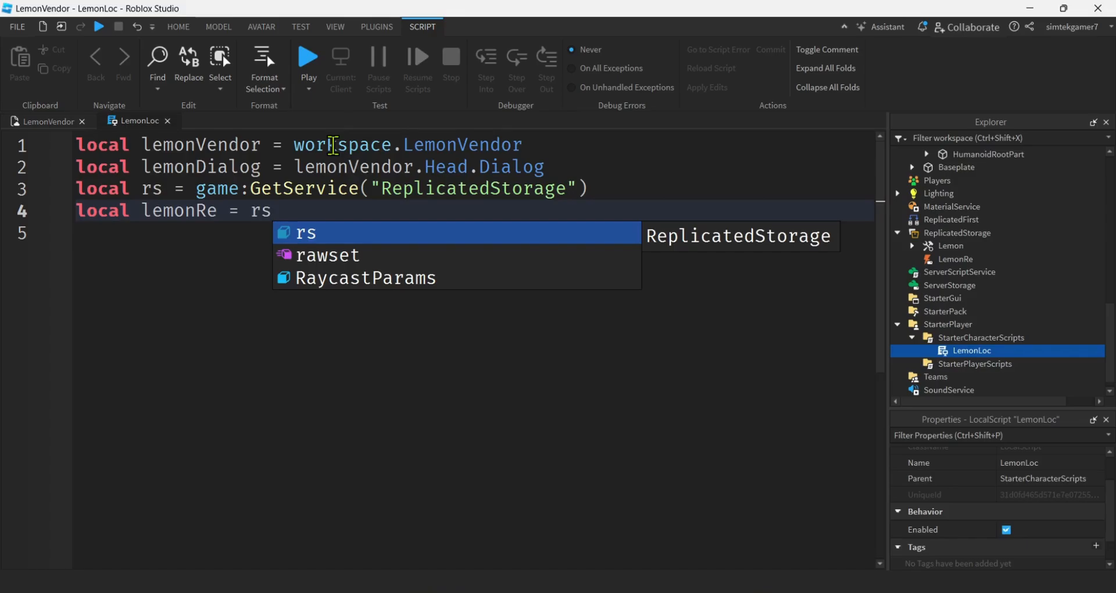
text(:)
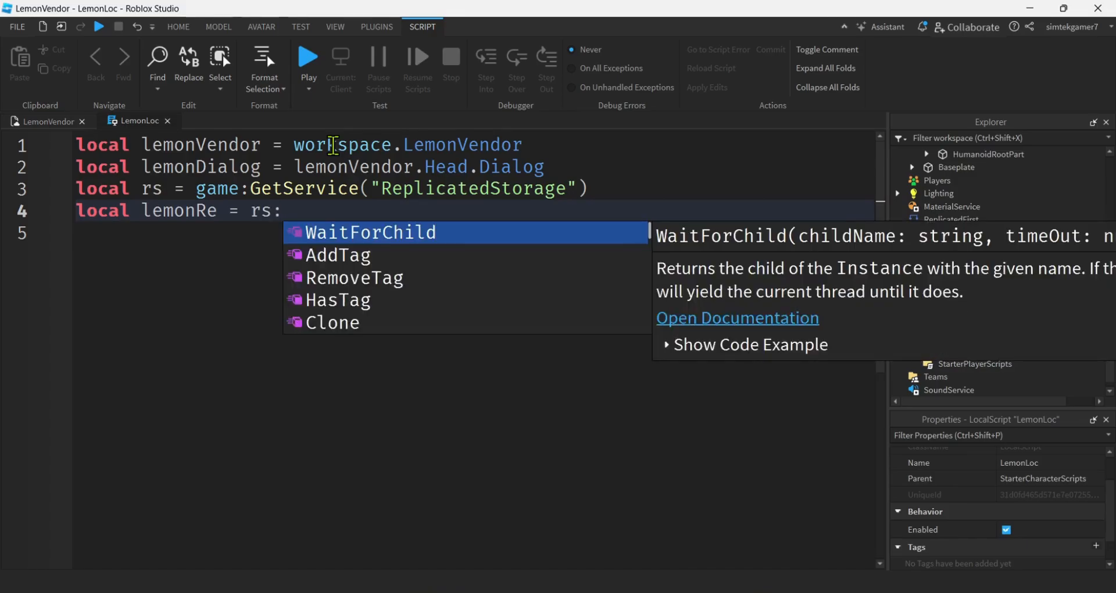
click(370, 233)
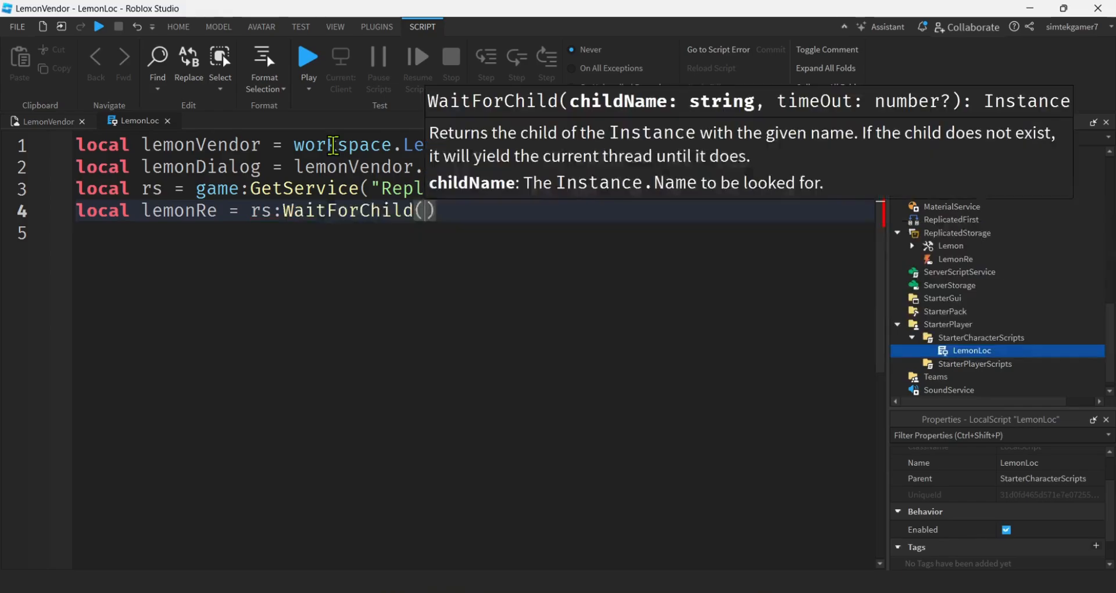
text("LemonRe")
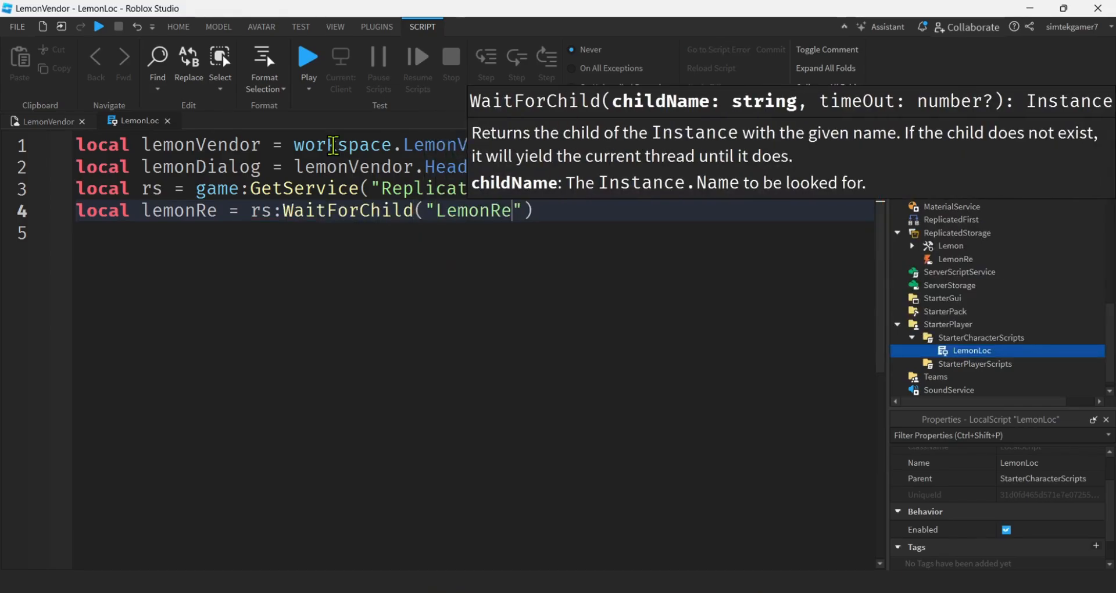
text(local)
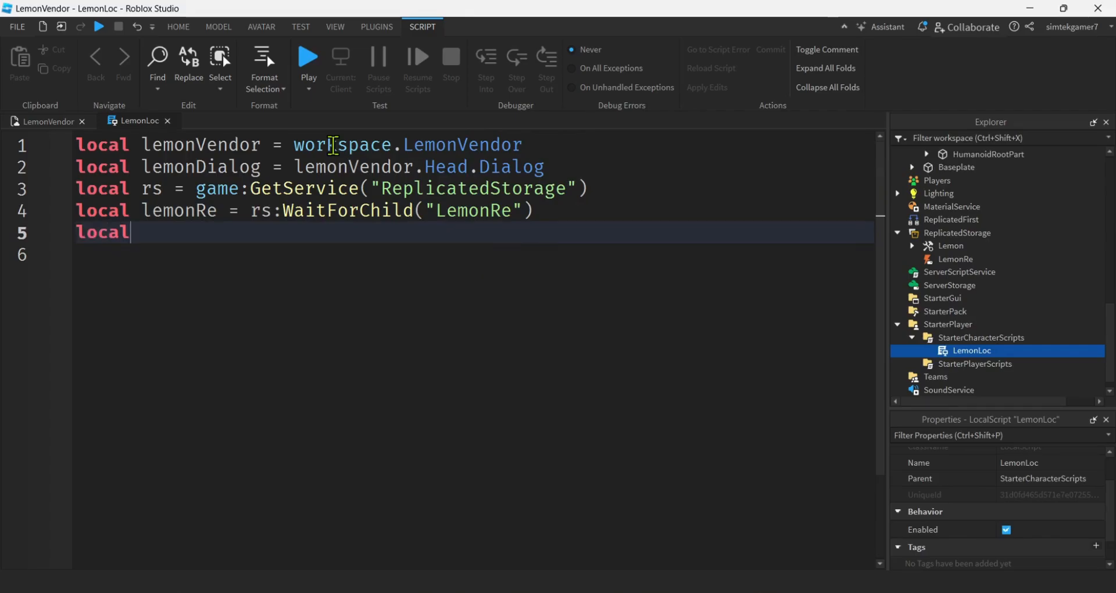
text(lemon)
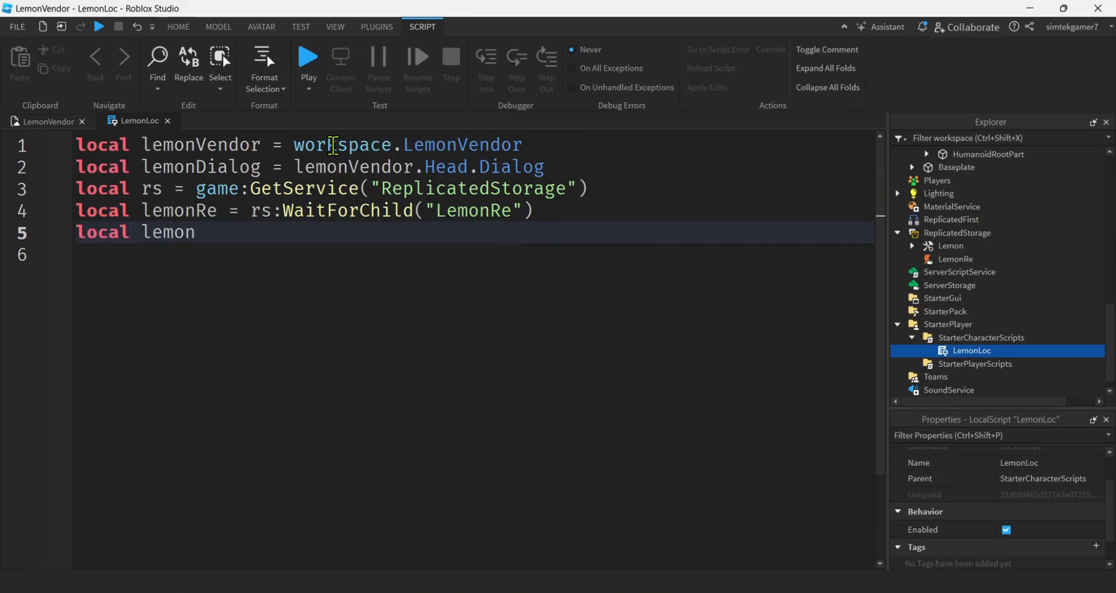
text(= rs)
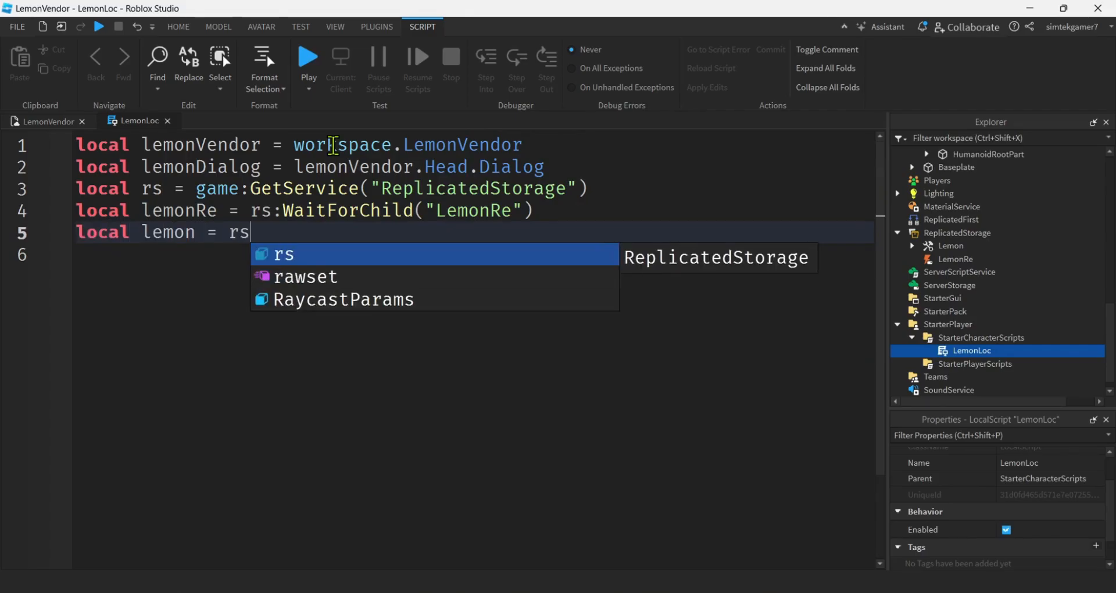
text(:WaitForChild(""))
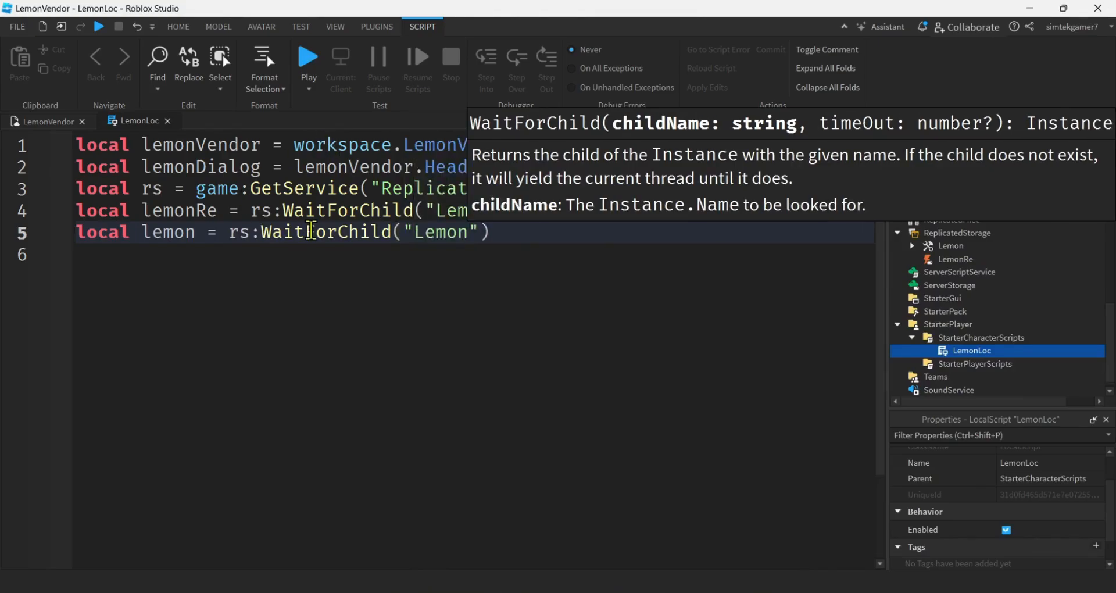
click(493, 264)
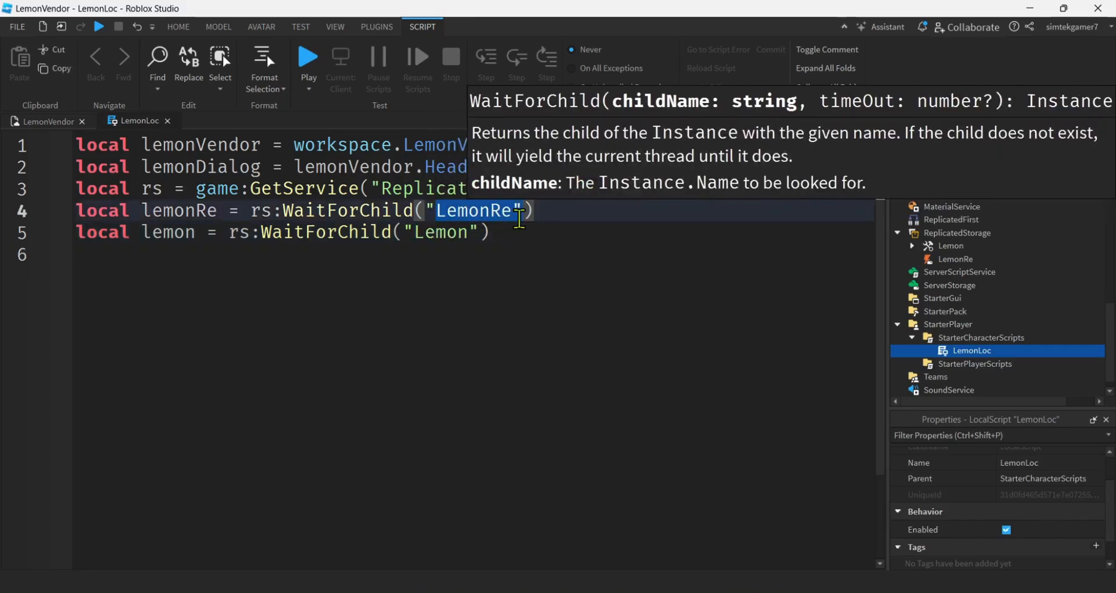
click(512, 232)
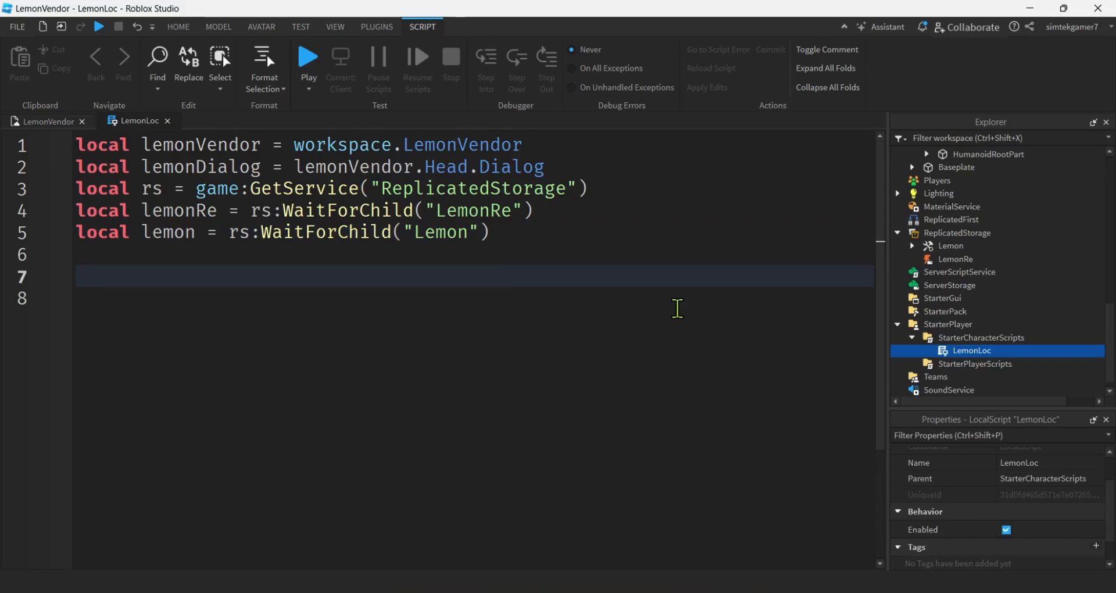
Step: Connect lemonDialog's DialogChoiceSelected to a function printing the player and choice.UserDialog
text(lemonDialog)
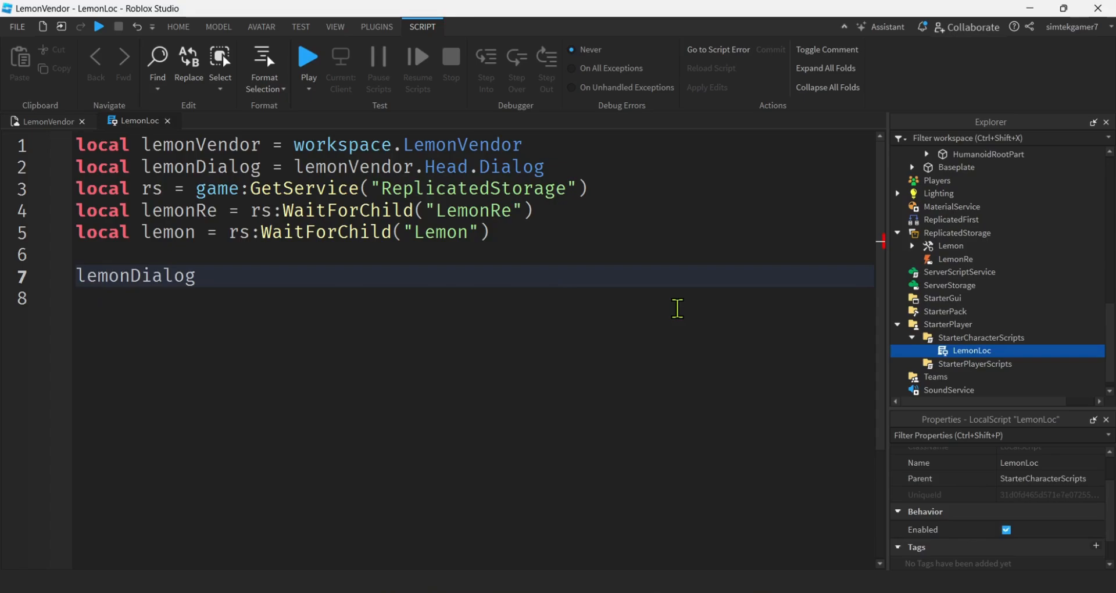
text(.D)
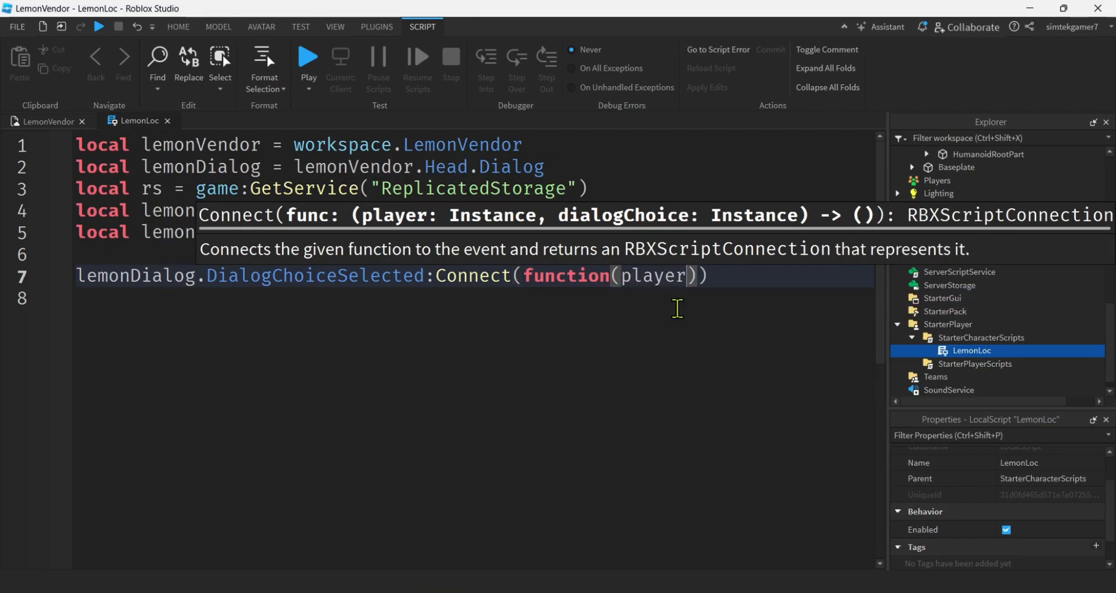
text(, choice)
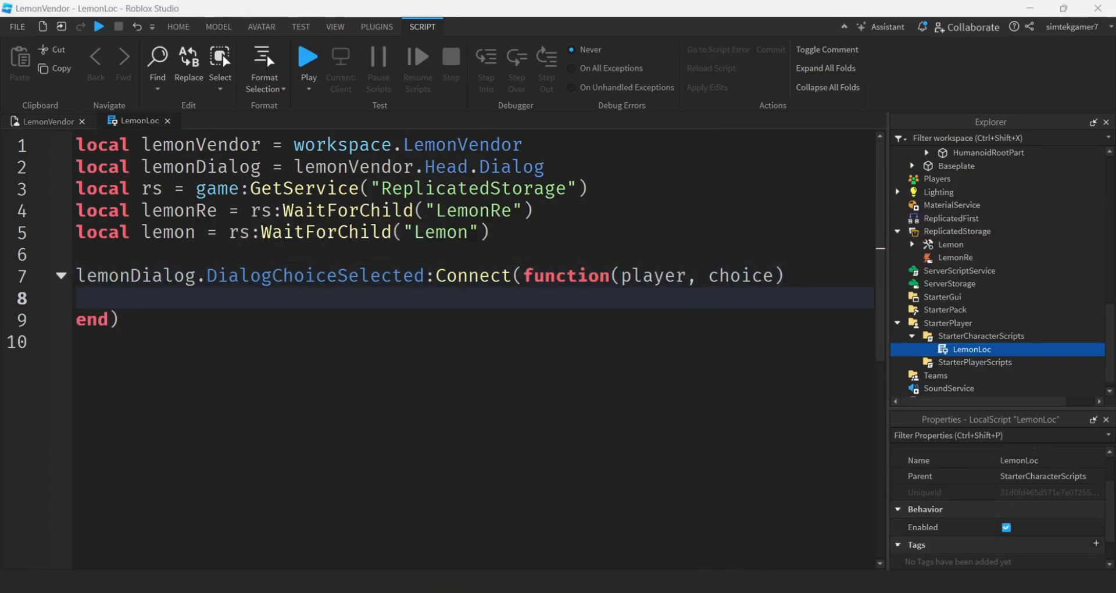
double_click(653, 276)
text(print(")
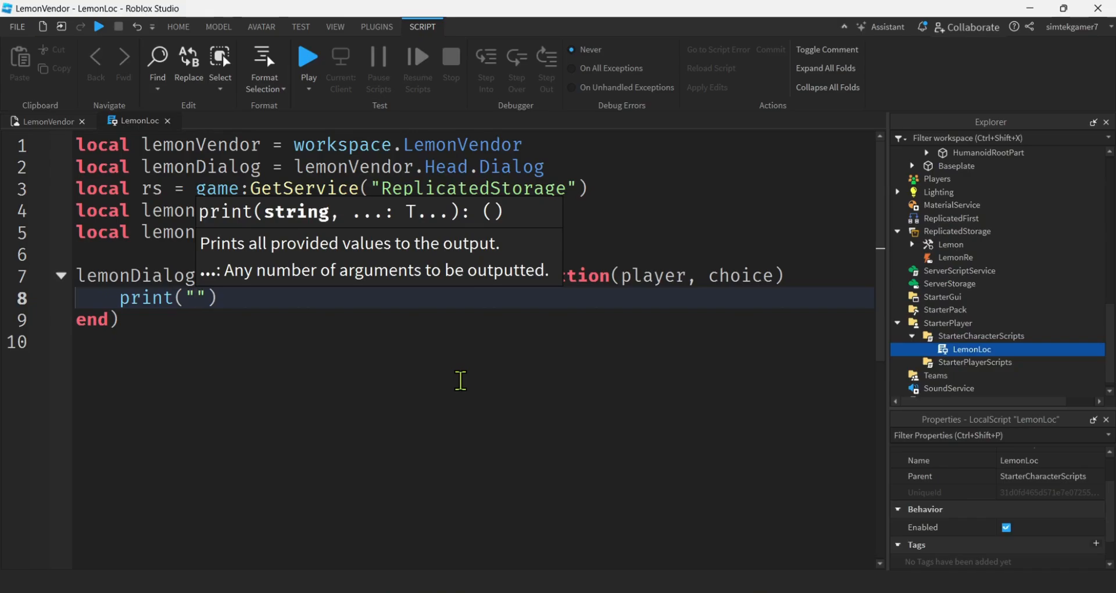
text(loc scipt:")
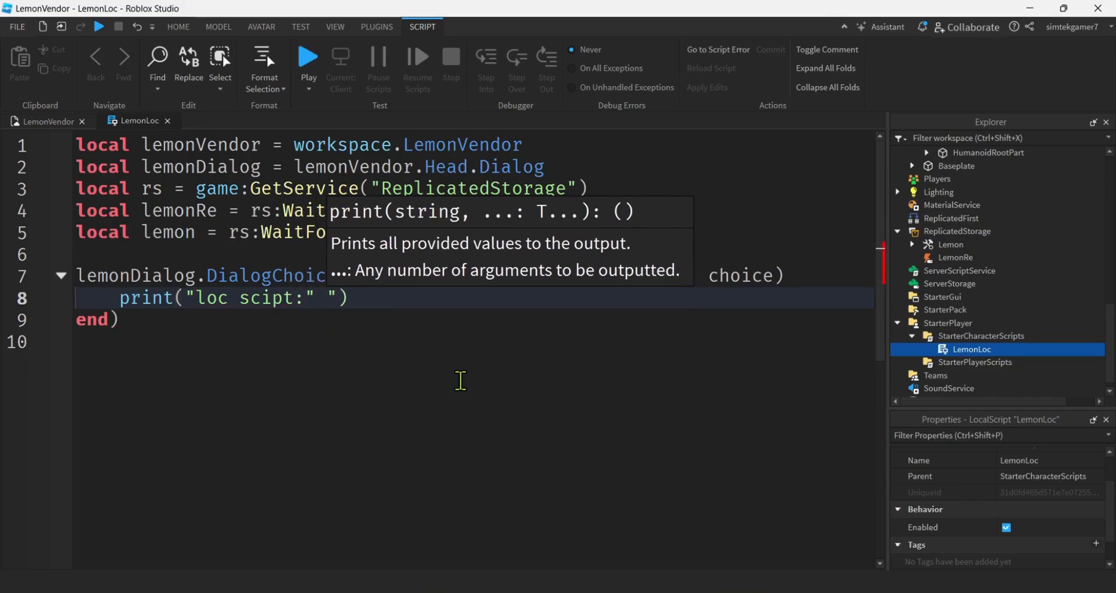
text(, player,)
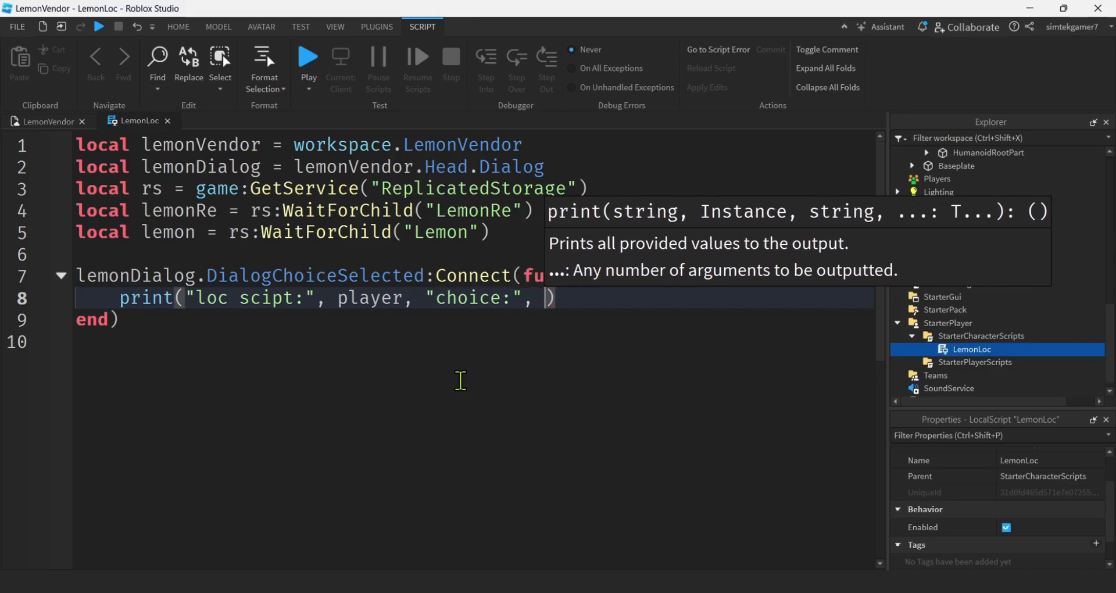
text(choice.)
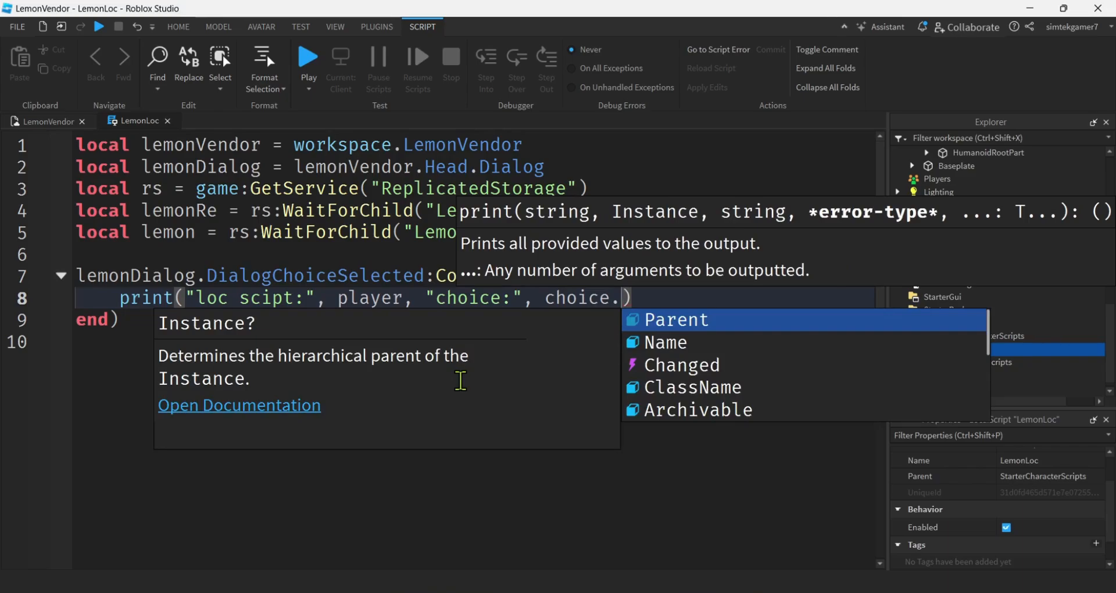
text(UserDialog)
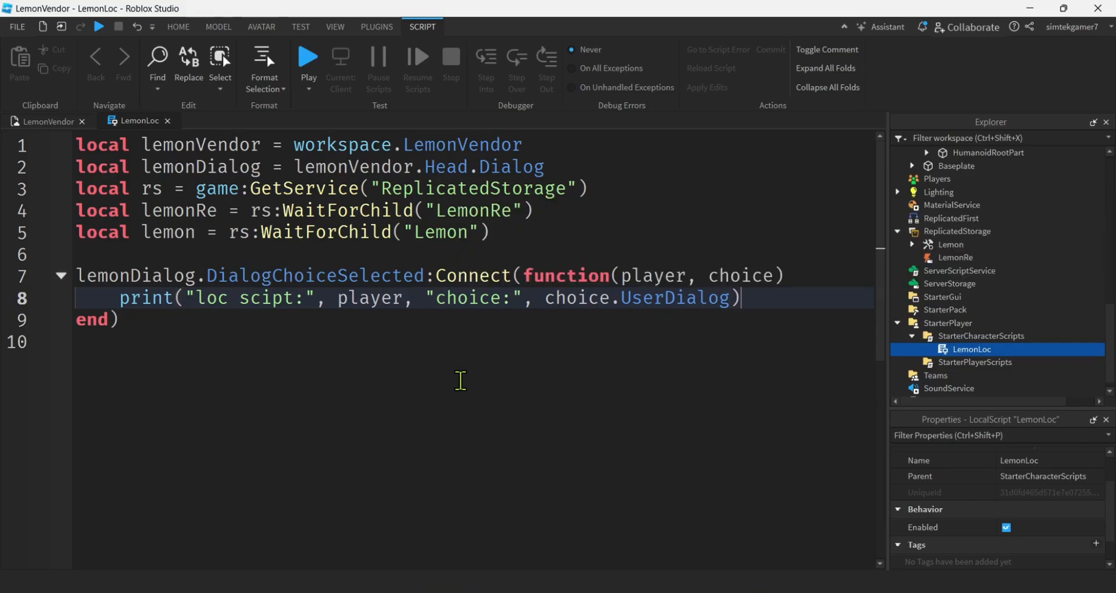
mouse_move(568, 302)
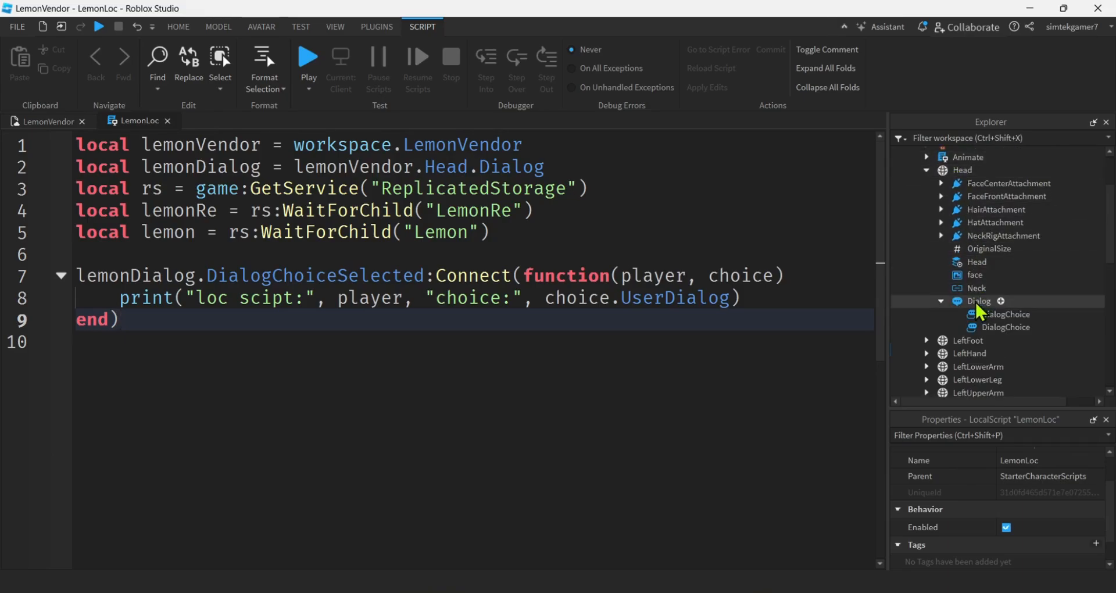
click(1005, 314)
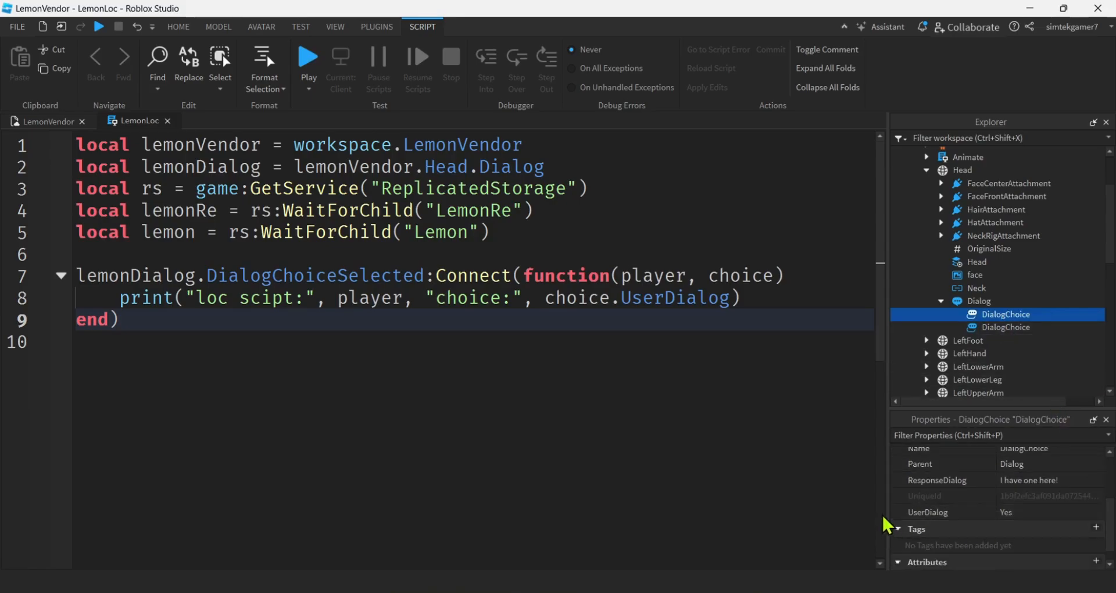
mouse_move(1027, 533)
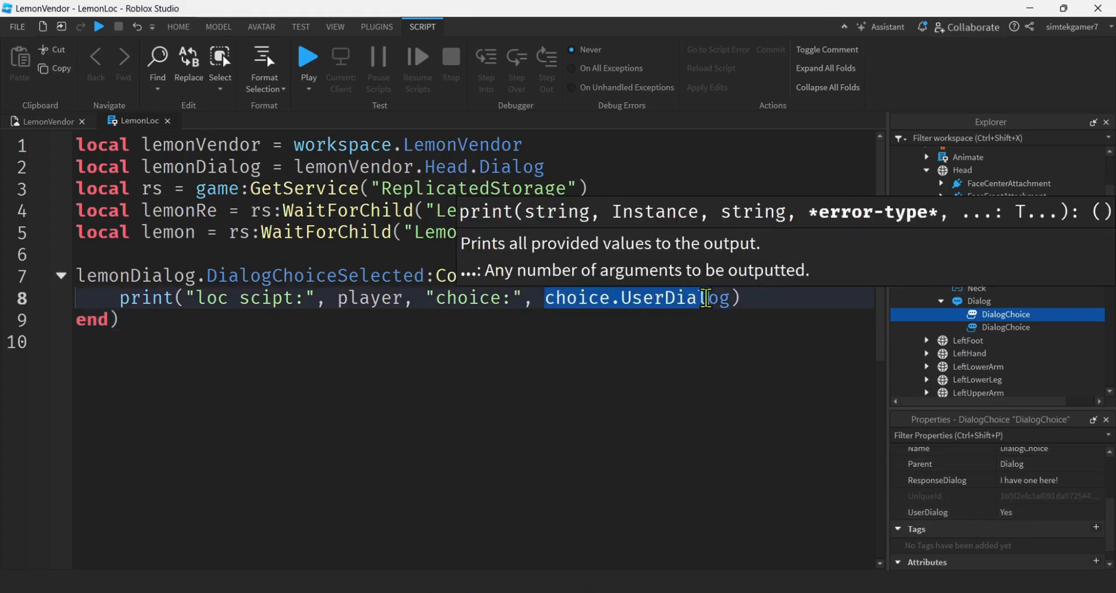
click(736, 319)
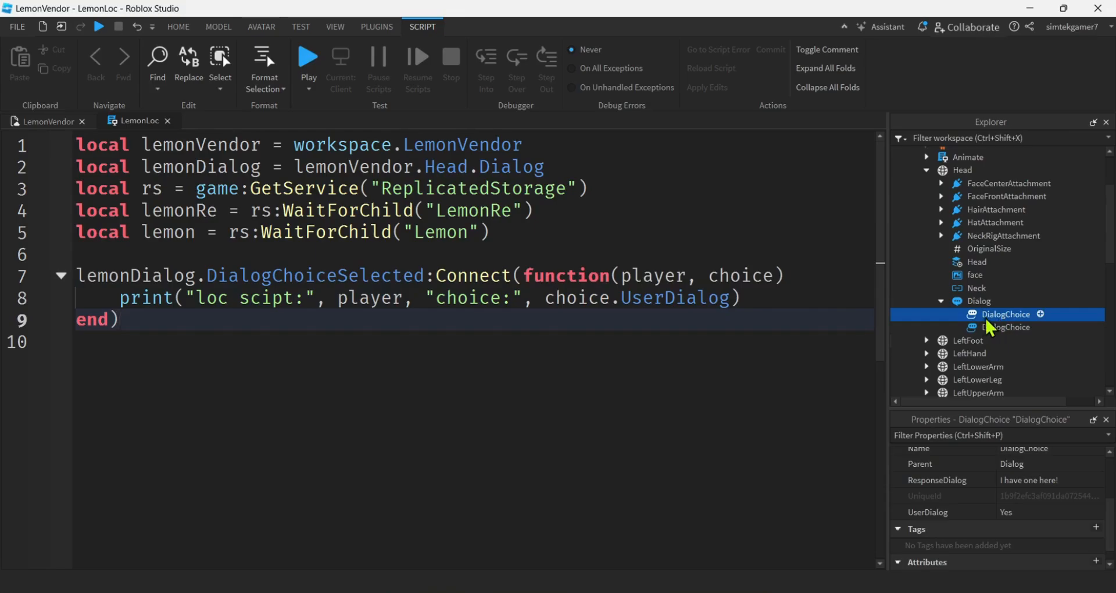
click(1006, 327)
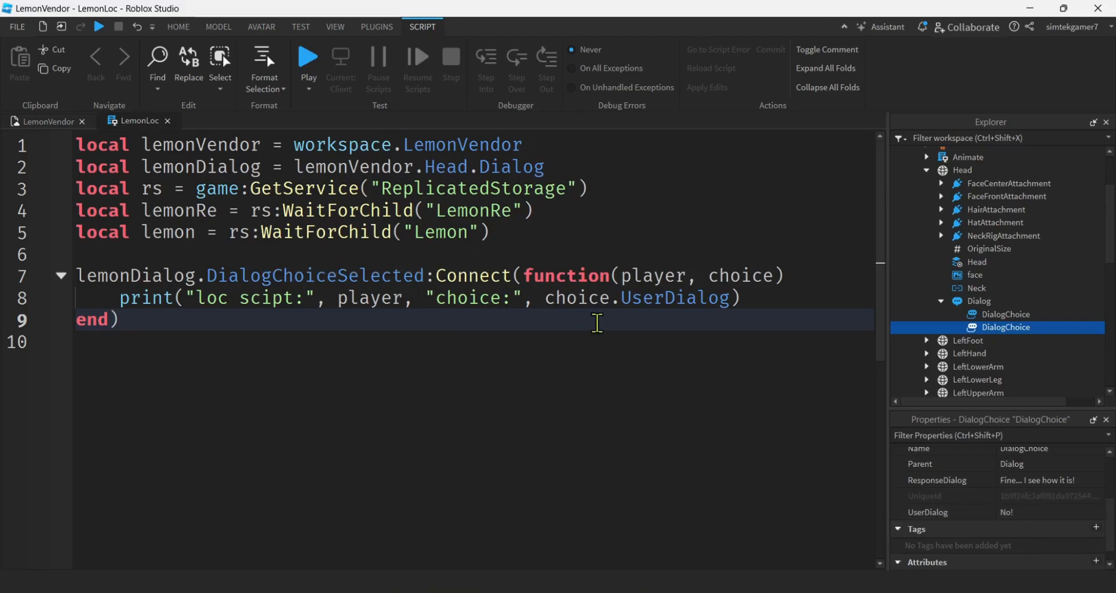
scroll(down, 3)
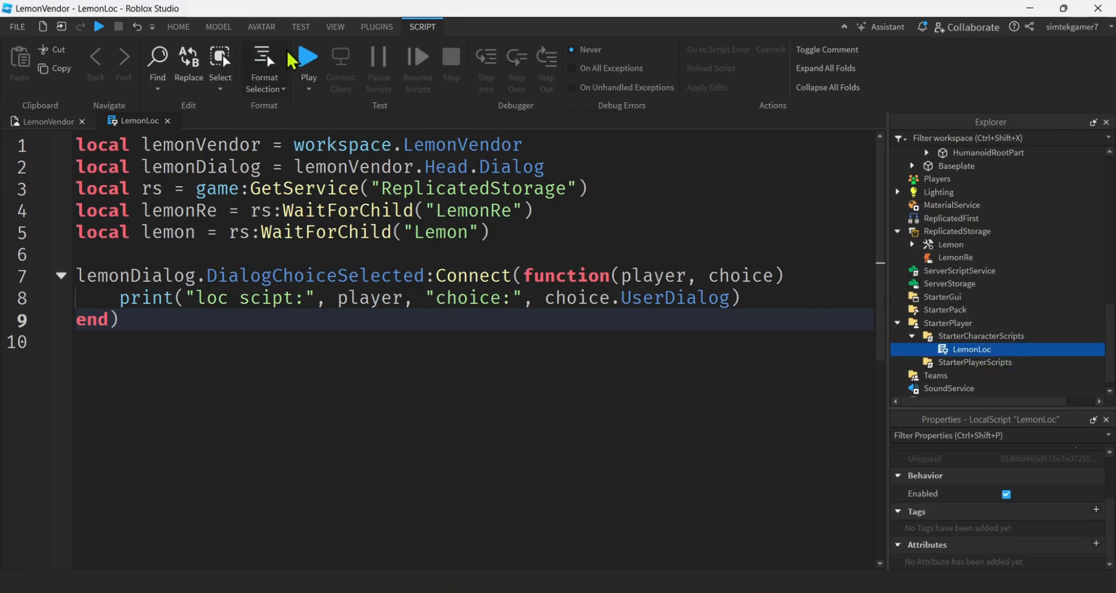
Step: Playtest, pick Yes and No! with the vendor, check Output, then stop
click(308, 58)
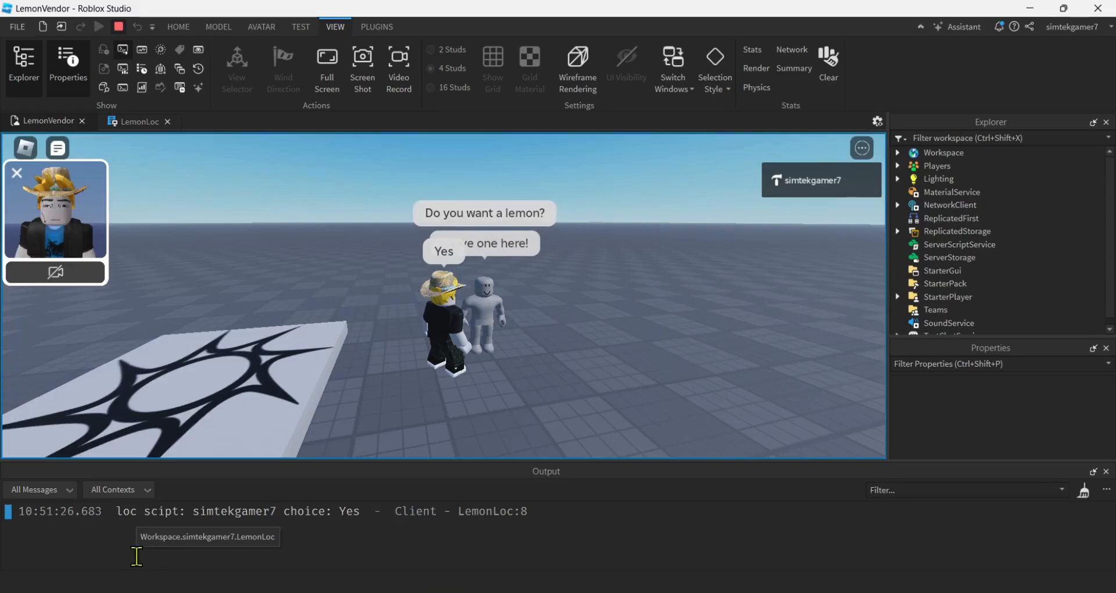
mouse_move(371, 517)
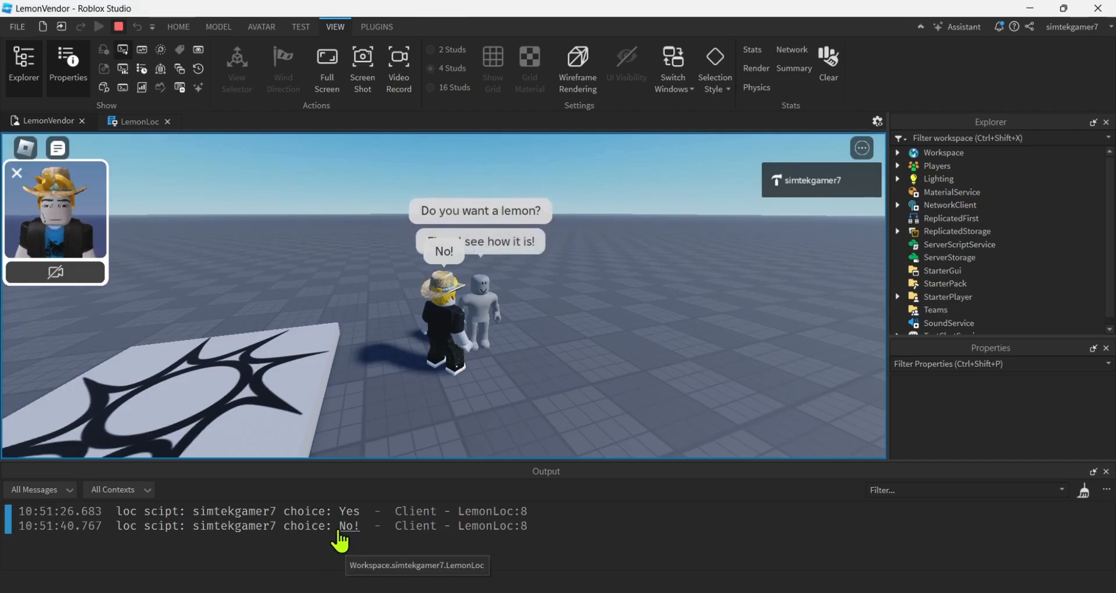
double_click(350, 526)
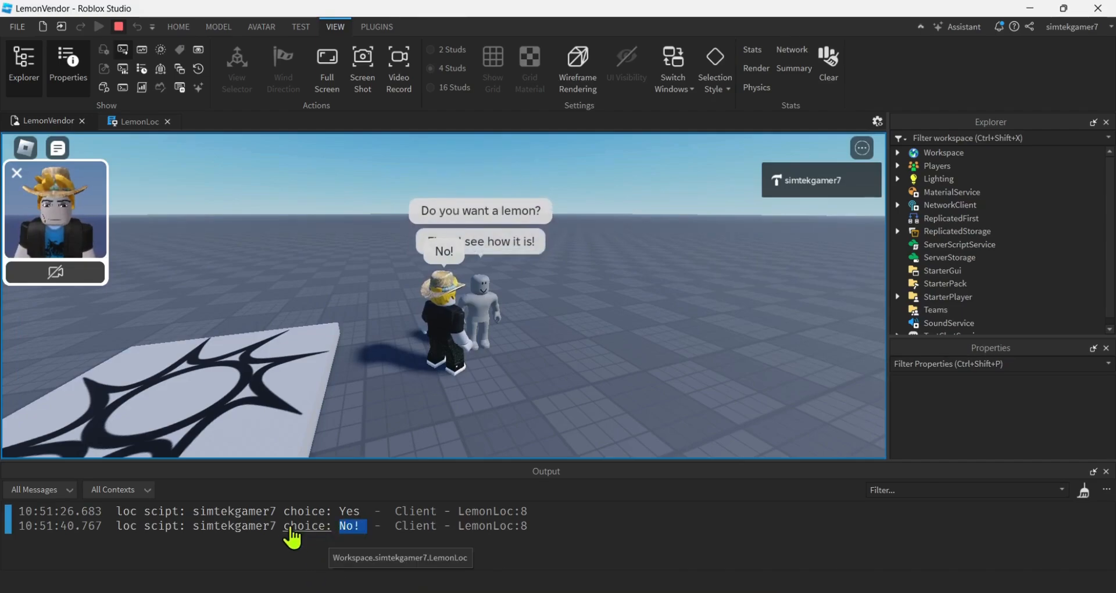
double_click(232, 525)
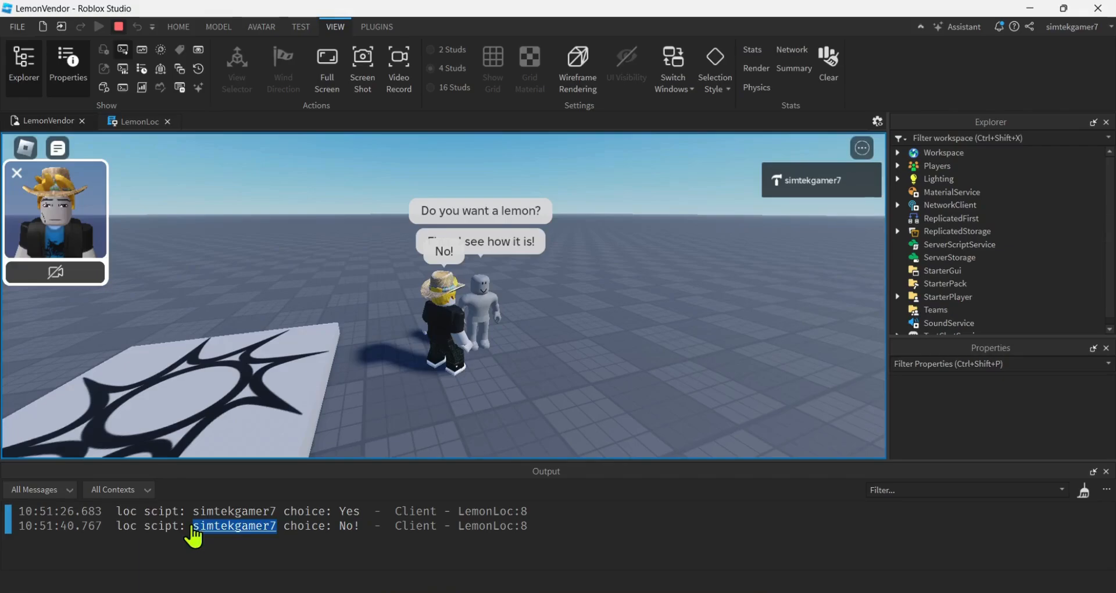
click(106, 26)
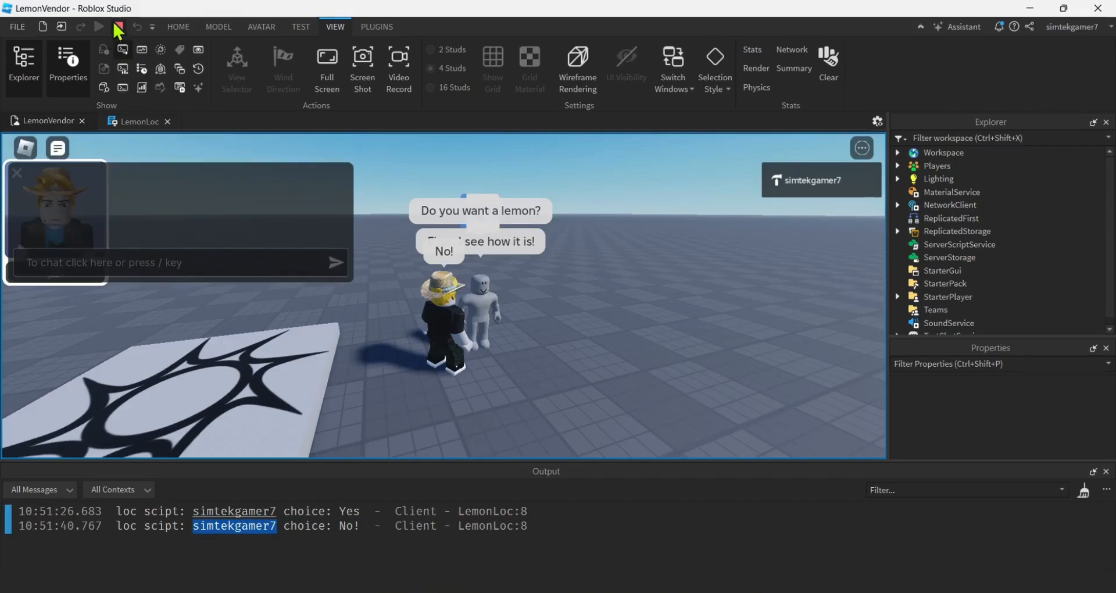
click(120, 27)
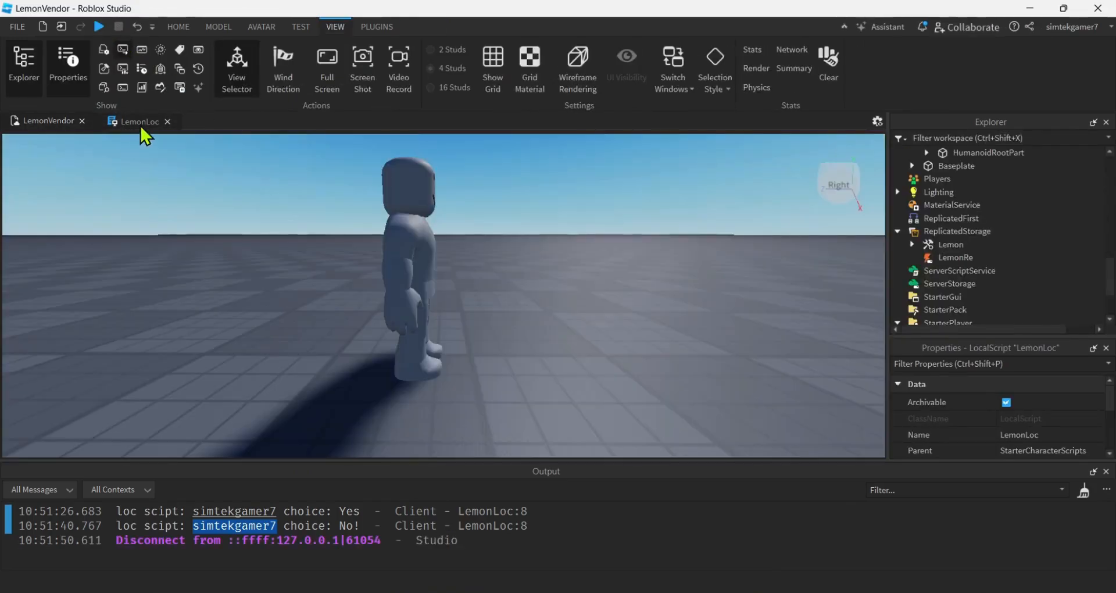
Step: Add if choice.UserDialog == "Yes" printing "give the player a lemon!" and calling lemonRe:FireServer()
click(137, 121)
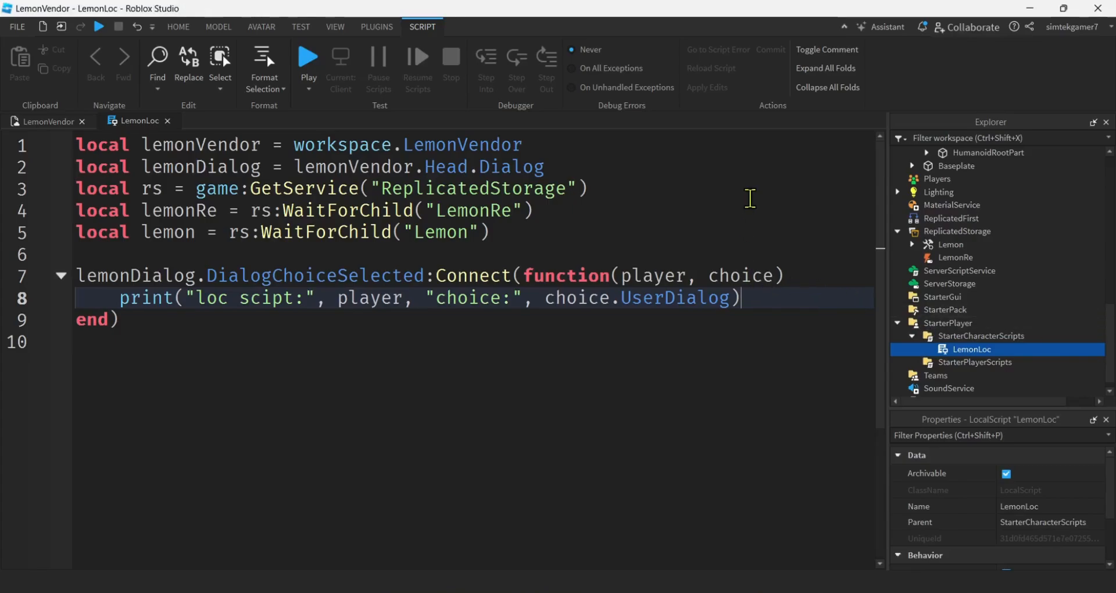
key(Enter)
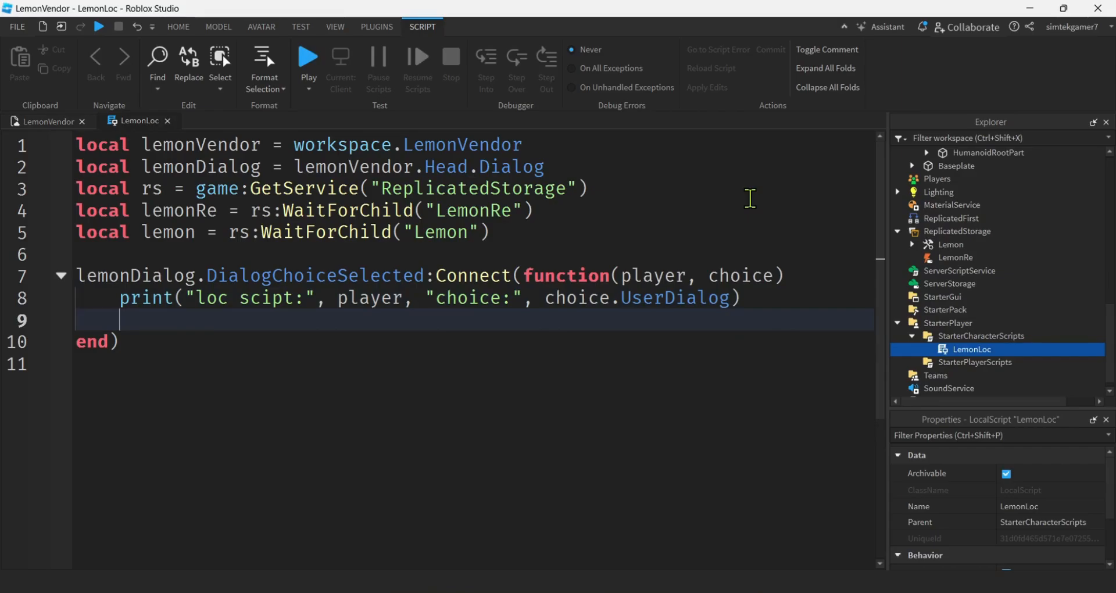
text(if choice.U)
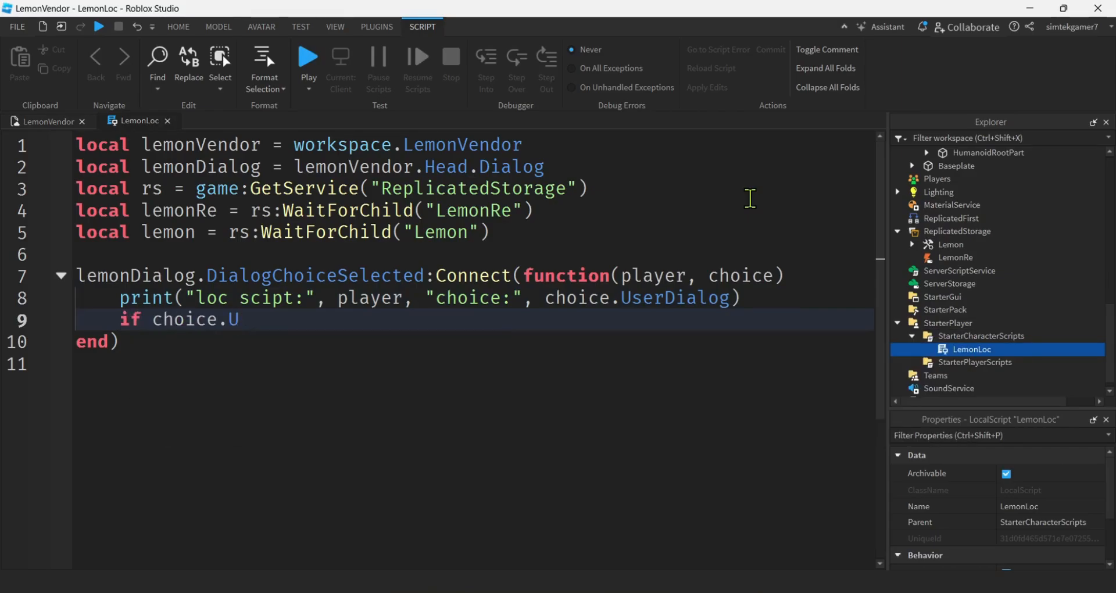
text(serDi)
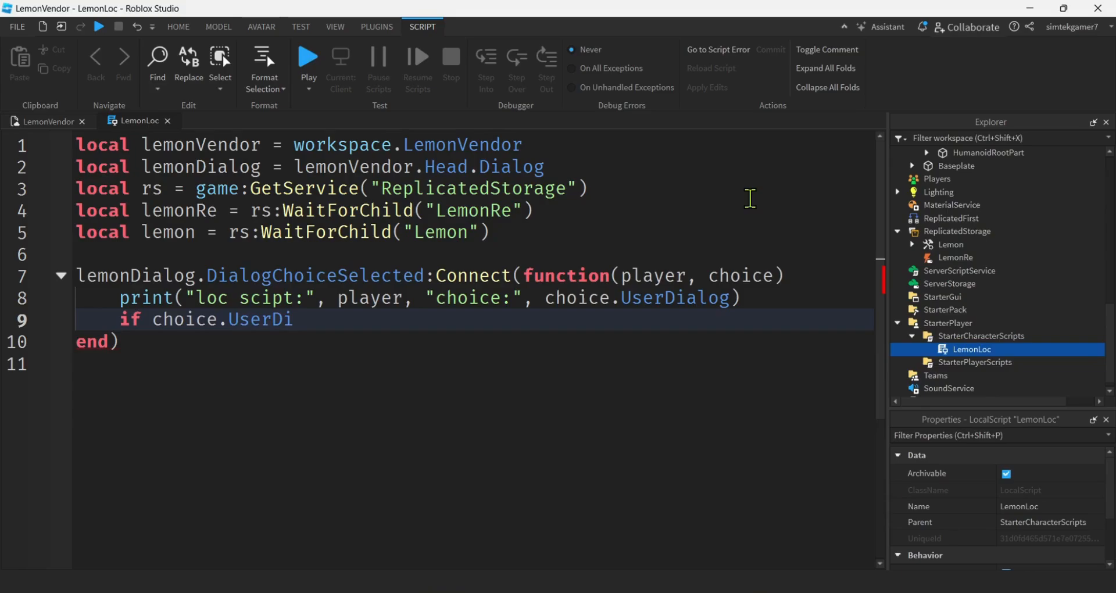
text(alog ==)
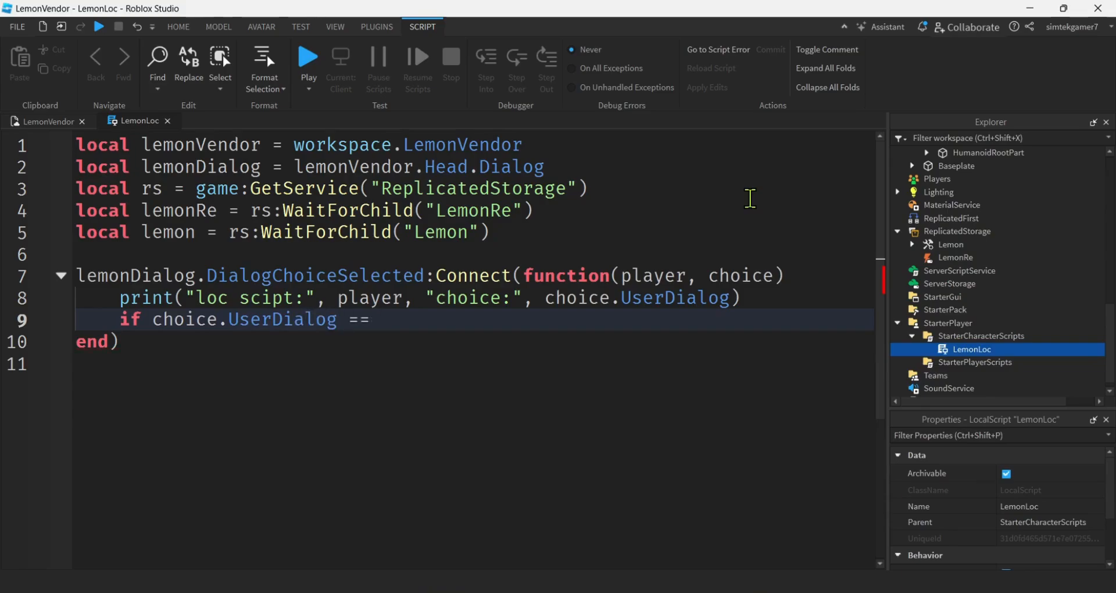
text("Yes")
text(print(")
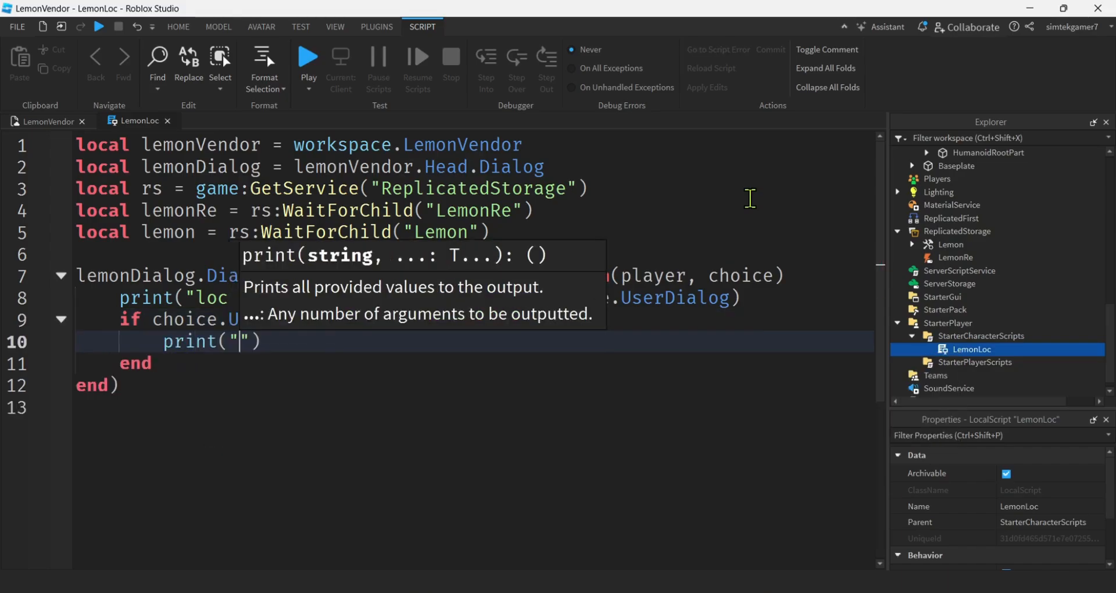
text(give the p)
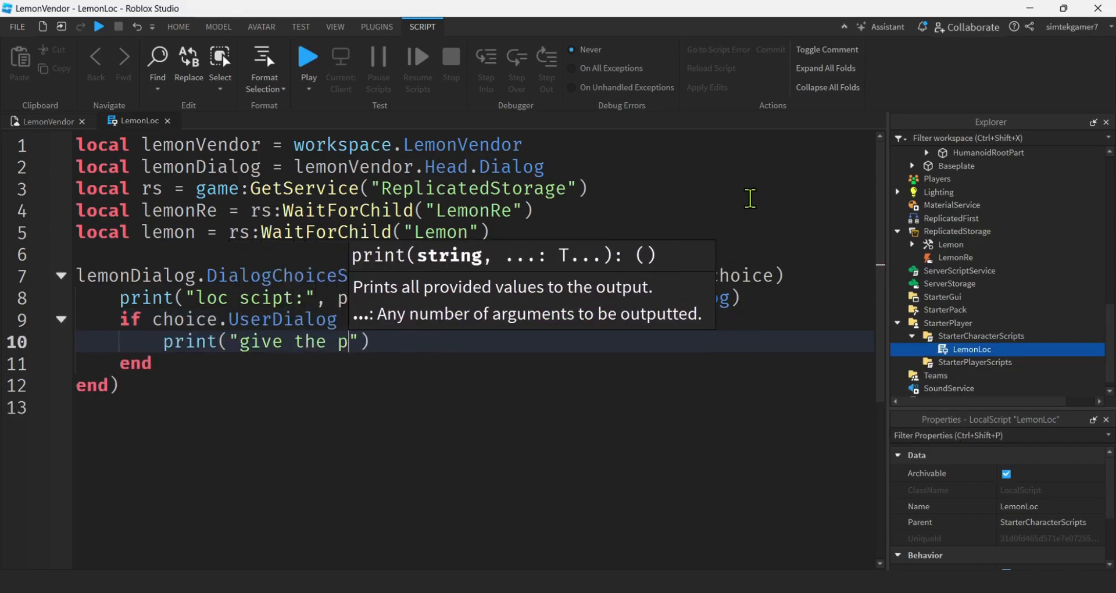
text(layer a lemon!)
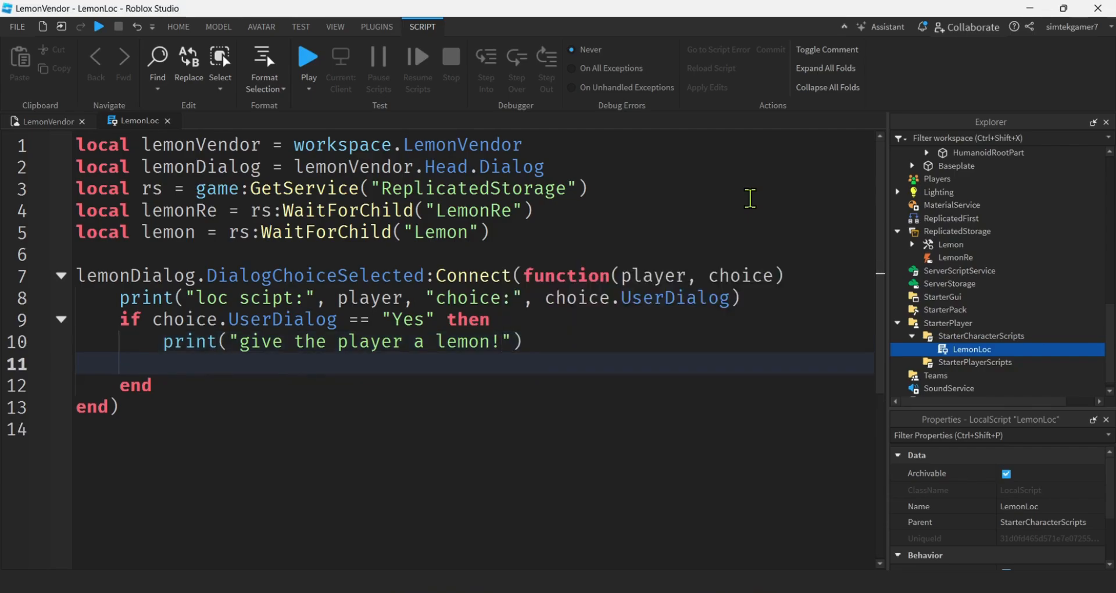
text(lemonRe:FireServer()
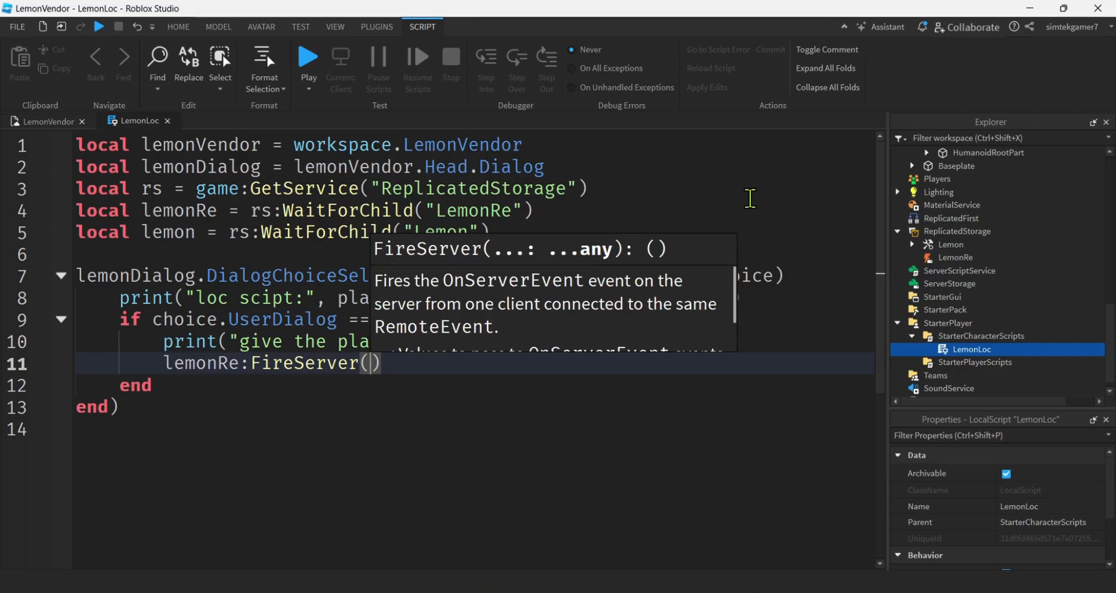
mouse_move(710, 230)
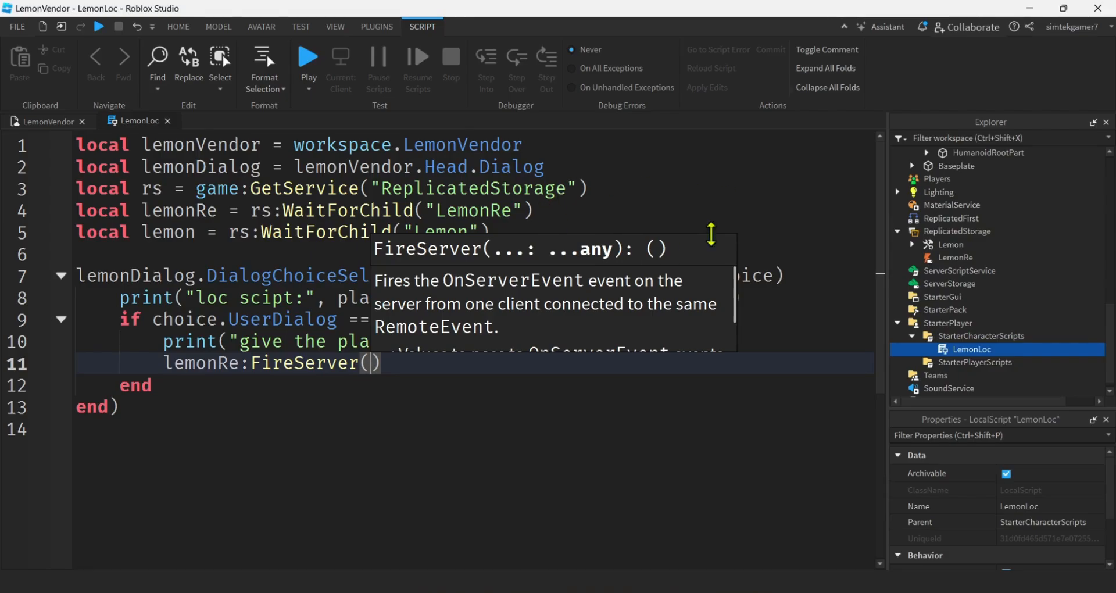
click(959, 271)
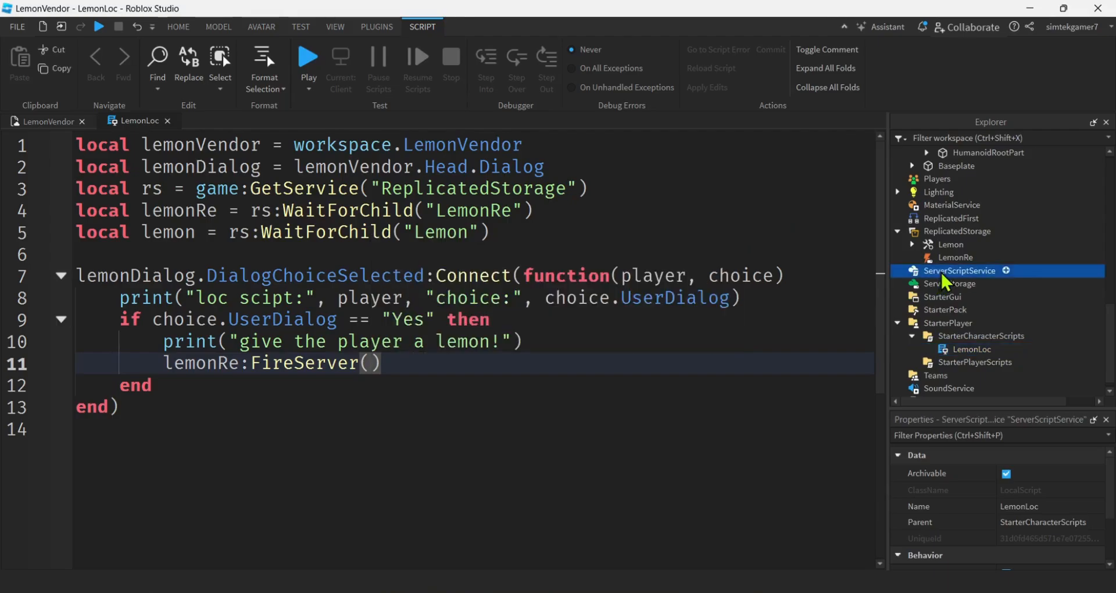
Step: Copy LemonLoc's ReplicatedStorage and LemonRe lines and insert a Script under ServerScriptService
click(959, 270)
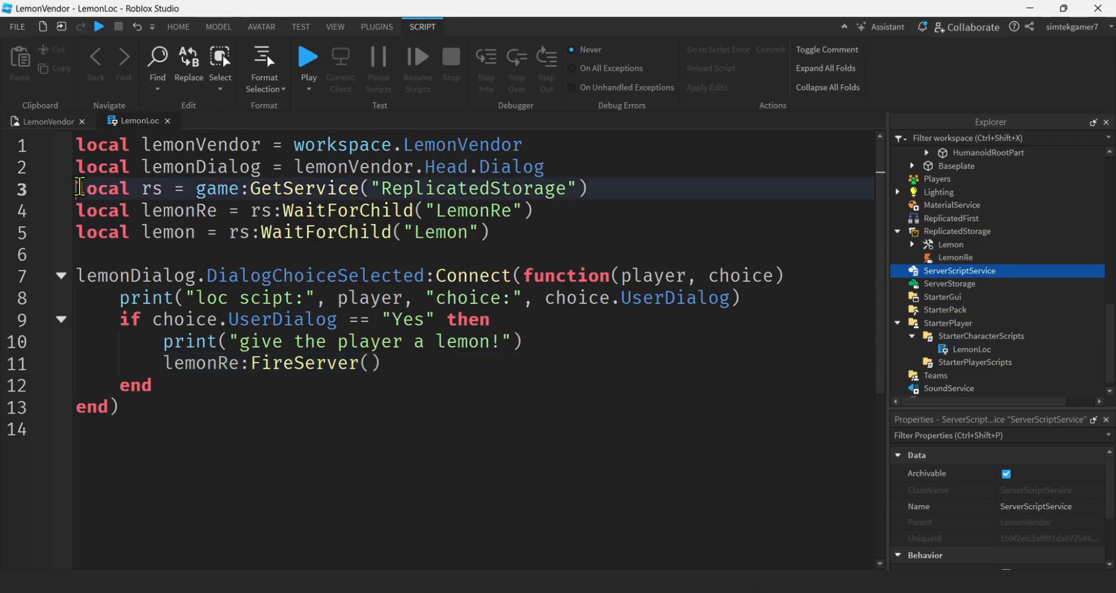
drag(76, 188, 551, 210)
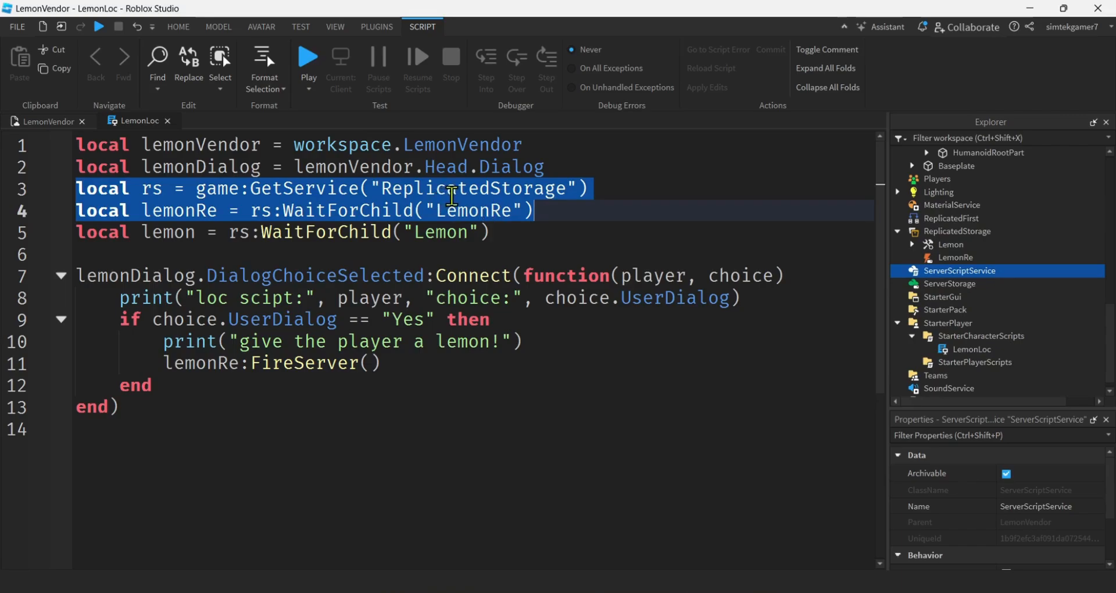
mouse_move(512, 222)
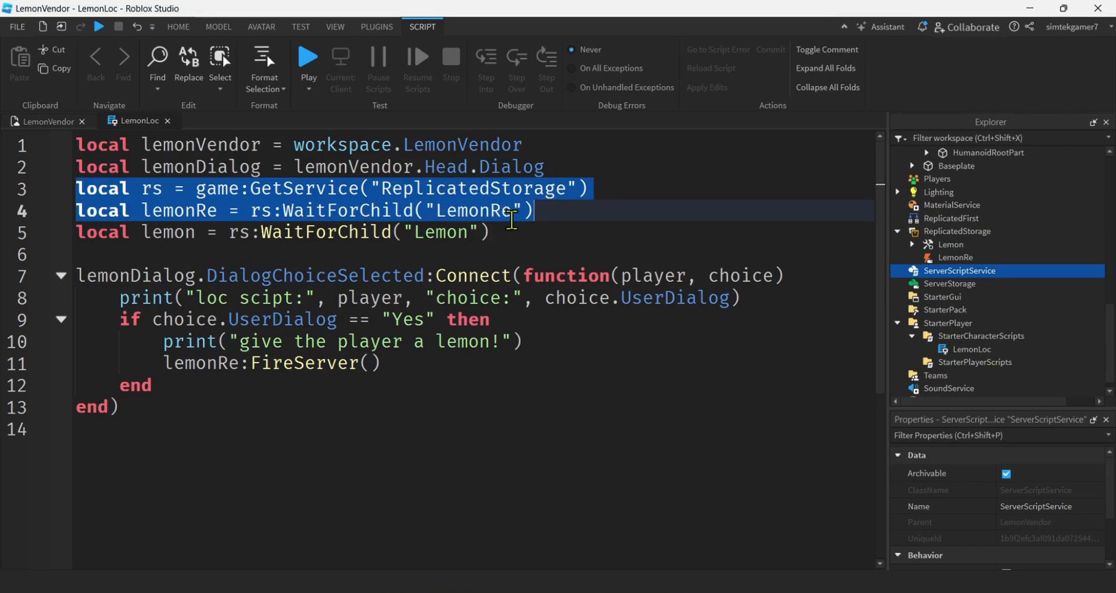
mouse_move(937, 230)
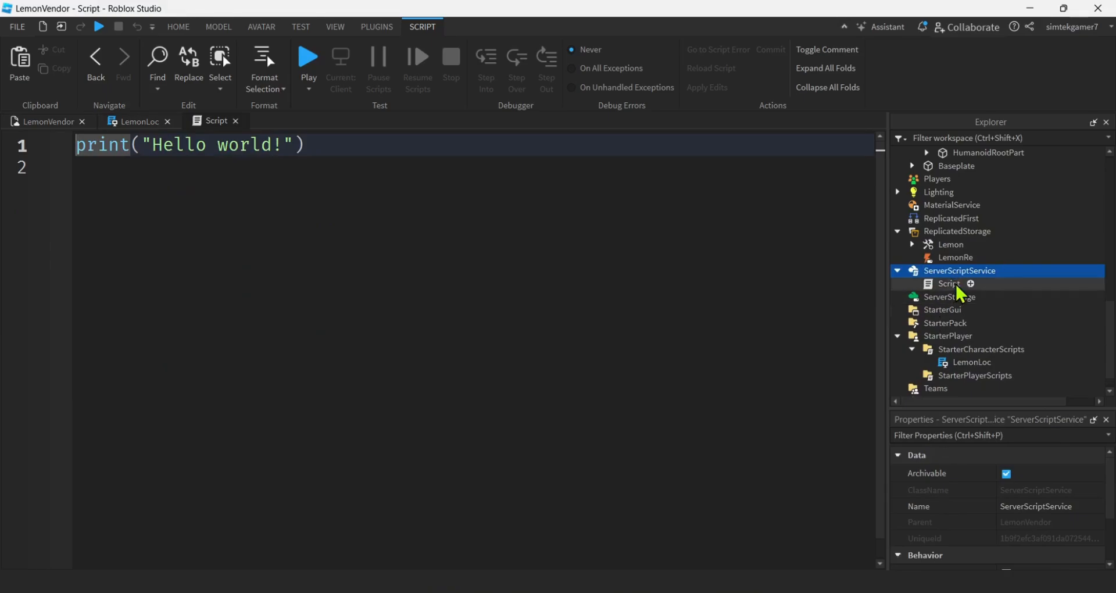
click(948, 283)
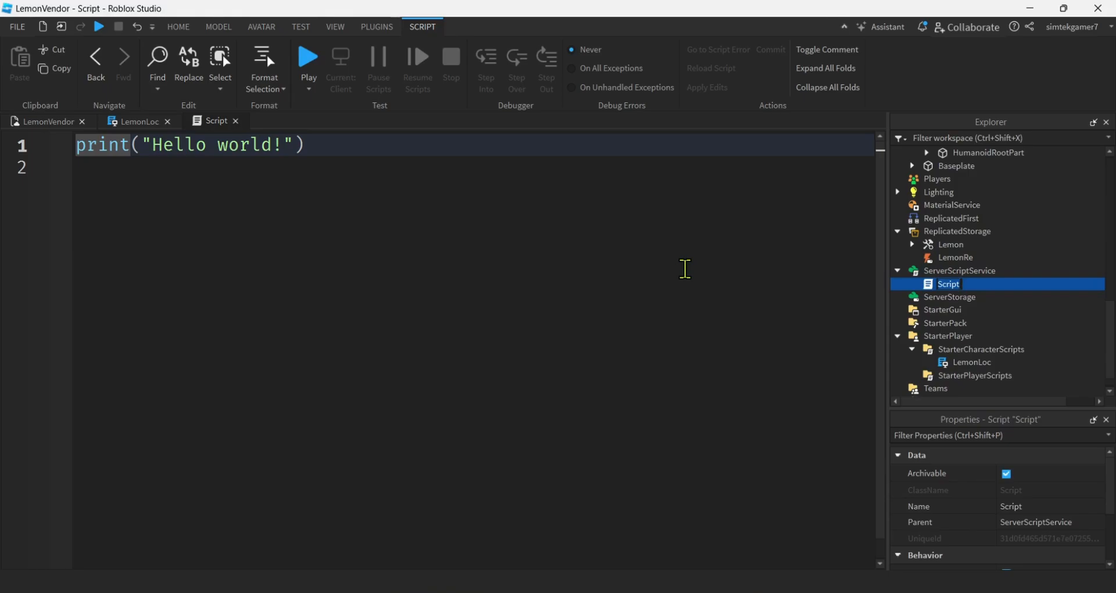
Step: Rename the ServerScriptService script to LemonMgr
text(Lm)
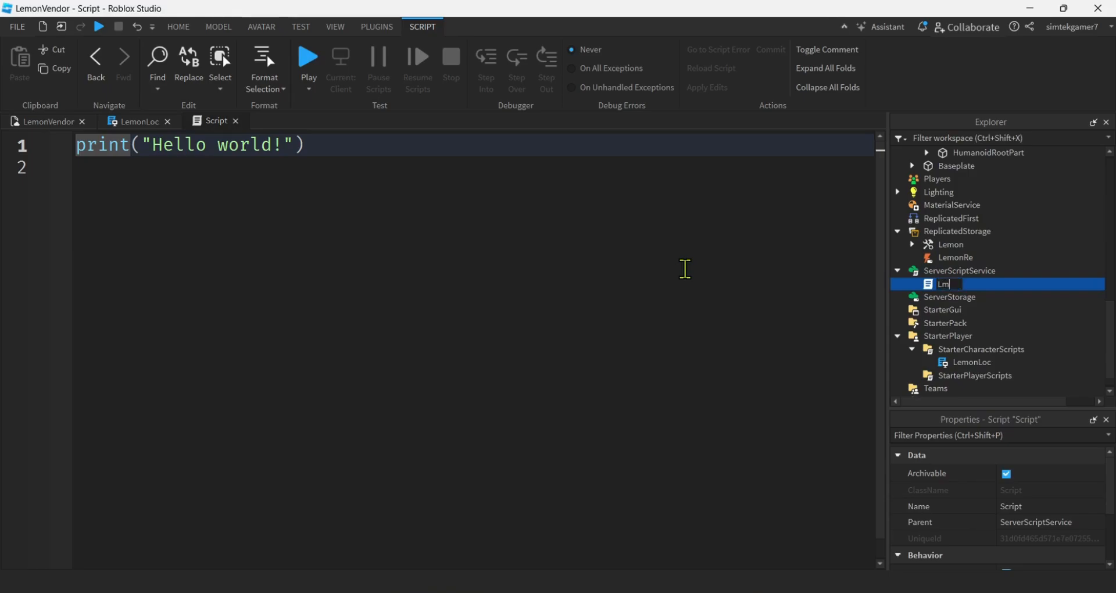
text(LemonMgr)
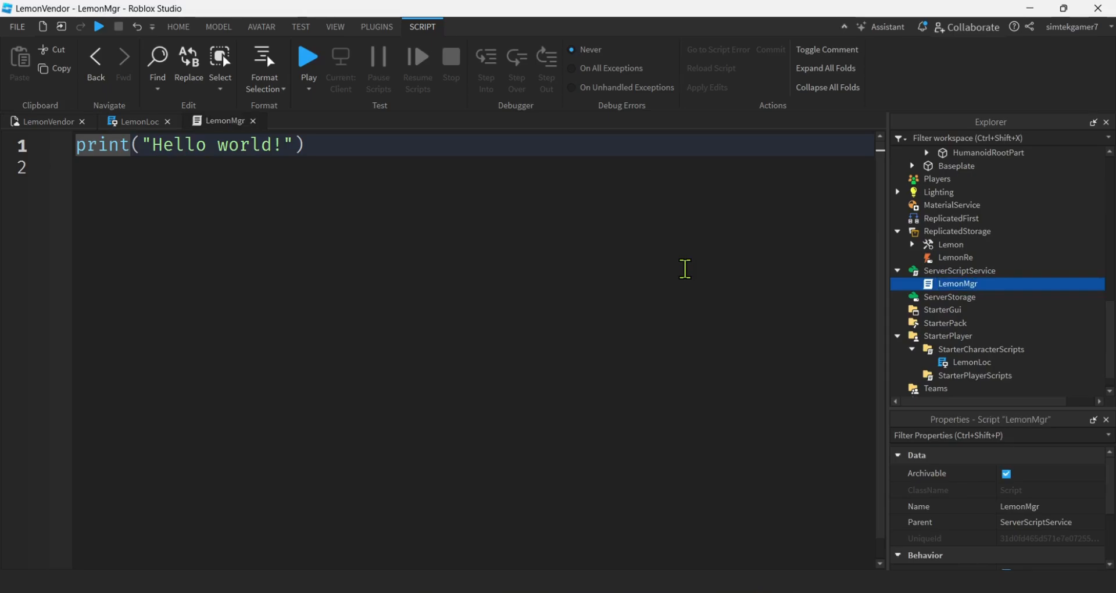
mouse_move(938, 277)
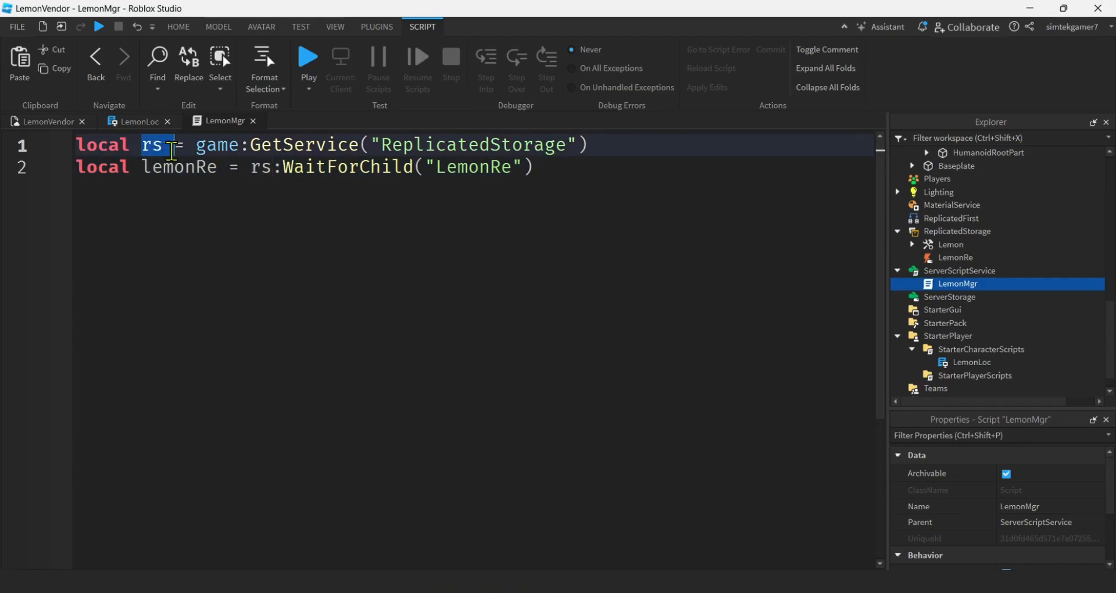
Step: Add local lemon = rs:WaitForChild("Lemon") below the lemonRe line in LemonMgr
double_click(180, 167)
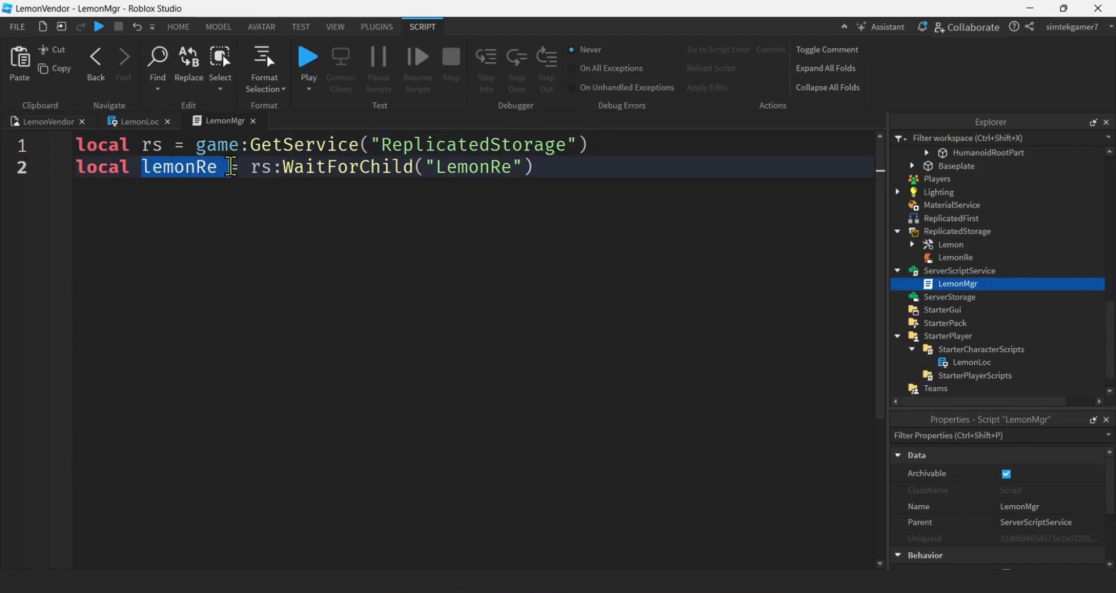
click(536, 167)
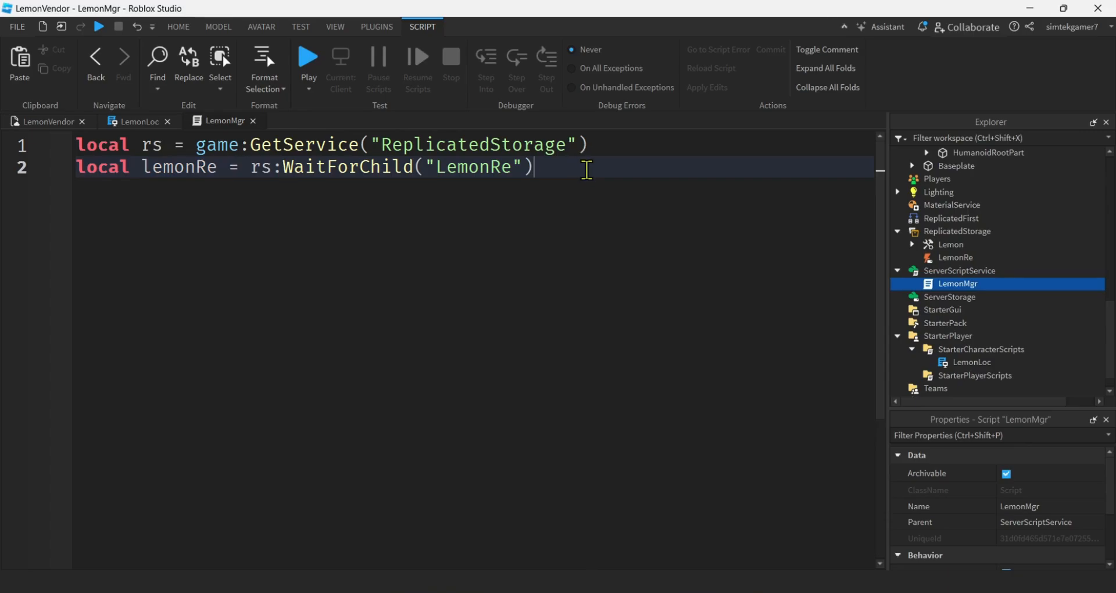
text(local lemon = rs:WaitForChild()
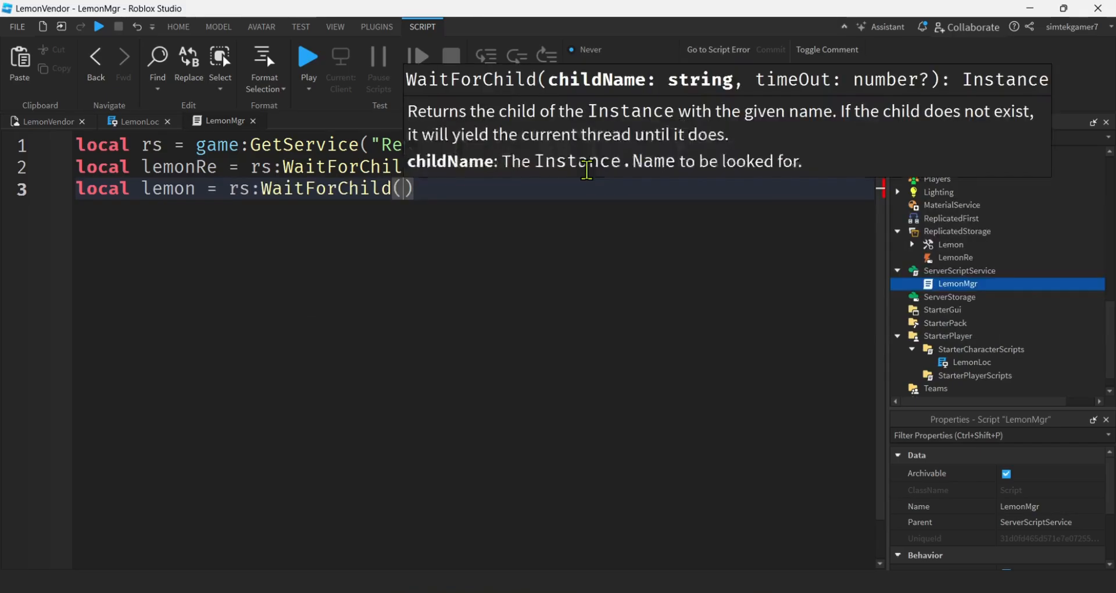
text("Lemon")
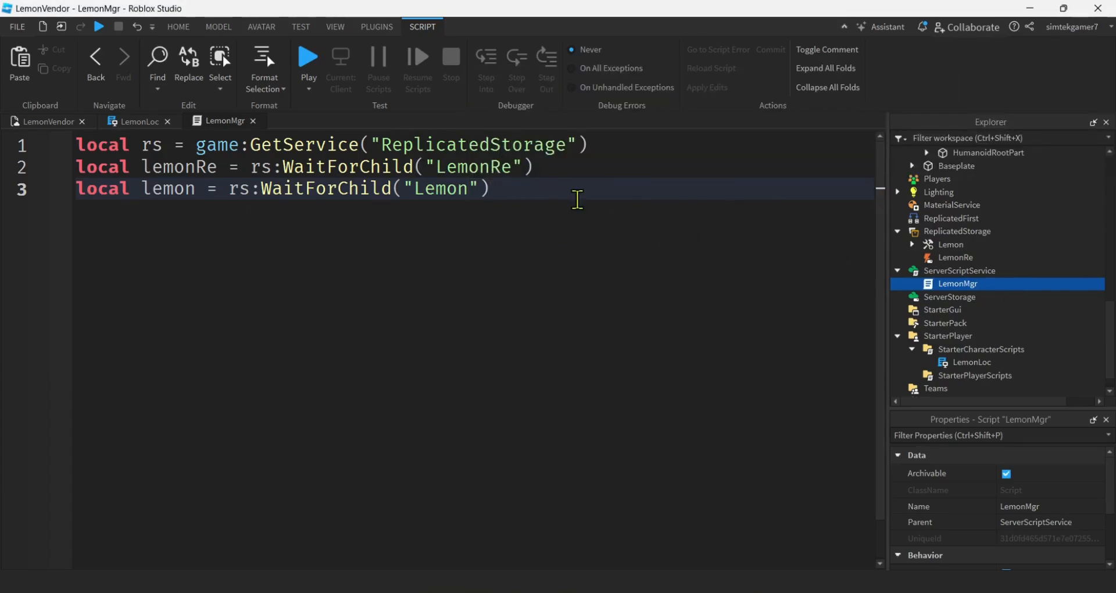
Step: Connect lemonRe.OnServerEvent to a function cloning lemon as myLemon with Parent player.Backpack
text(lo)
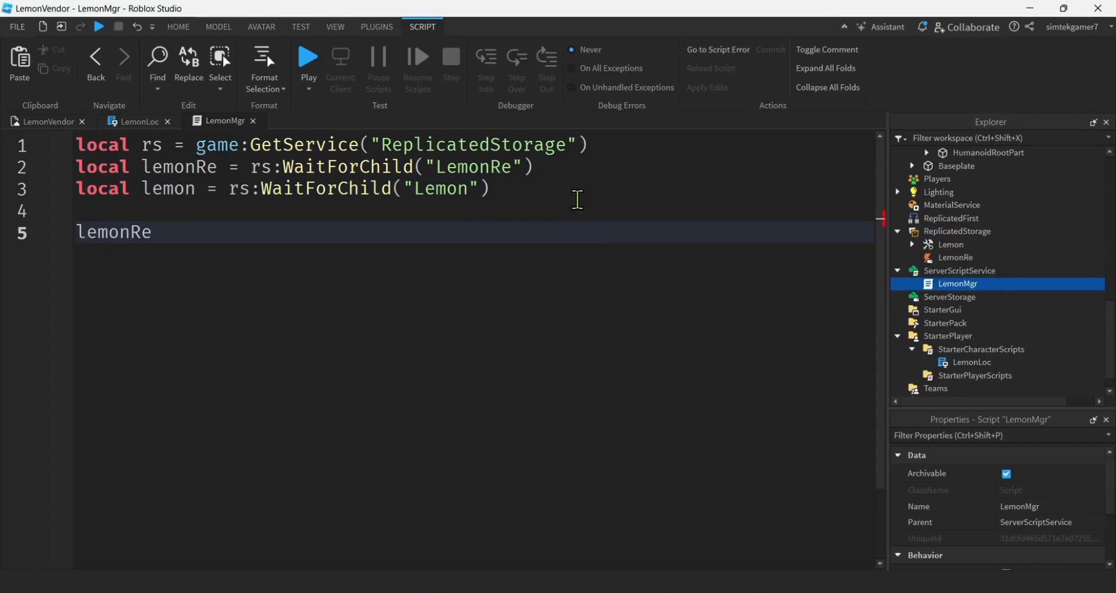
text(.OnServerEvent:Connect()
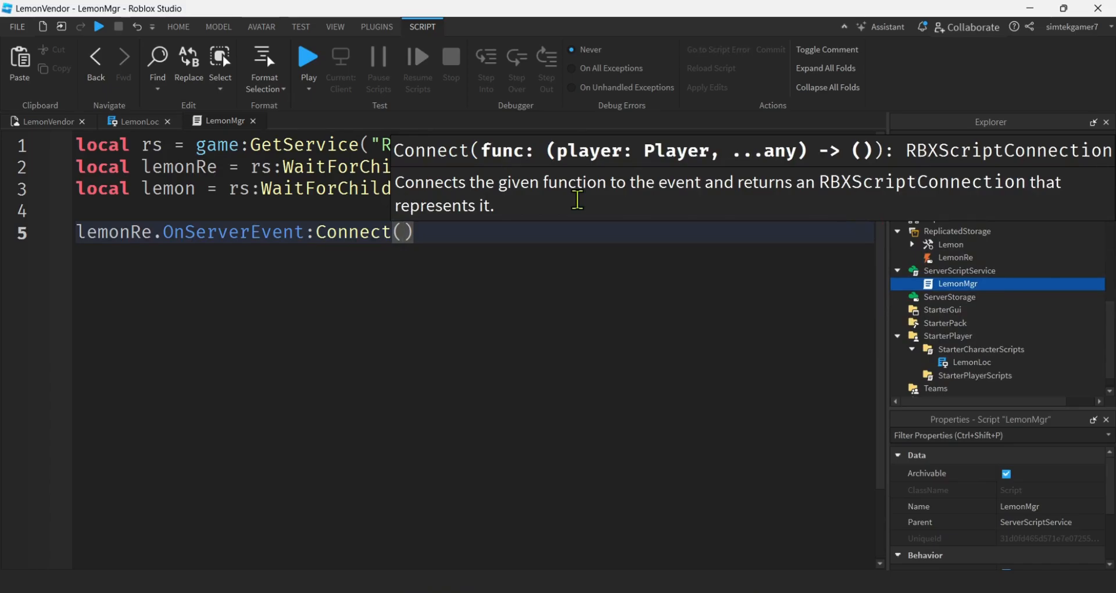
text(function(player)
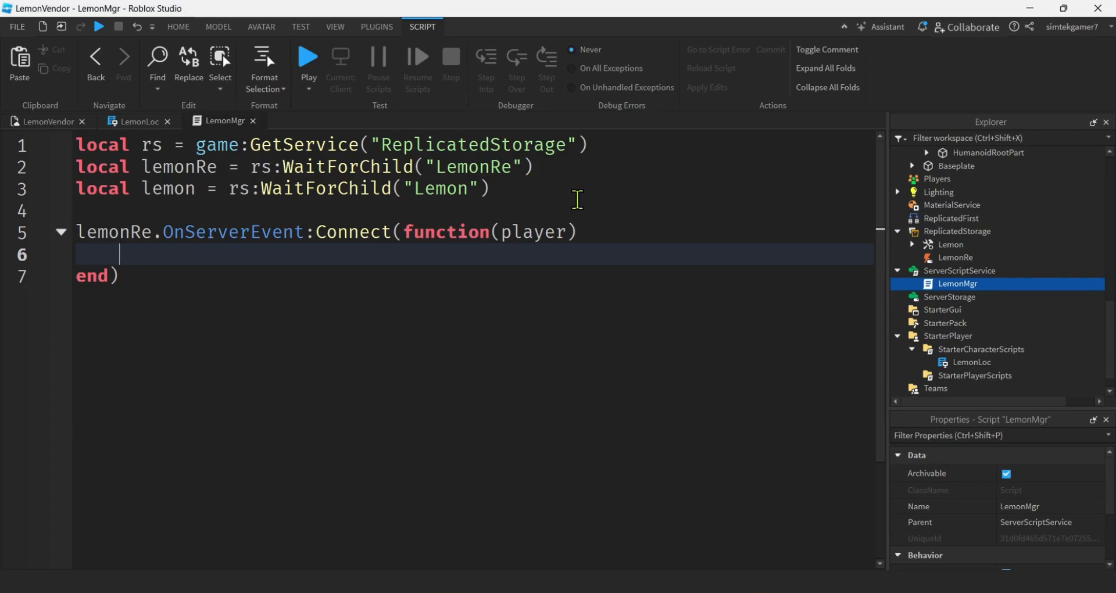
text(local)
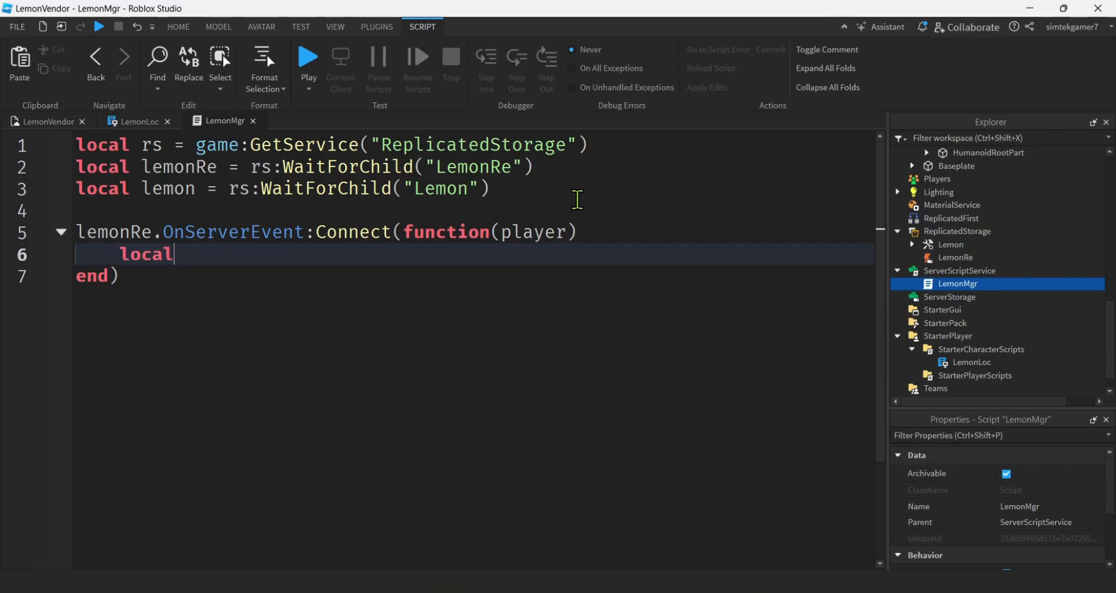
text(myL)
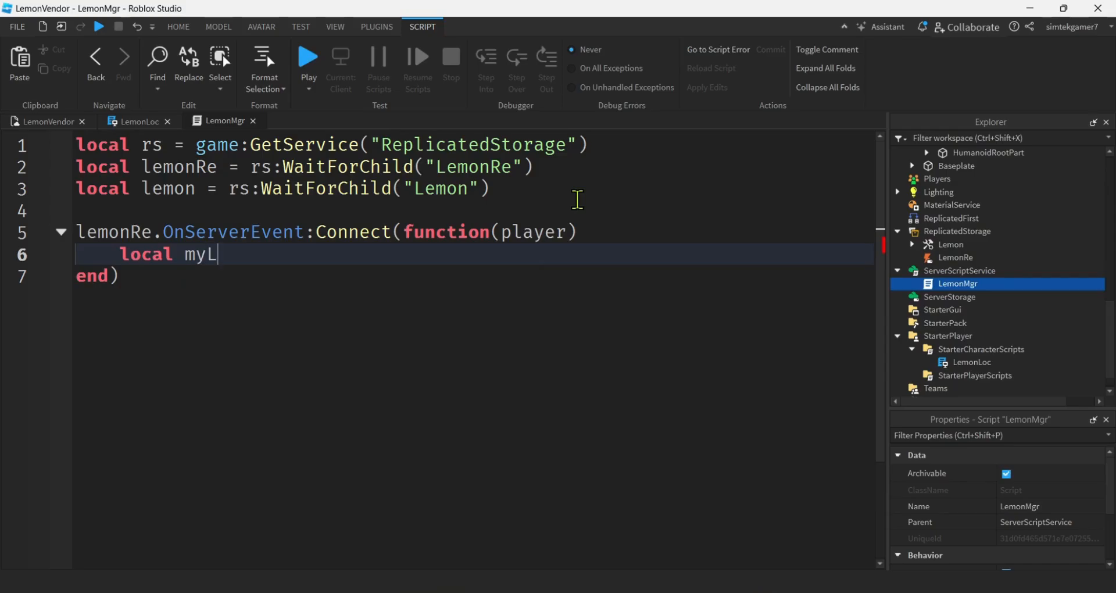
text(emon =)
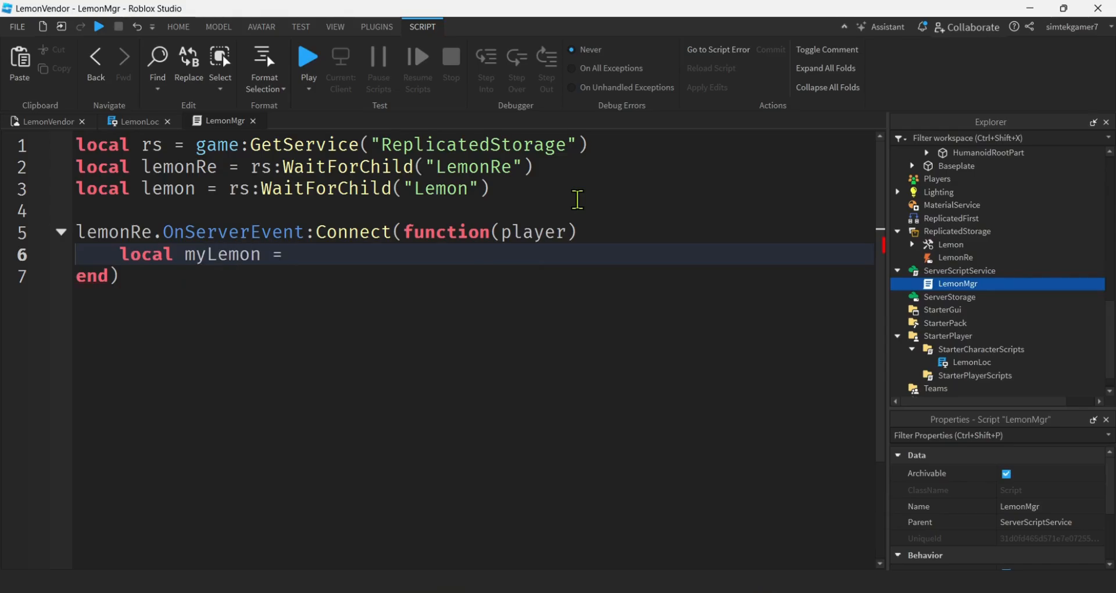
text(lone()
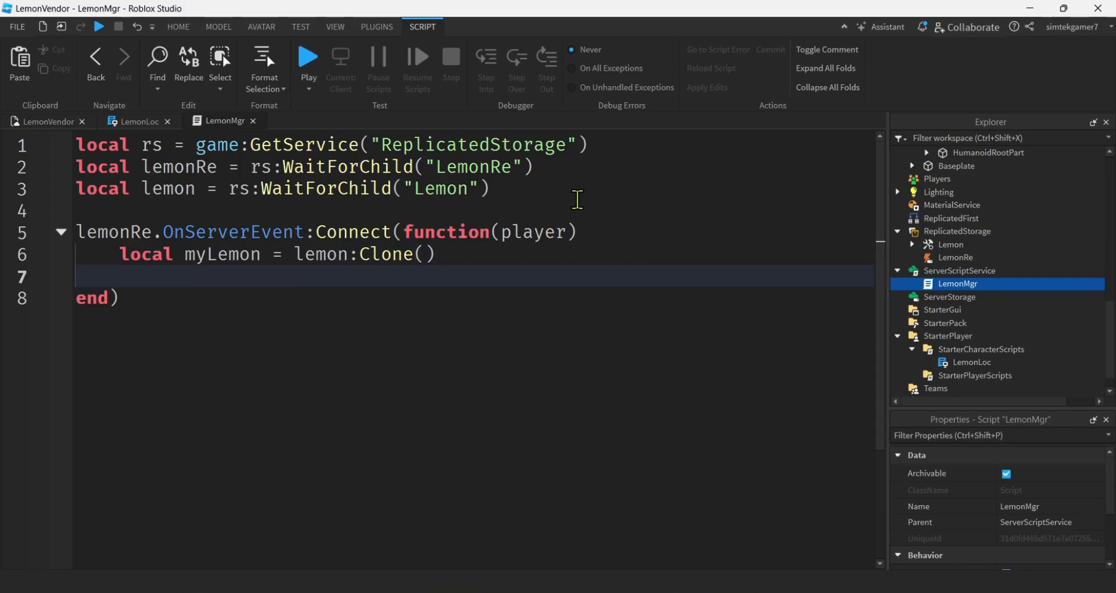
text(myLemon.P)
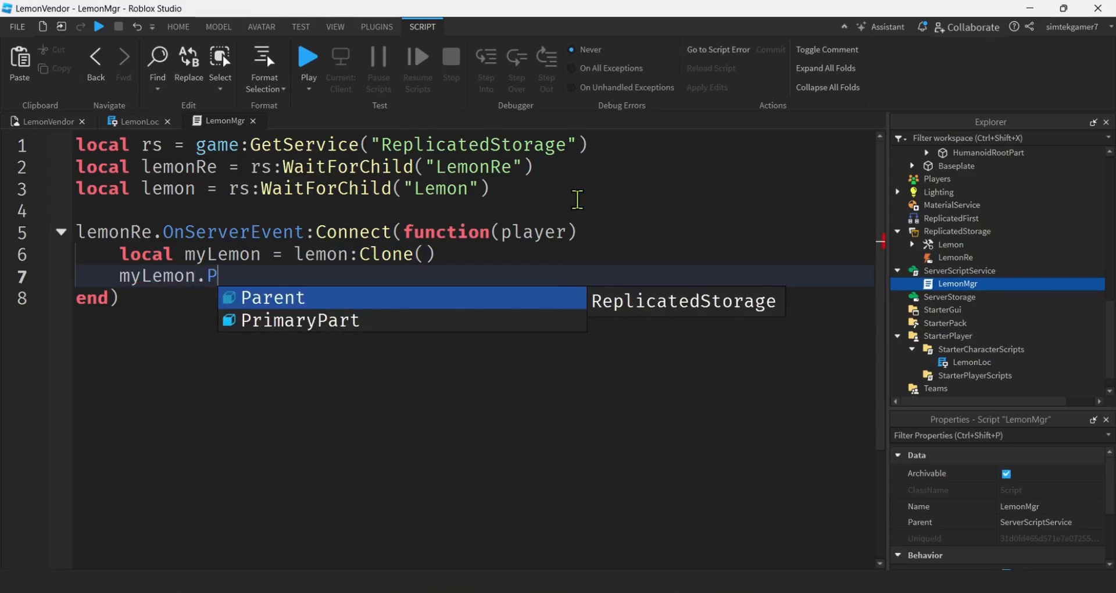
text(arent = player.Backpack)
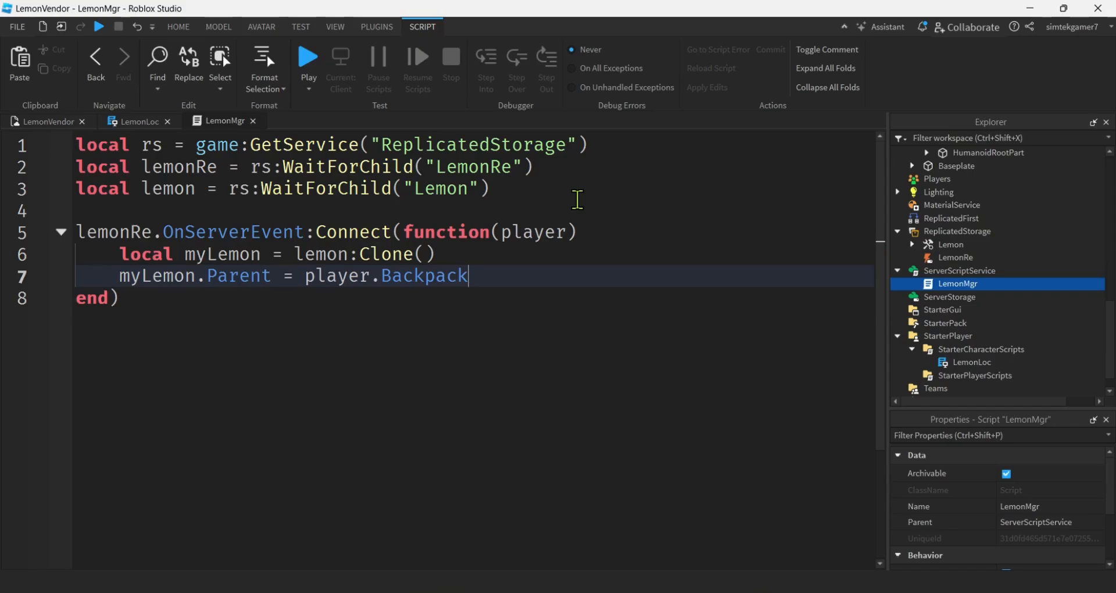
mouse_move(268, 87)
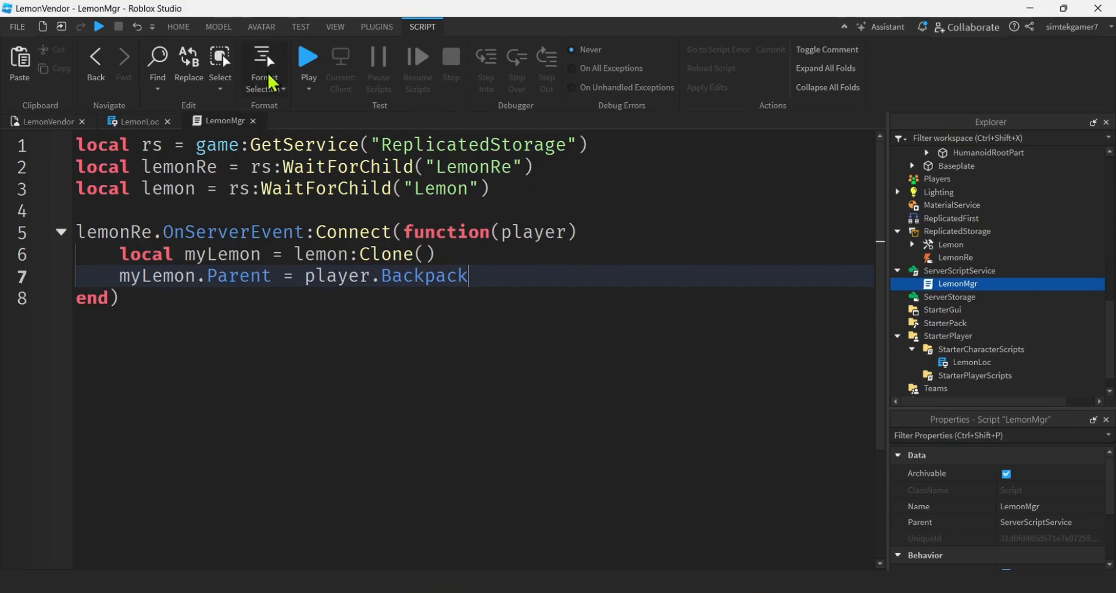
Step: Play-test, answer Yes to the Lemon vendor, and equip the Lemon from the hotbar
click(334, 27)
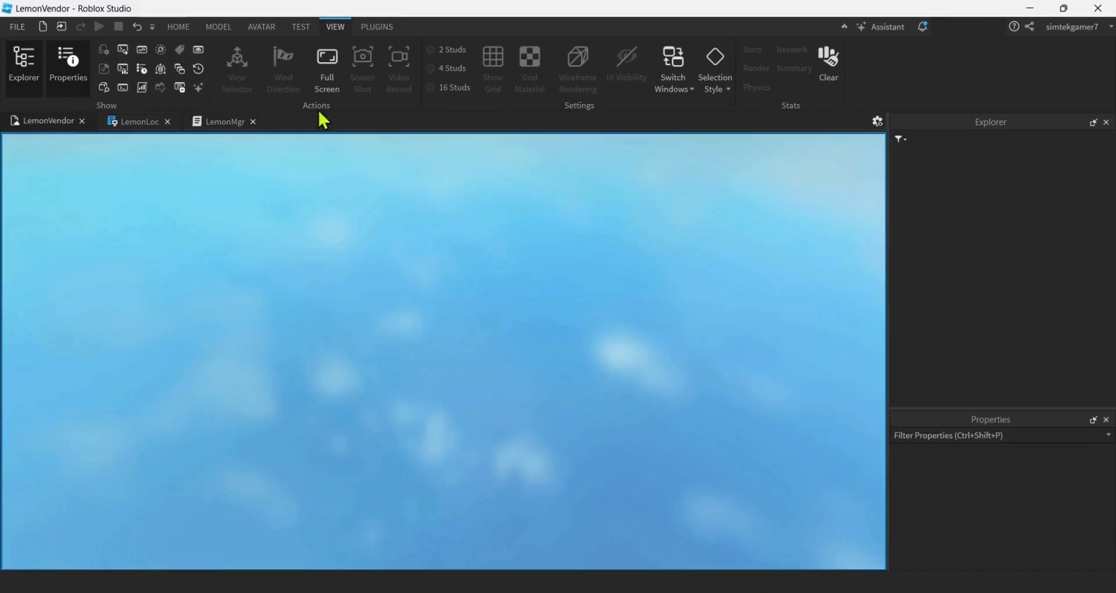
click(102, 27)
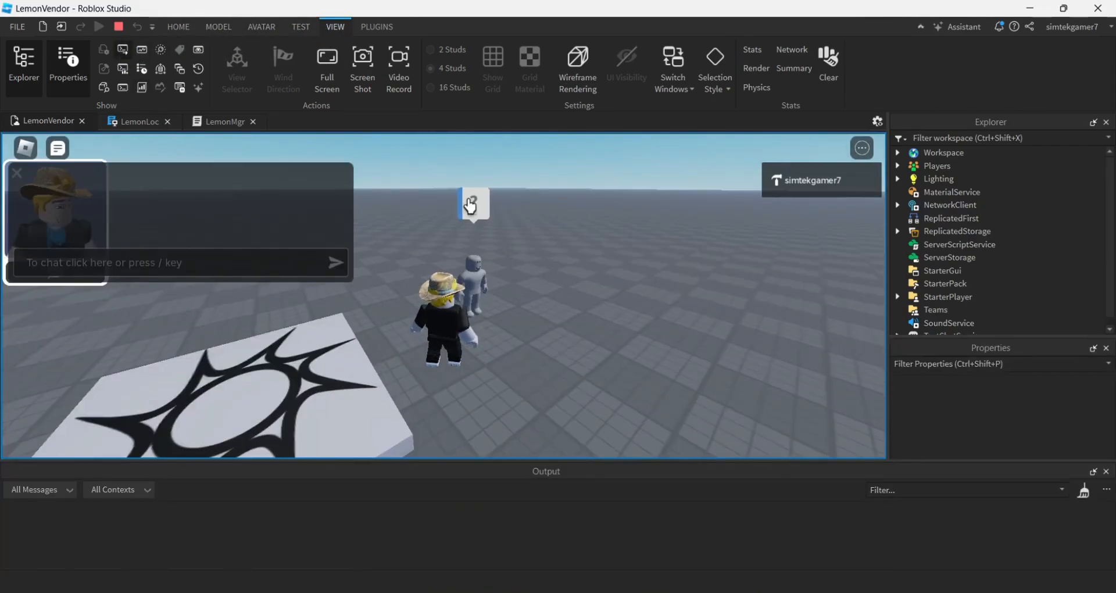
click(470, 203)
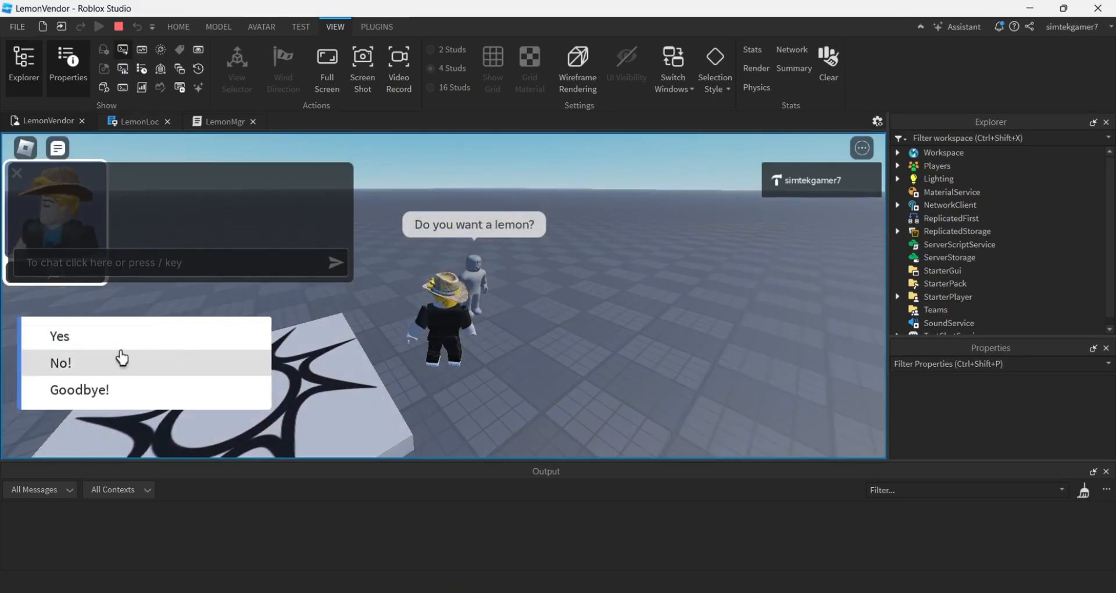
click(59, 336)
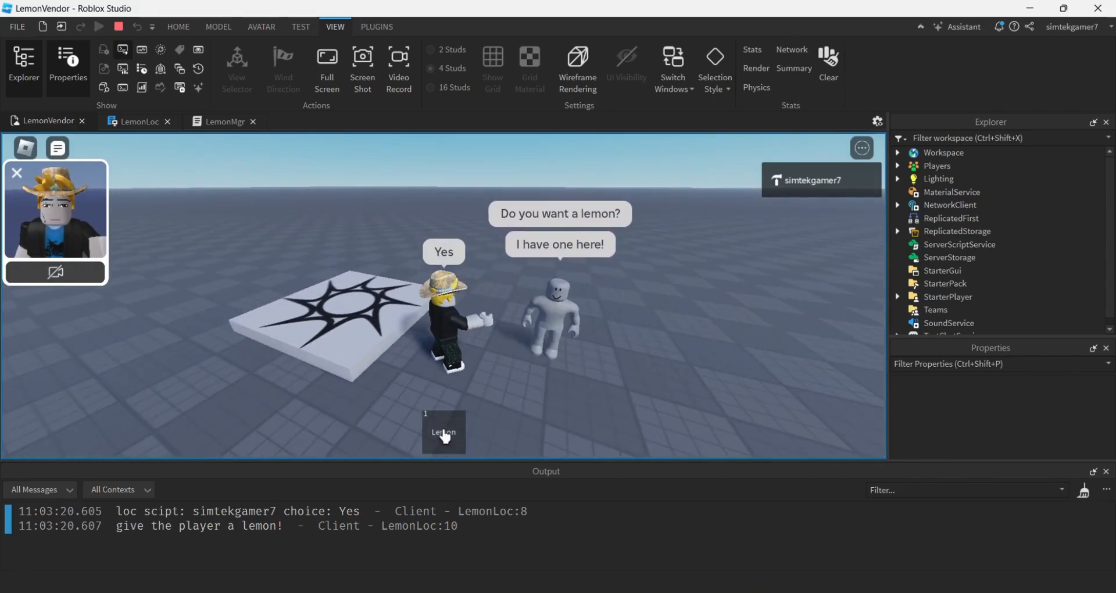
click(443, 433)
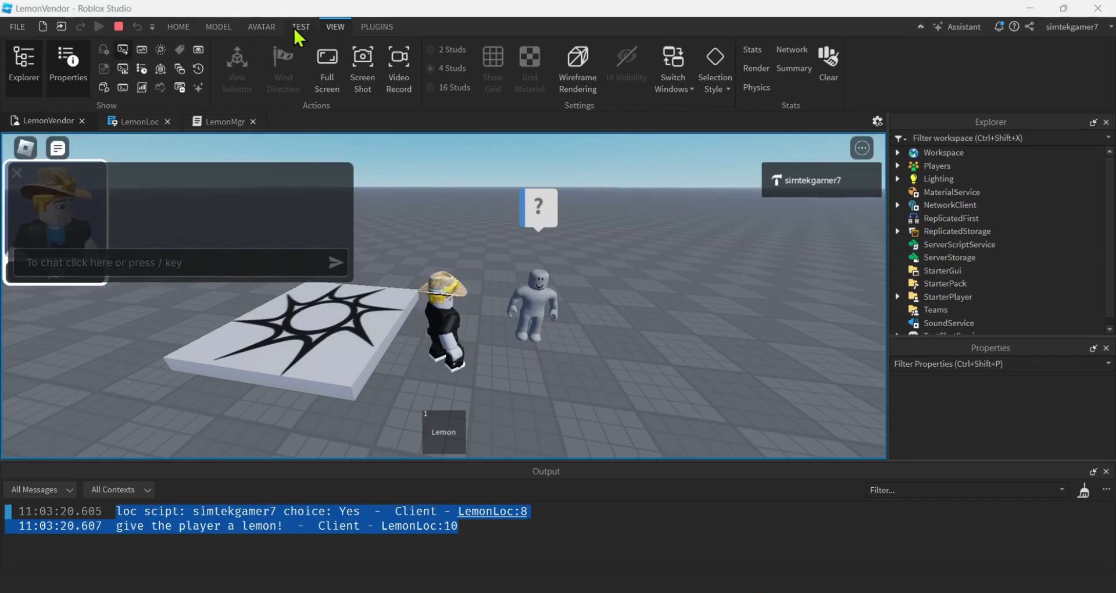
Step: Stop the playtest and bring up the multiplayer test options
click(119, 26)
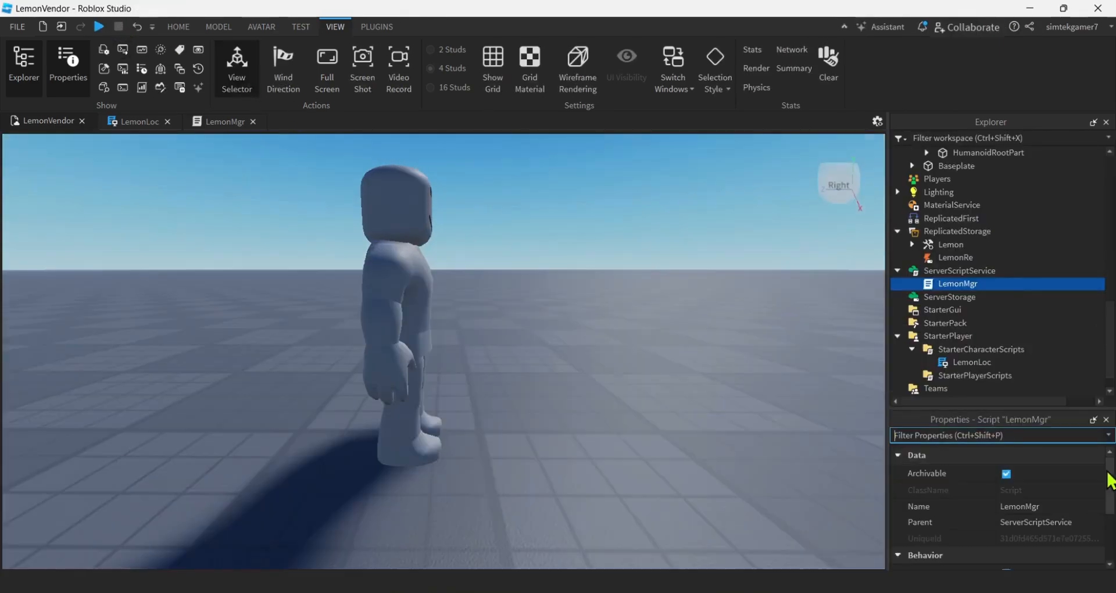
mouse_move(281, 34)
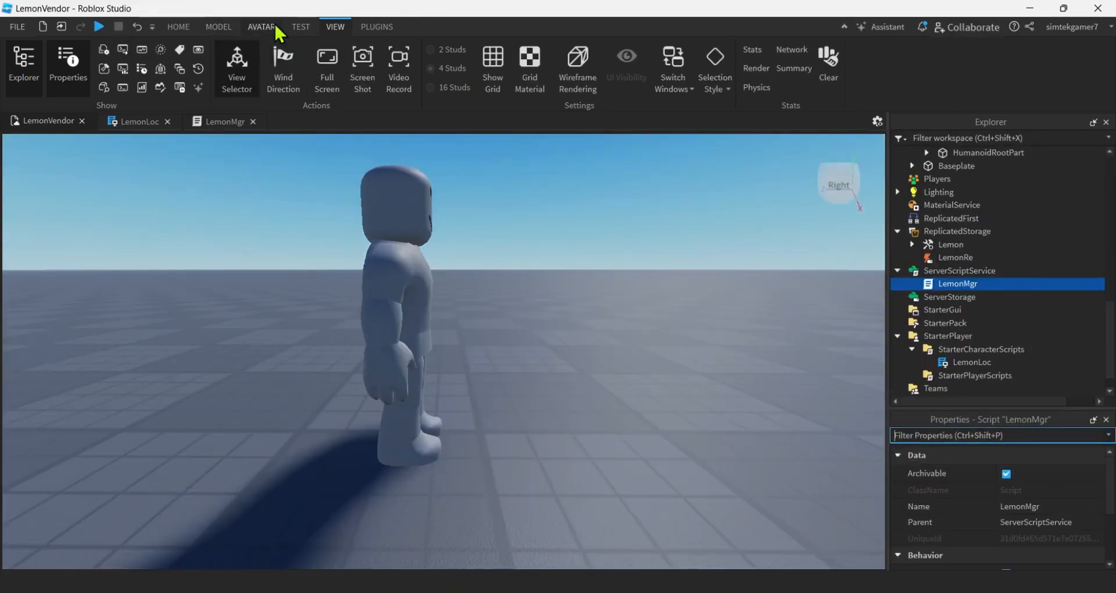
click(301, 27)
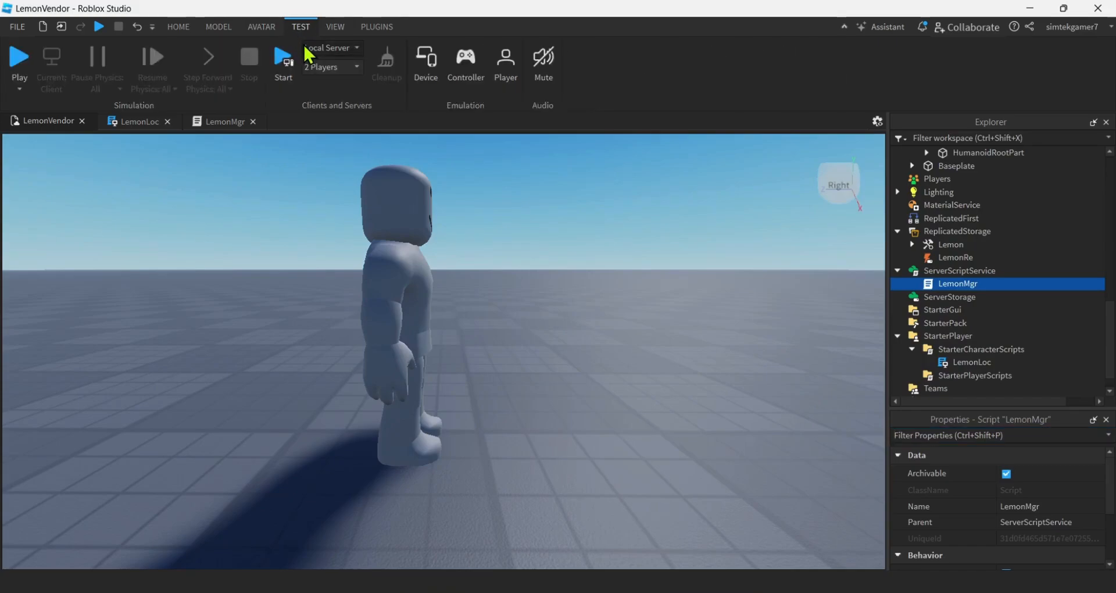
mouse_move(323, 28)
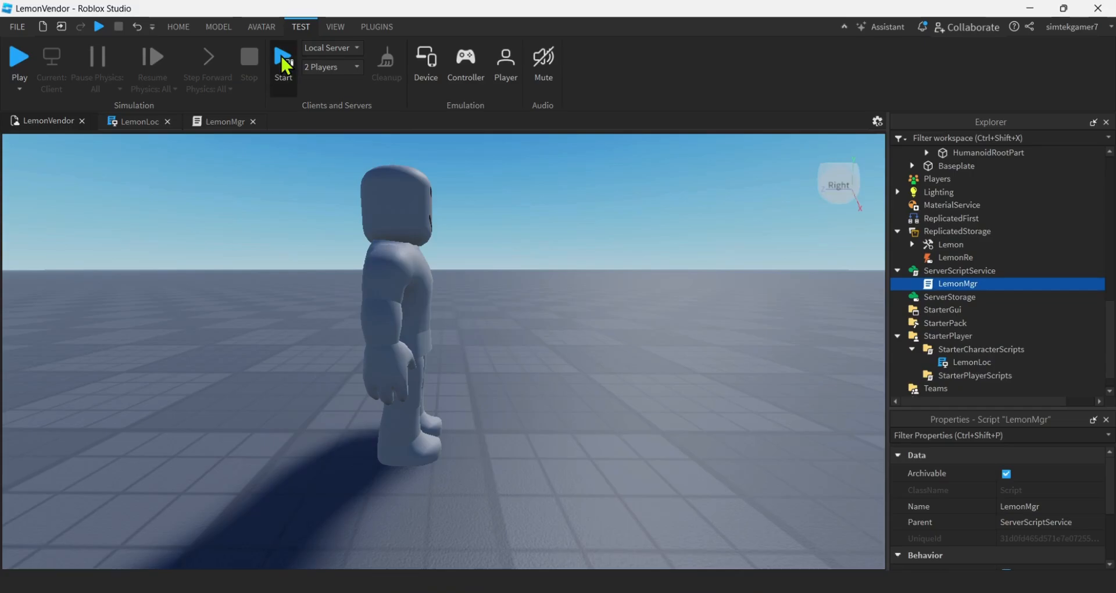
Step: Start the two-player local server and accept the vendor's Lemon offer as Player2
click(283, 56)
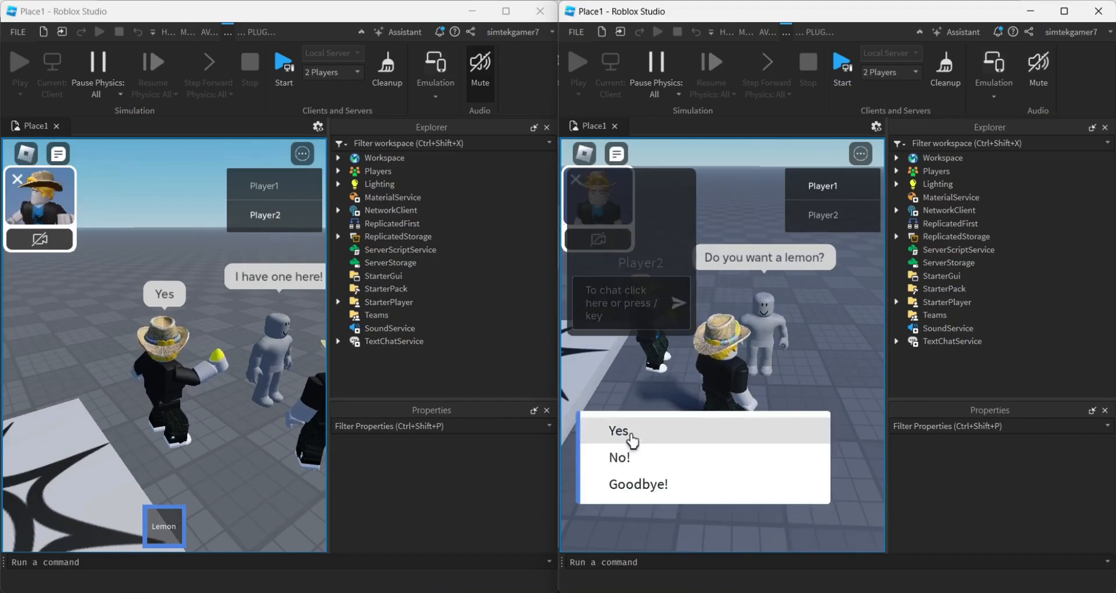
click(619, 431)
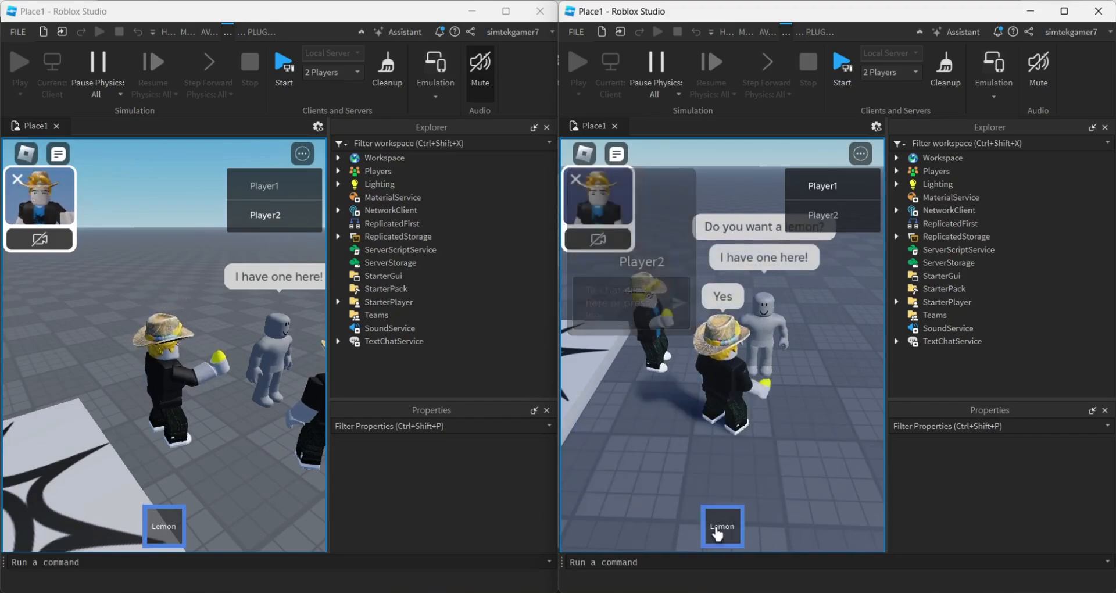